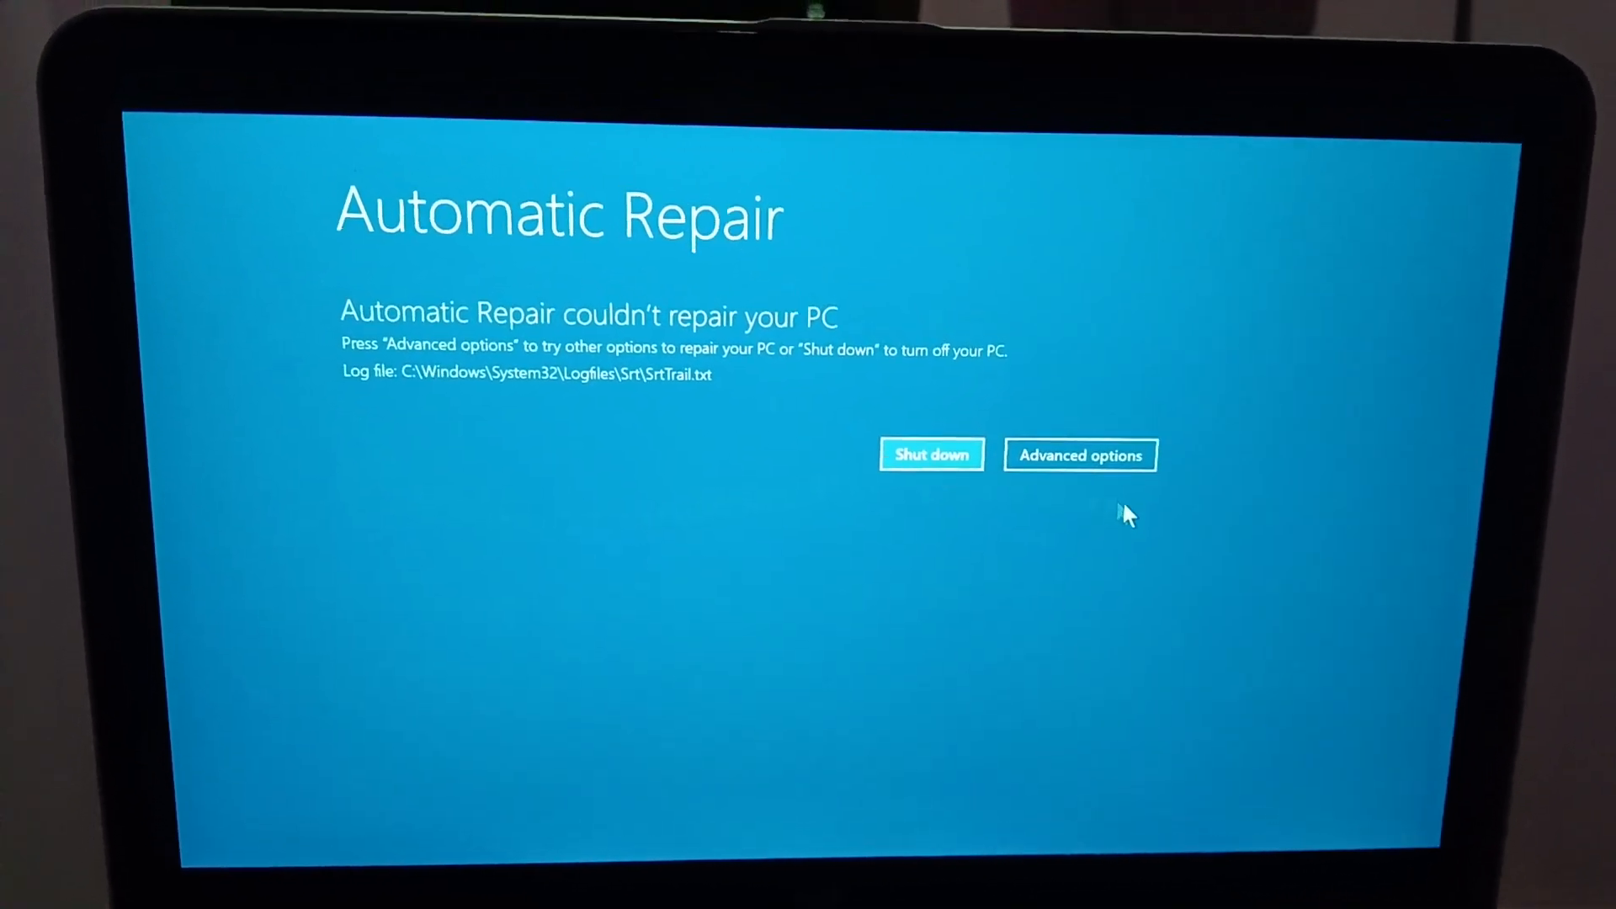
Step: Open the recovery Command Prompt via Troubleshoot > Advanced options, signing in as User with its password
{"action": "left_click", "coordinate": [1079, 454]}
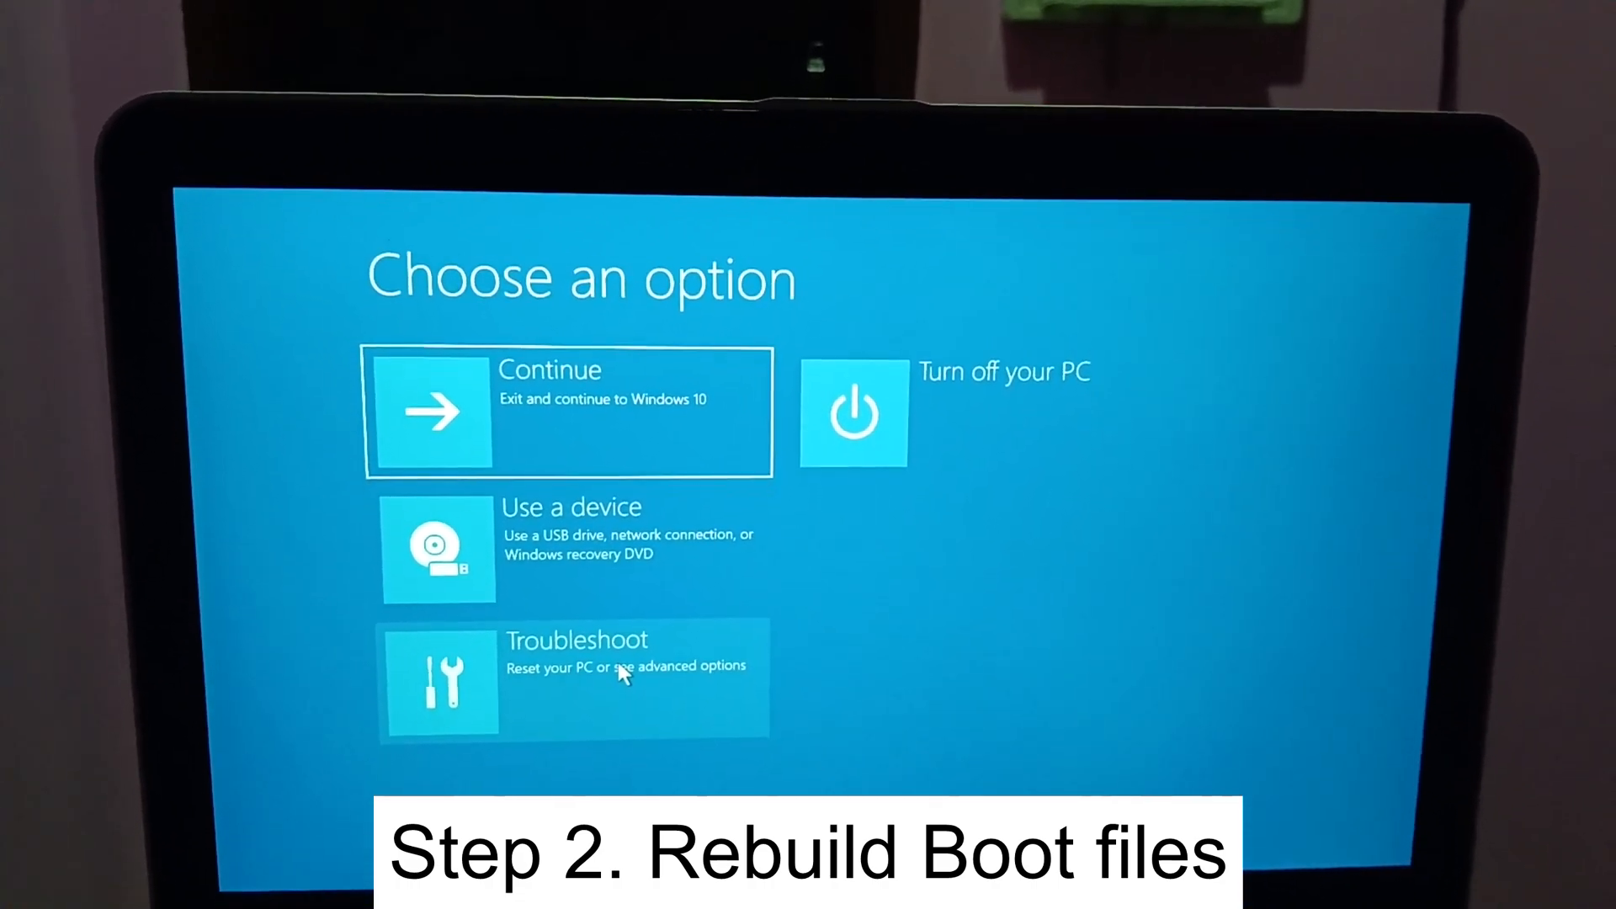
{"action": "left_click", "coordinate": [570, 675]}
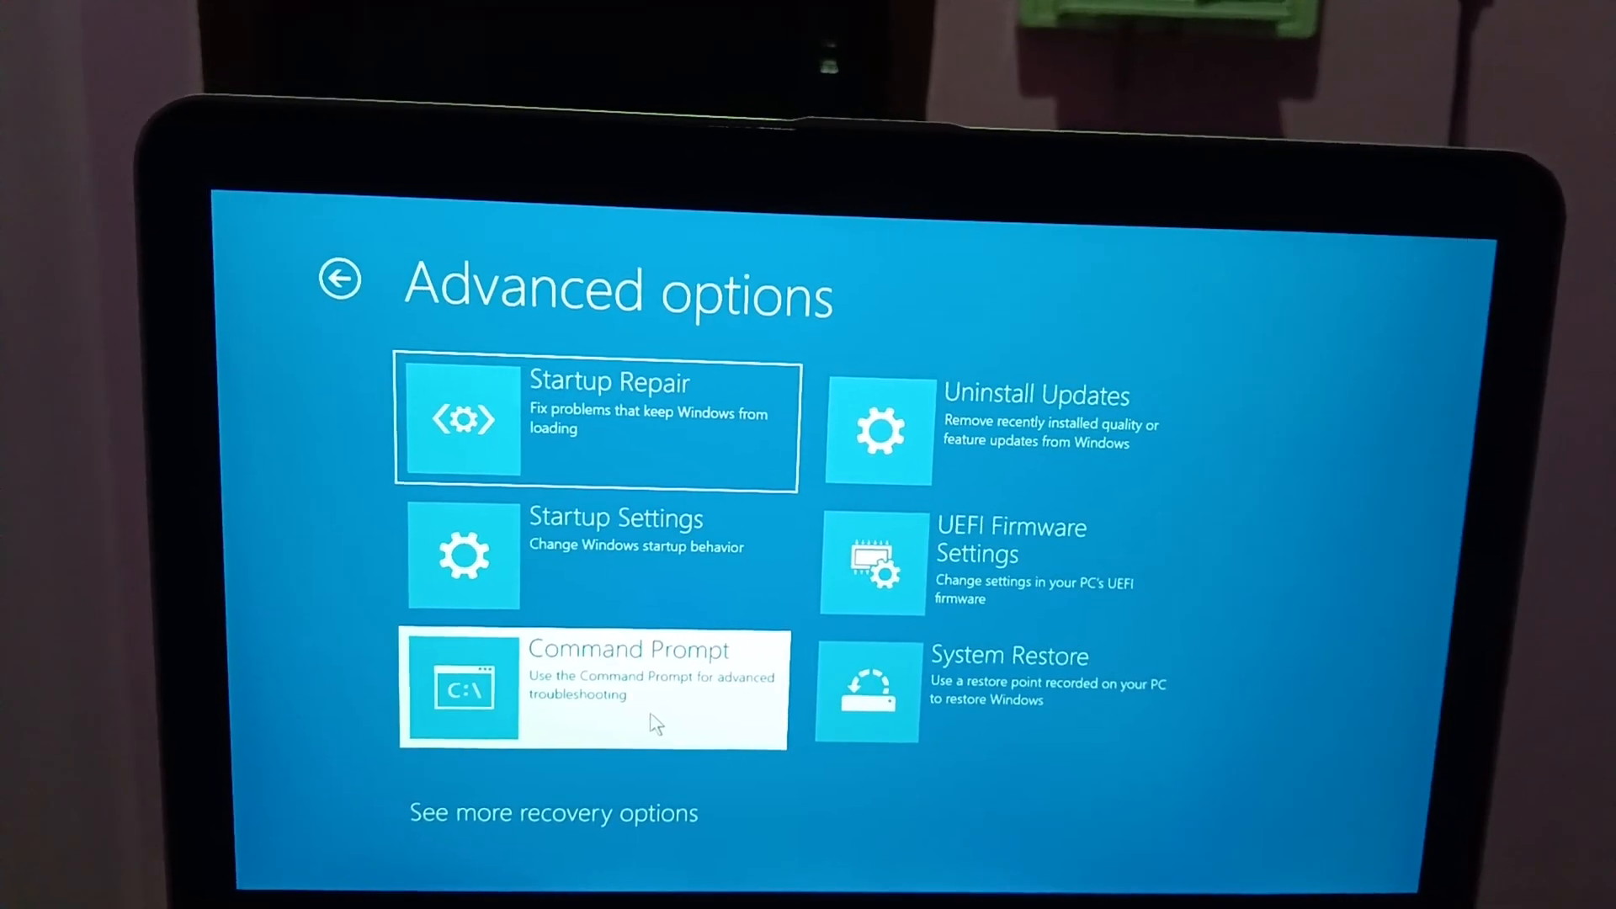
{"action": "left_click", "coordinate": [592, 689]}
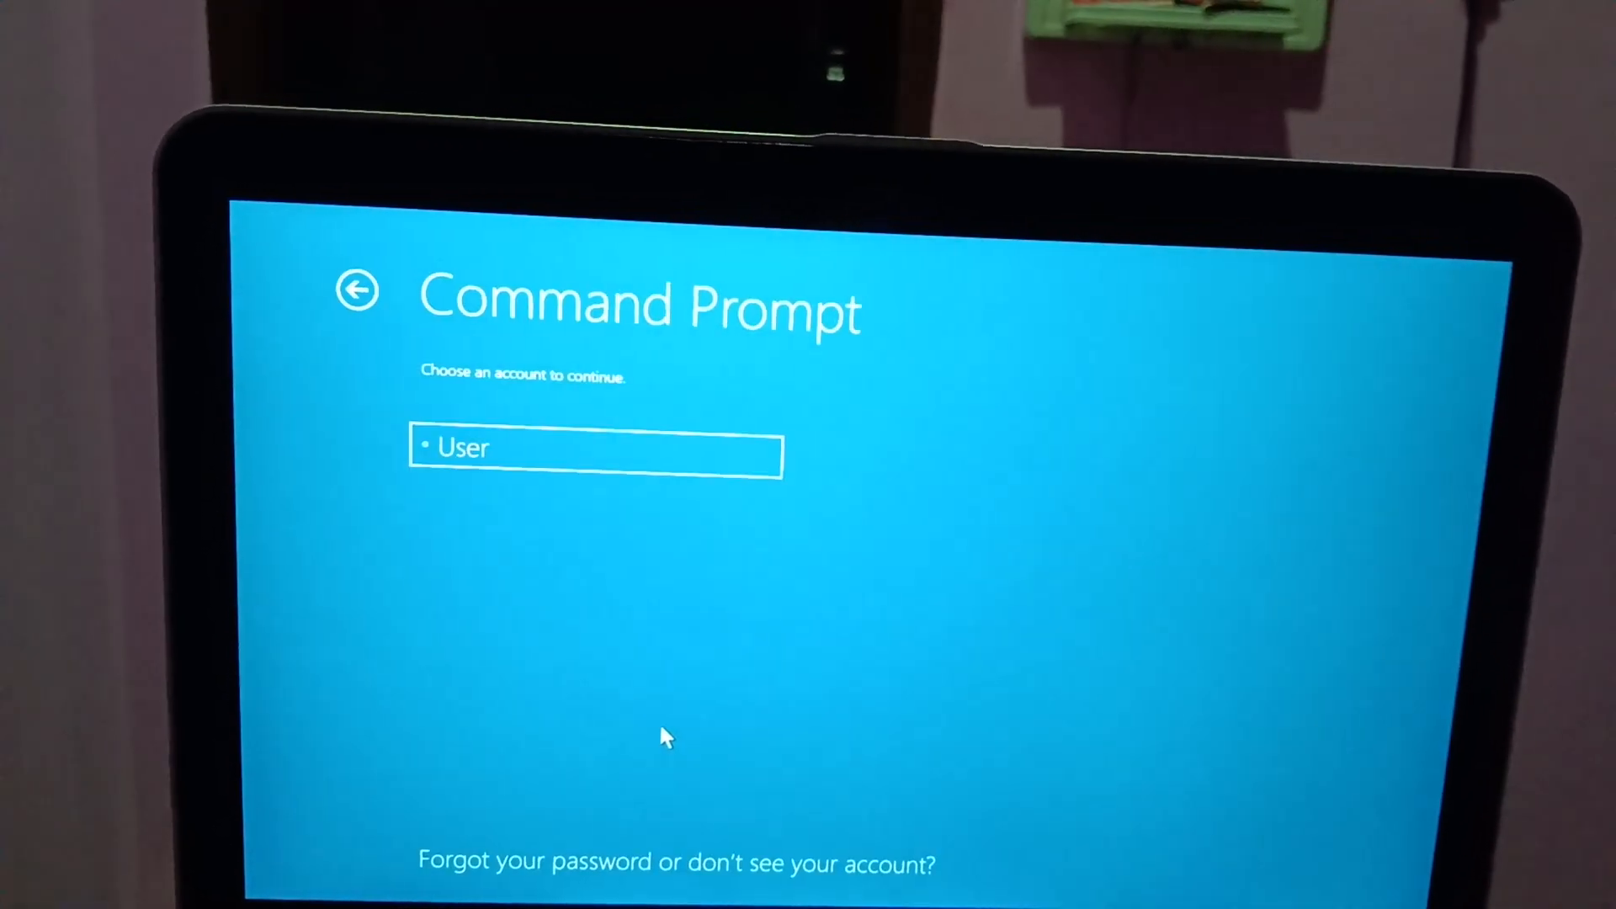
{"action": "left_click", "coordinate": [595, 451]}
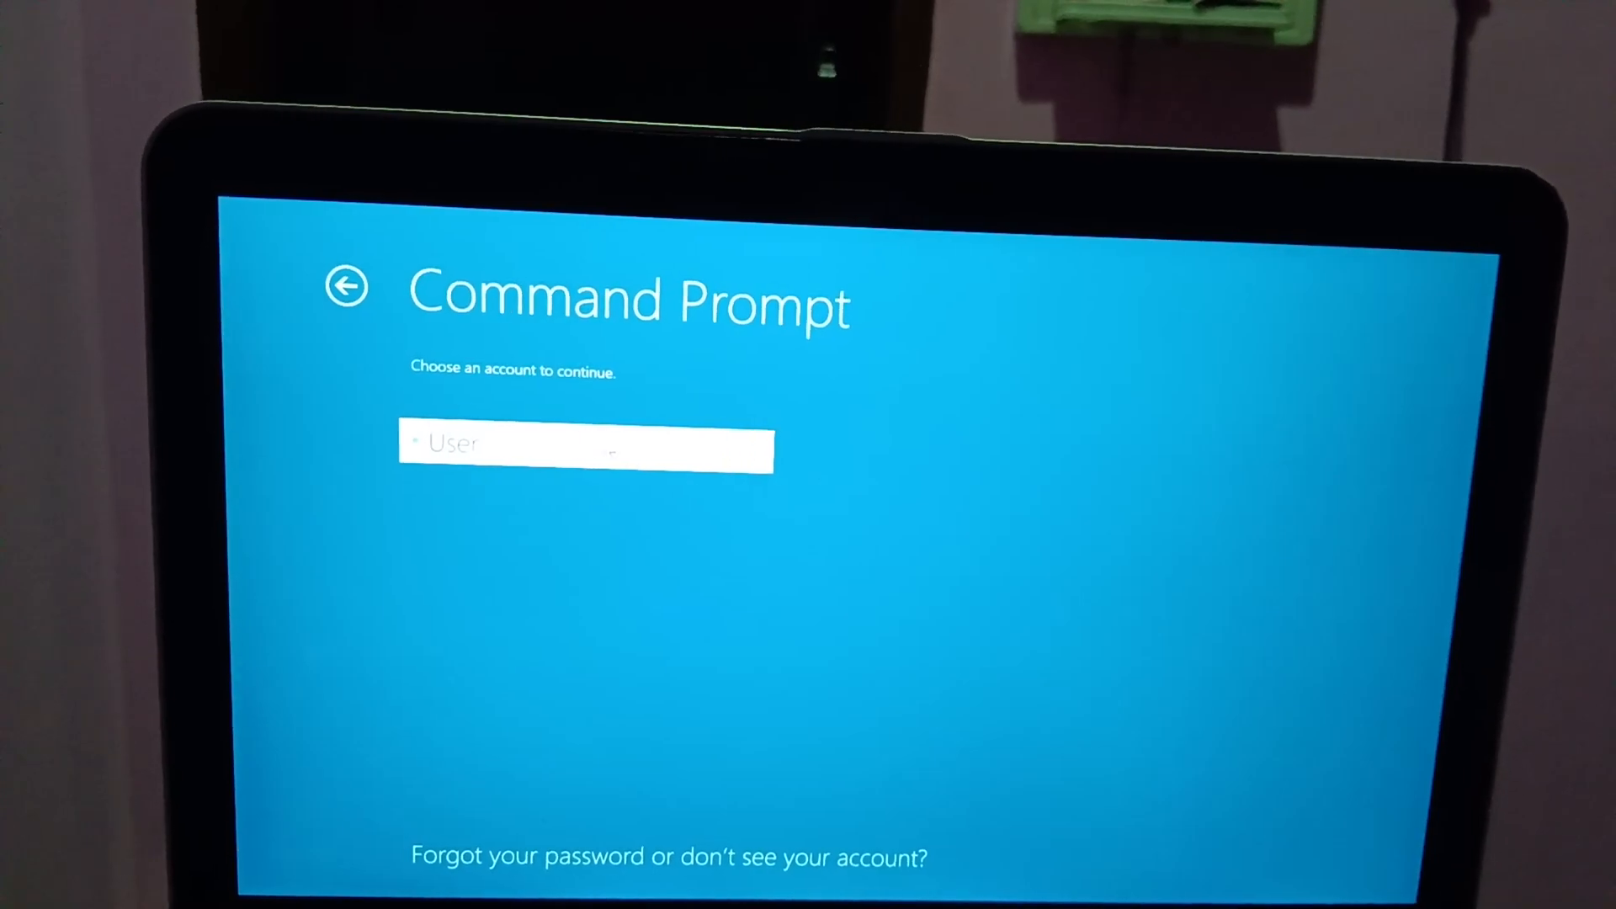
{"action": "left_click", "coordinate": [584, 450]}
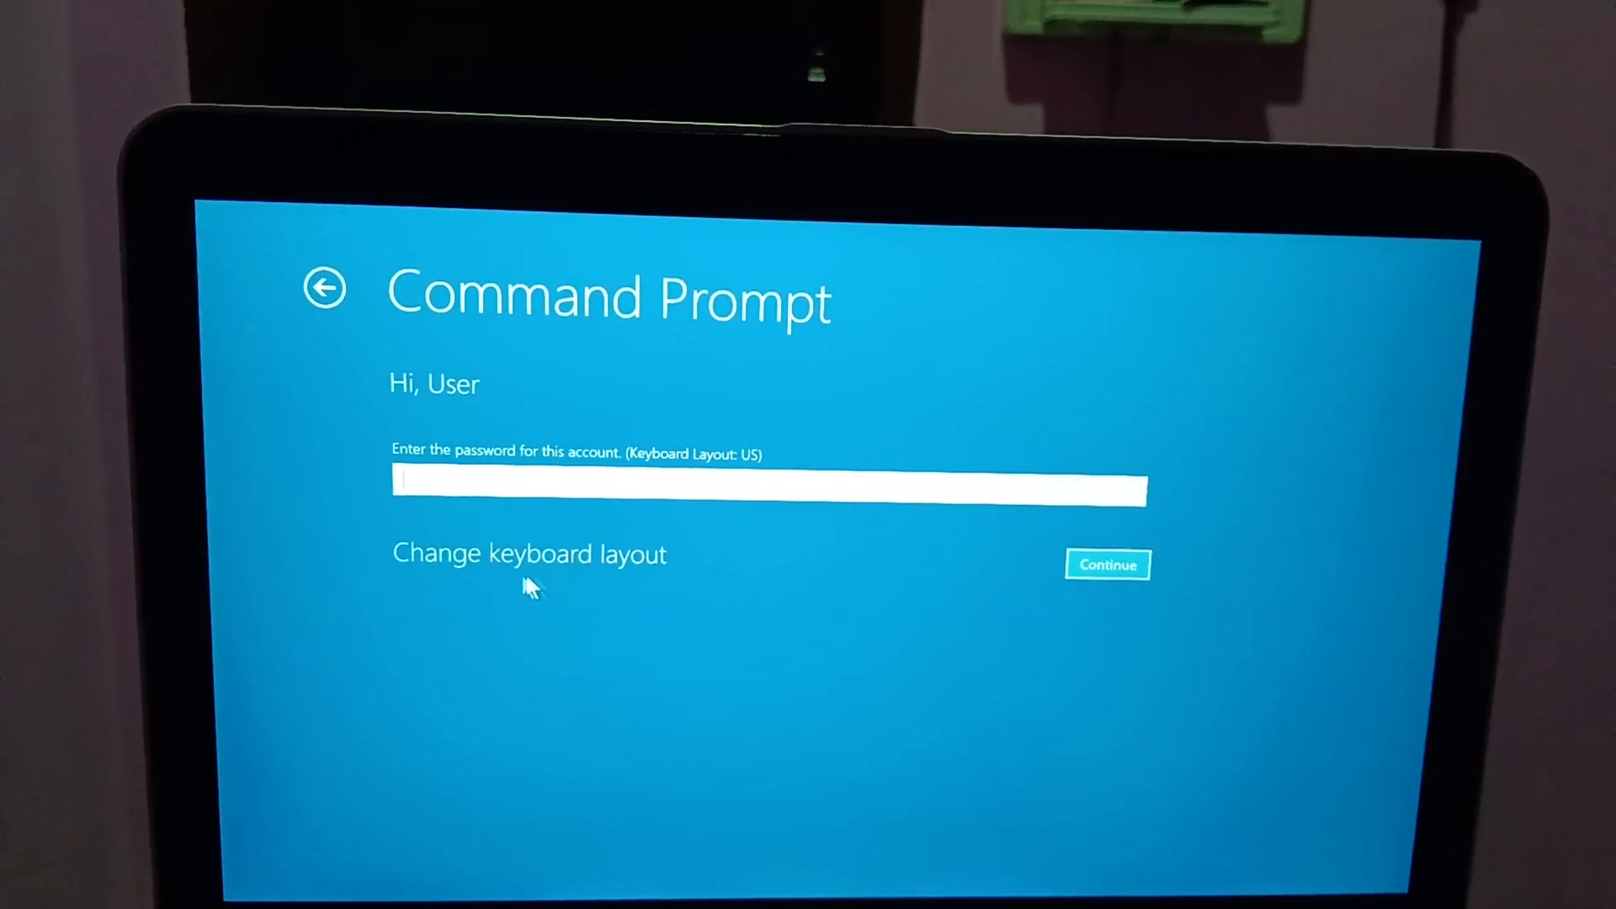
{"action": "left_click", "coordinate": [529, 553]}
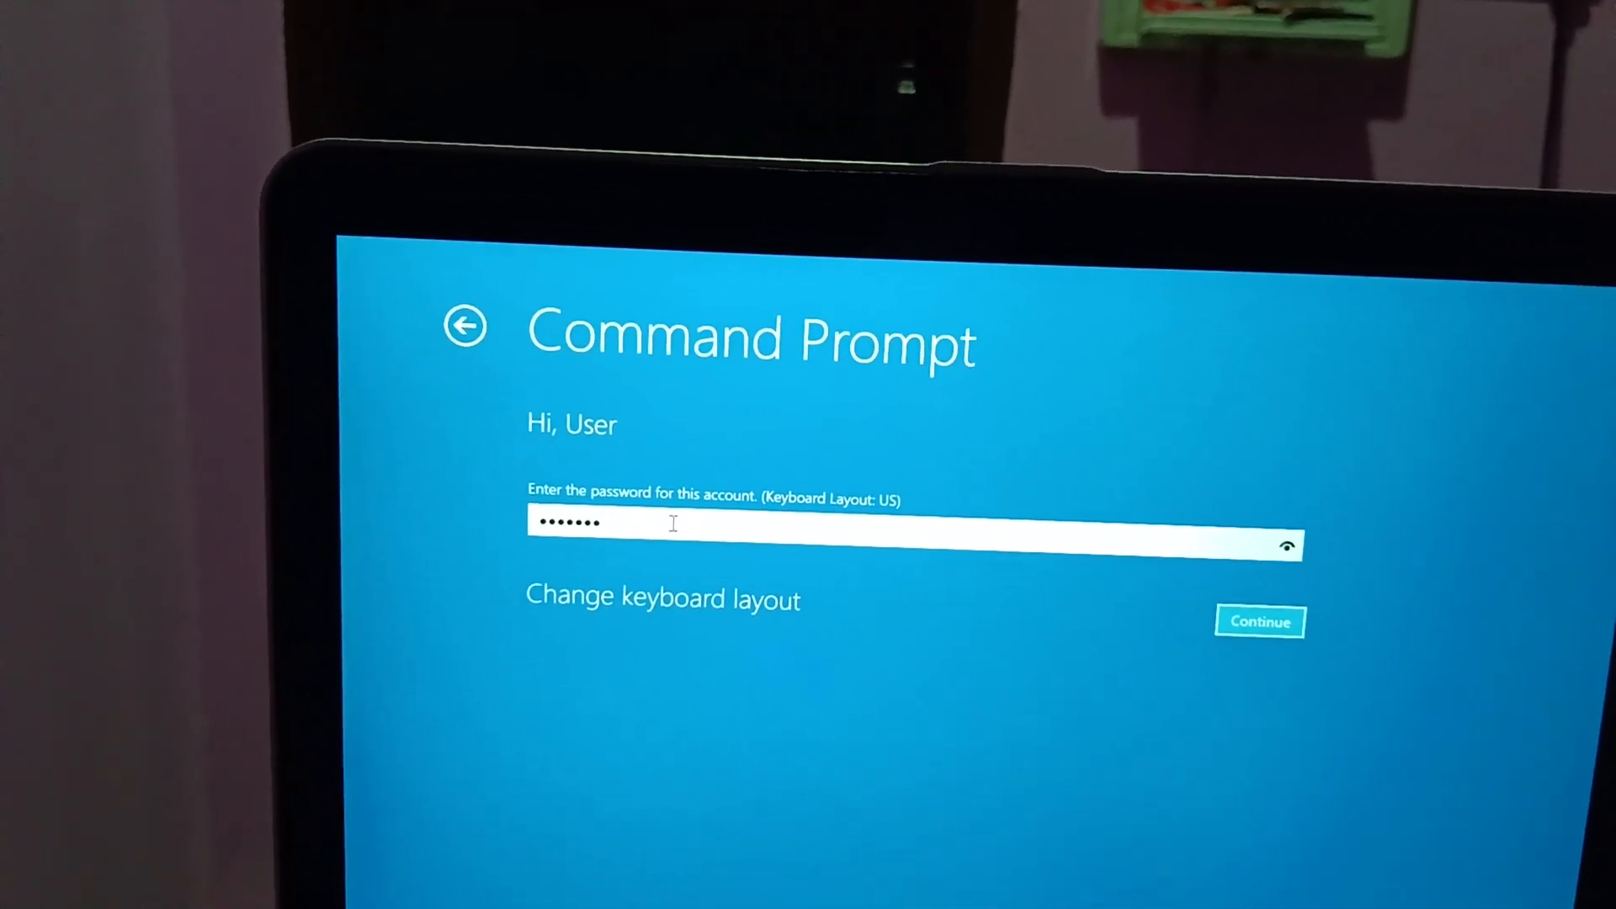
{"action": "left_click", "coordinate": [1259, 620]}
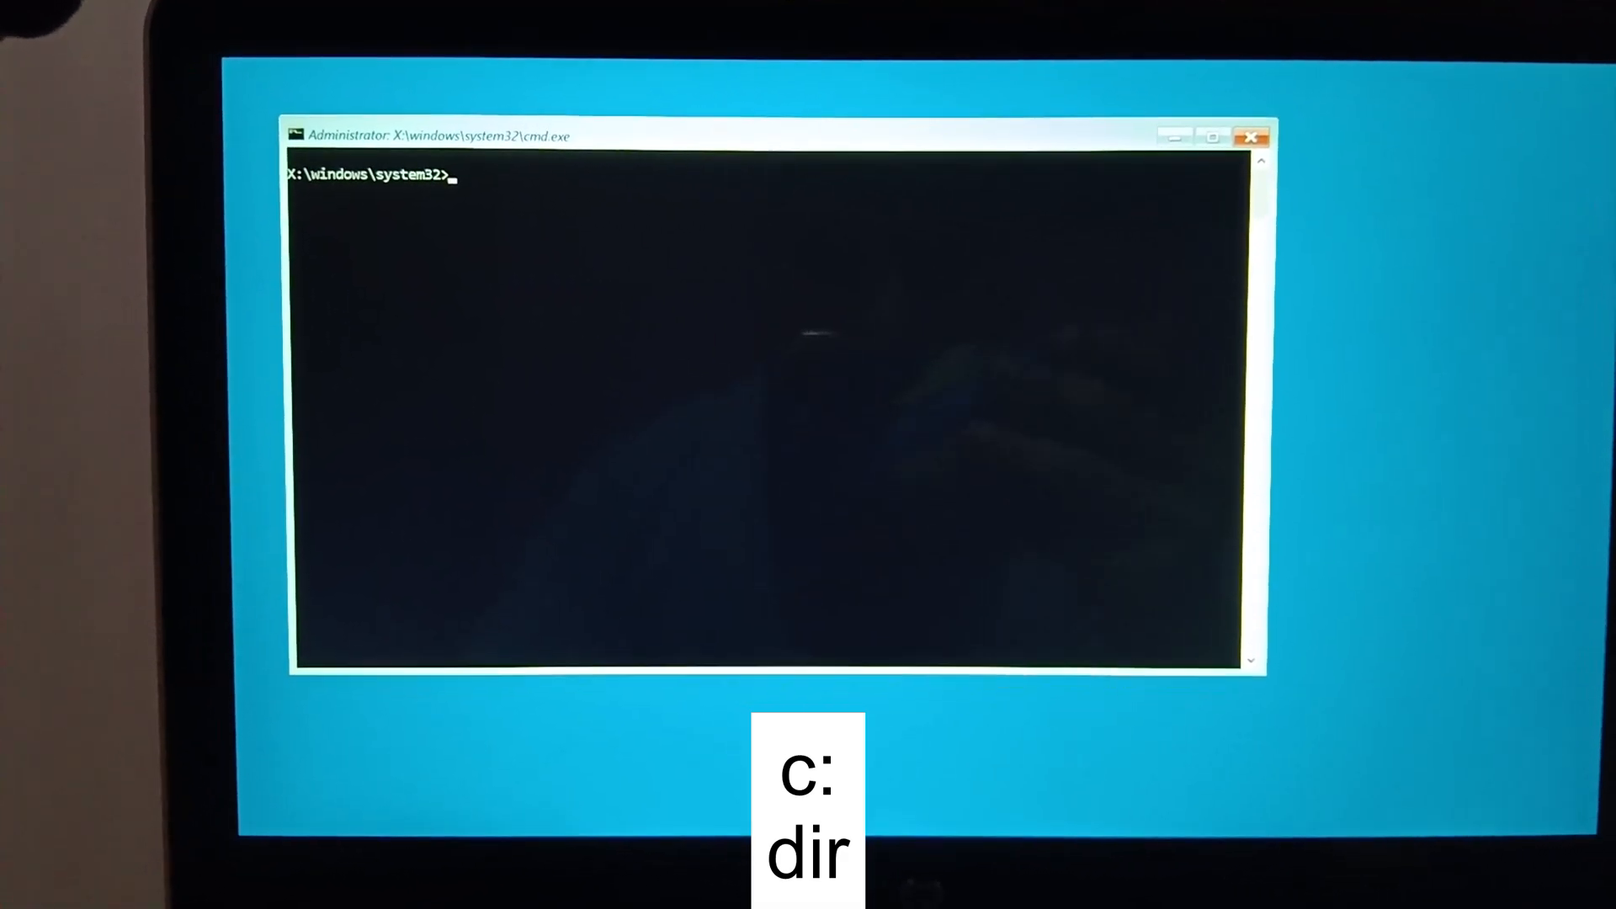
Step: Switch to drive C:, list its root with dir, and start typing sfc /scannow
{"action": "type", "text": "c"}
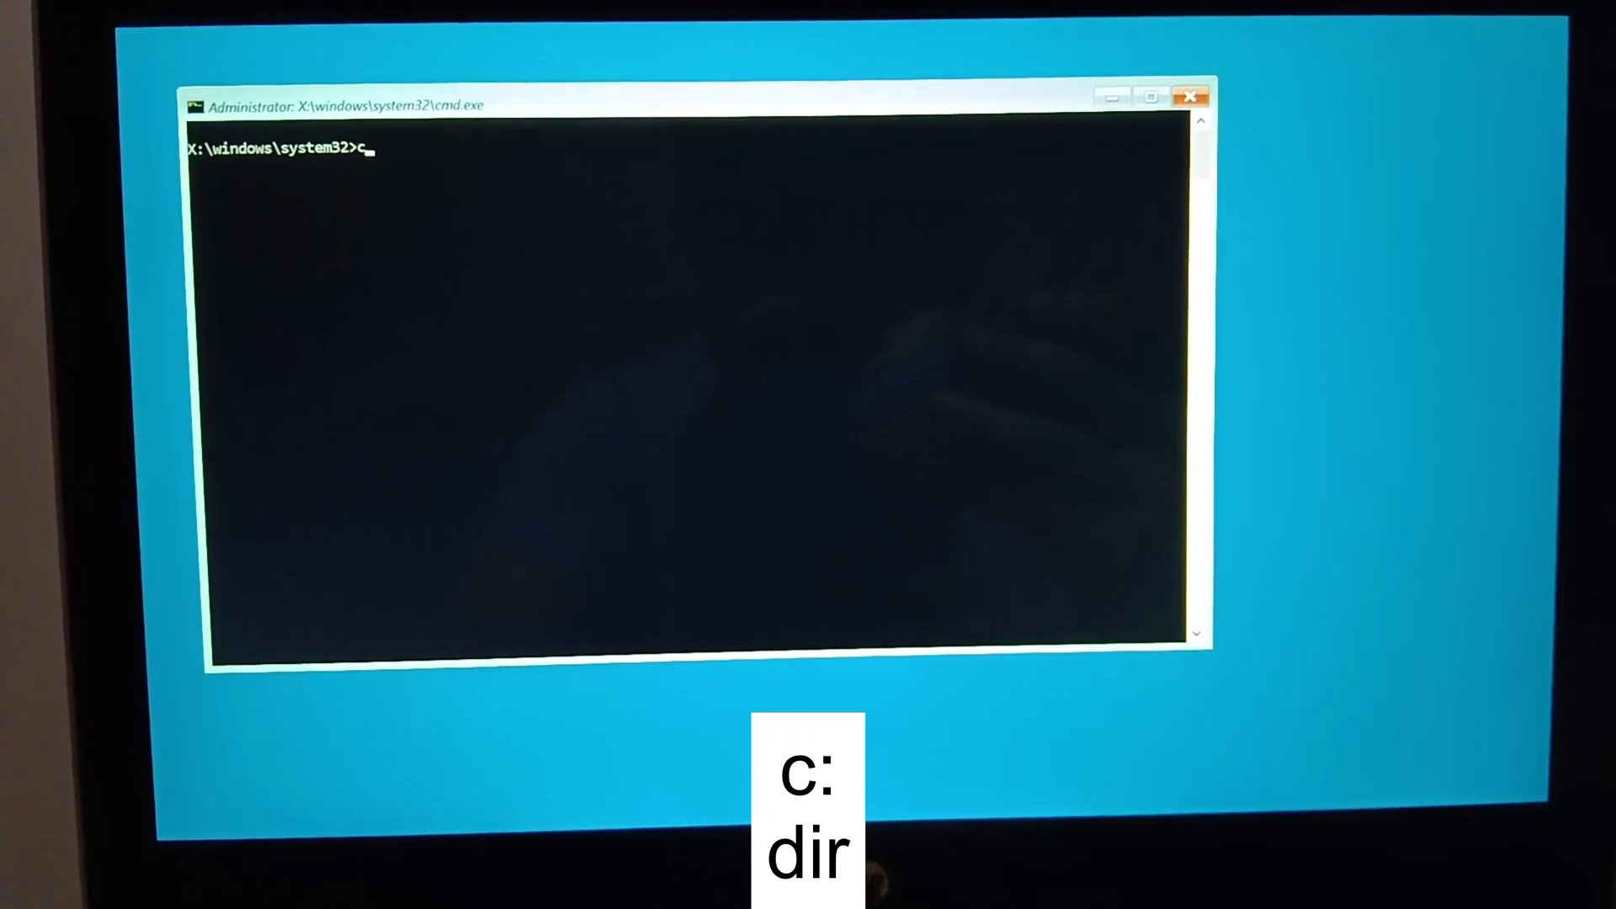
{"action": "type", "text": ":"}
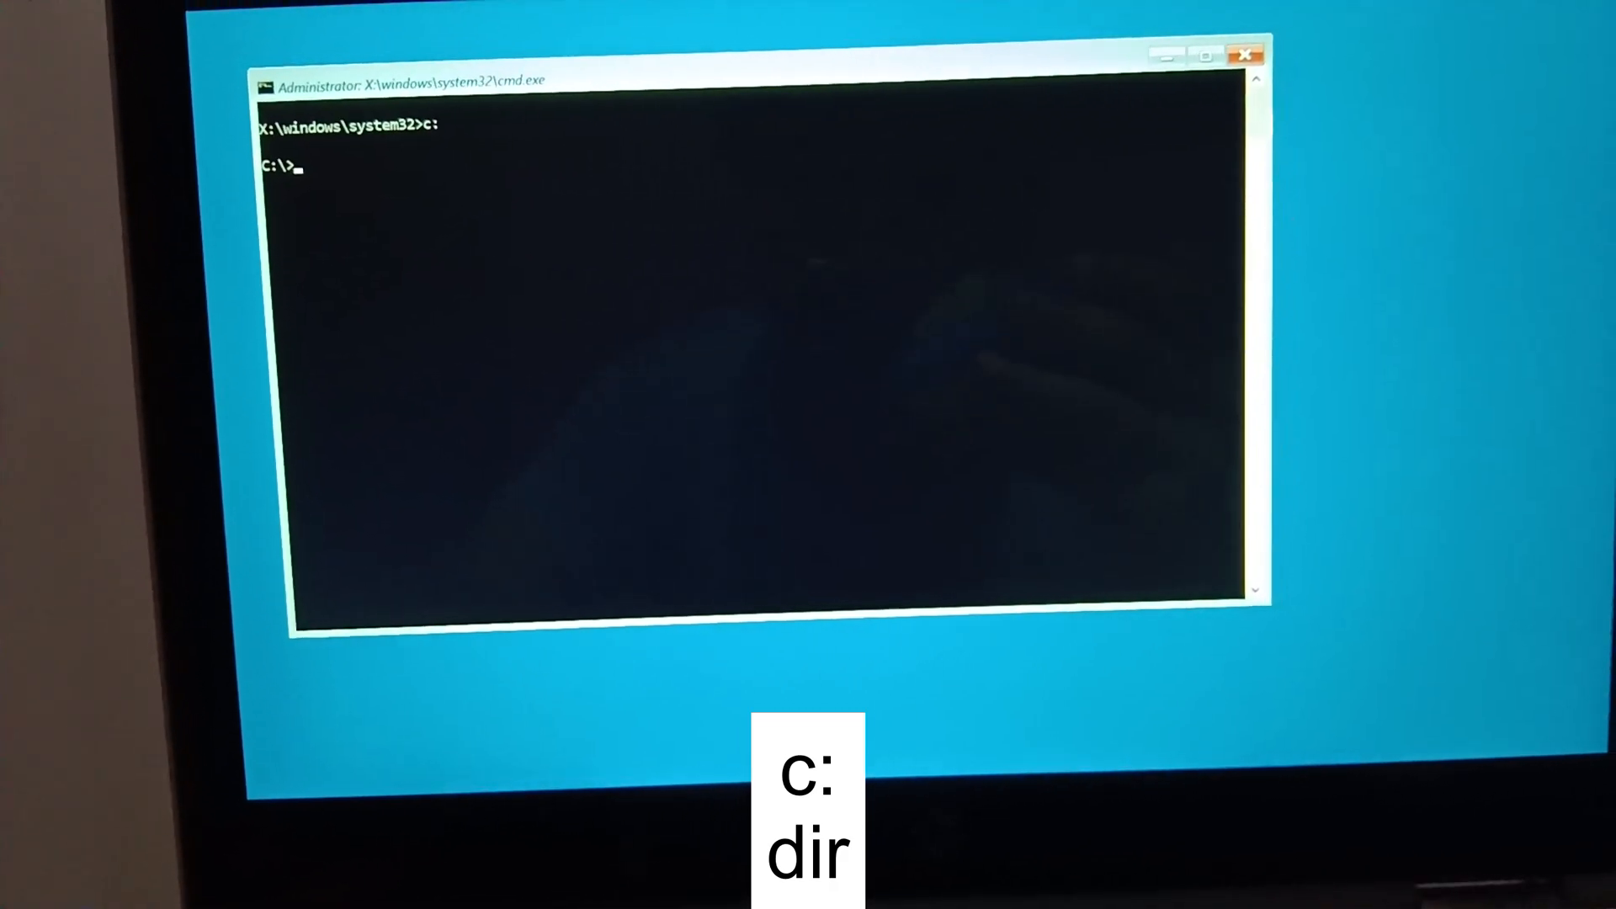
{"action": "type", "text": "dir"}
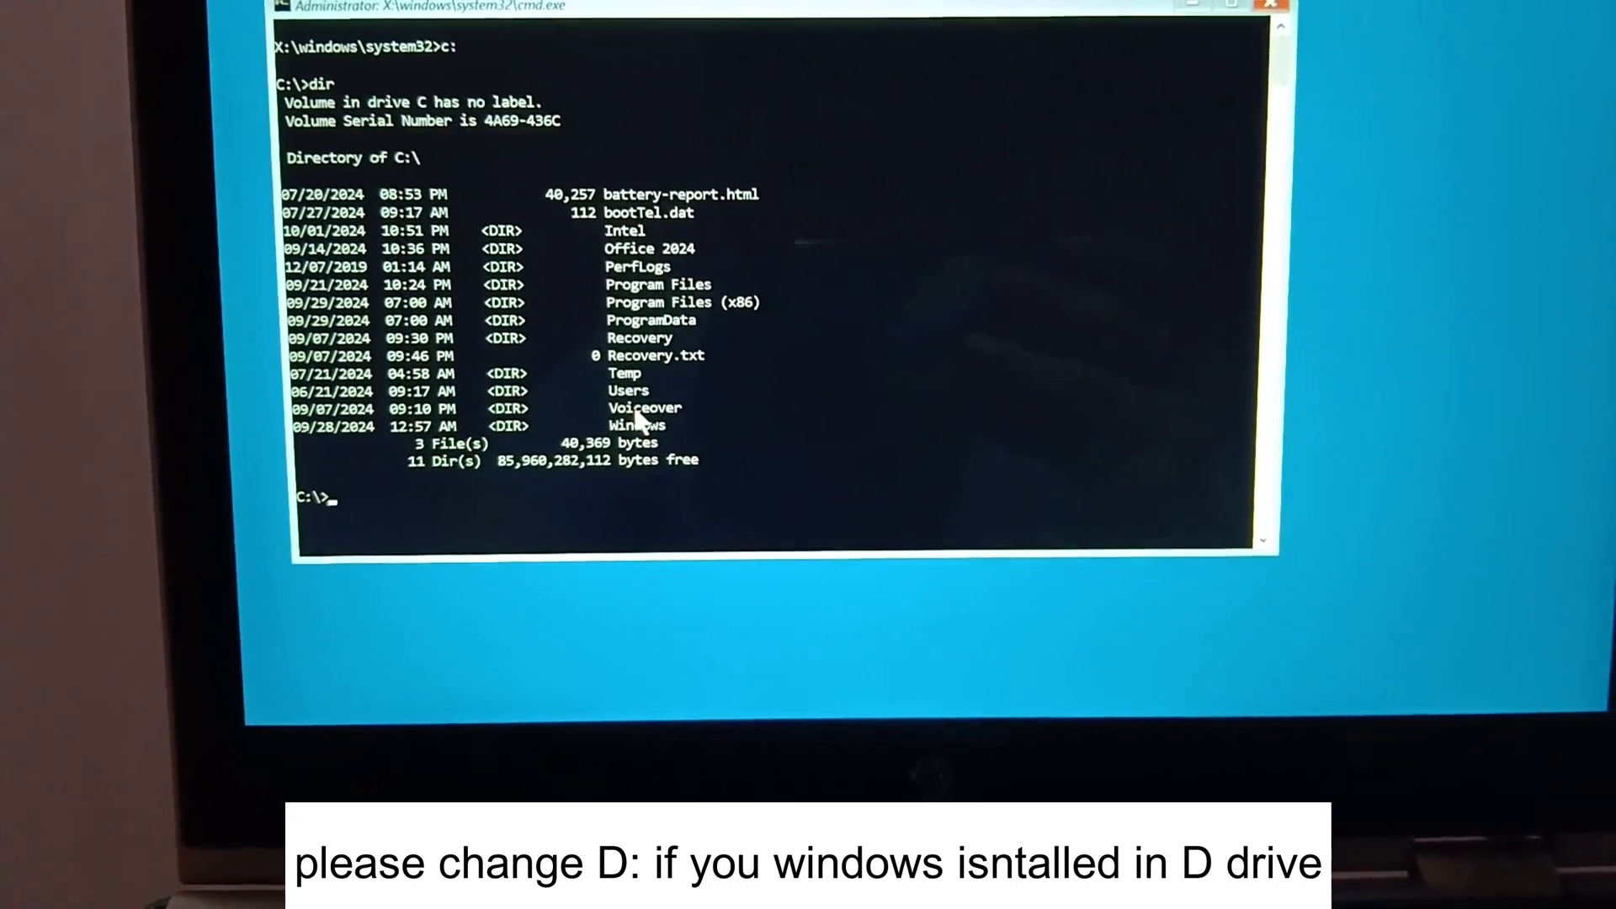
{"action": "type", "text": "sfc"}
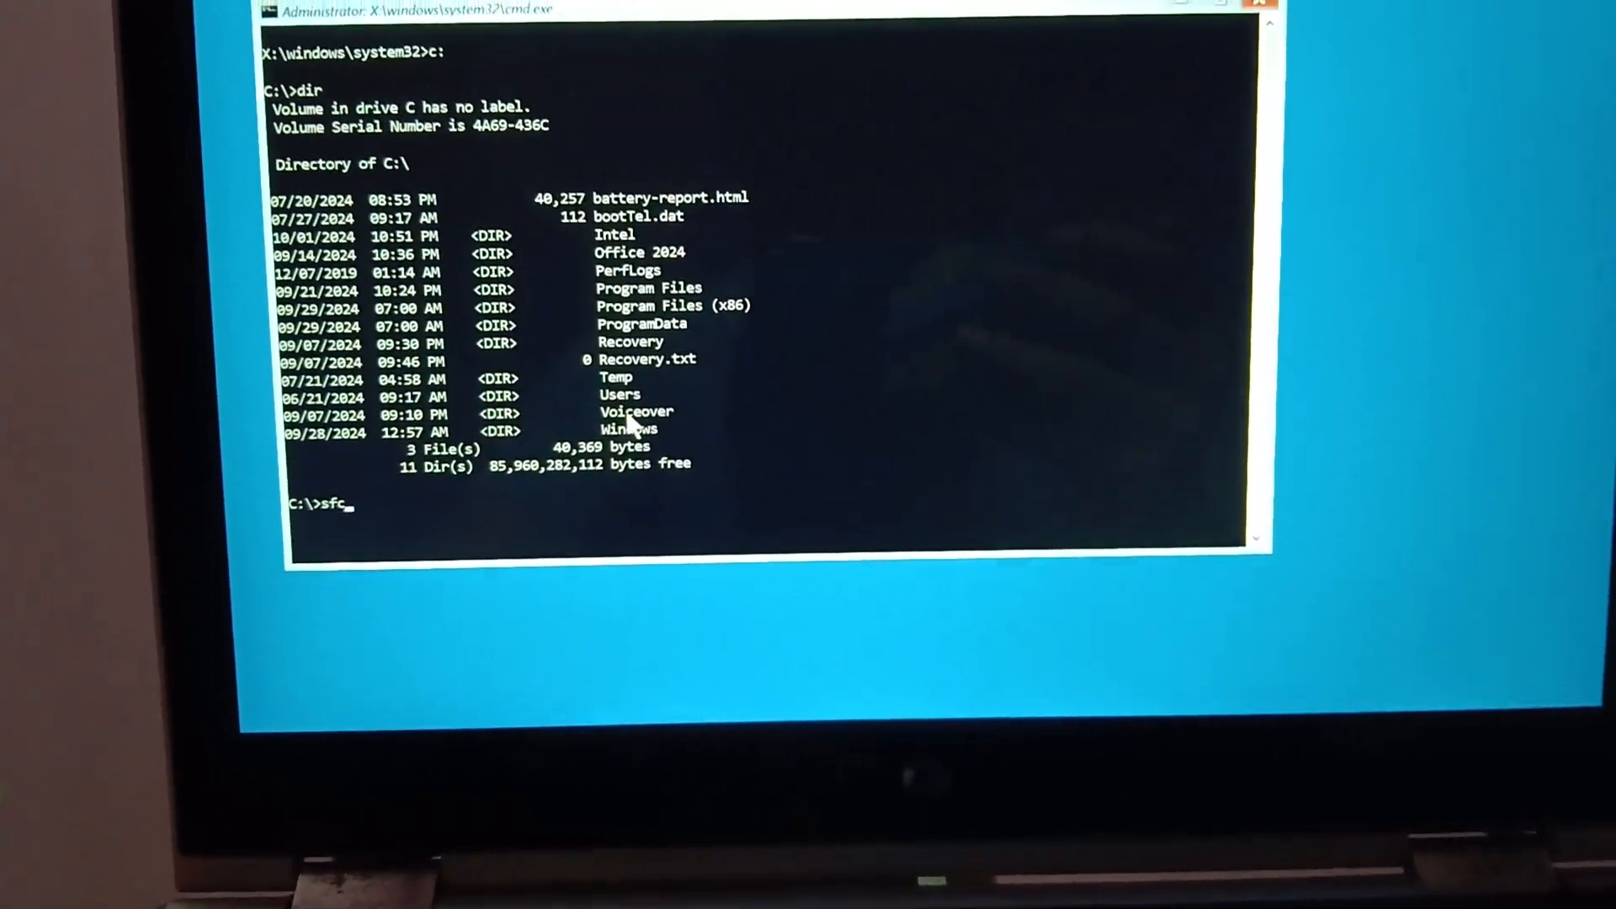
{"action": "type", "text": "/"}
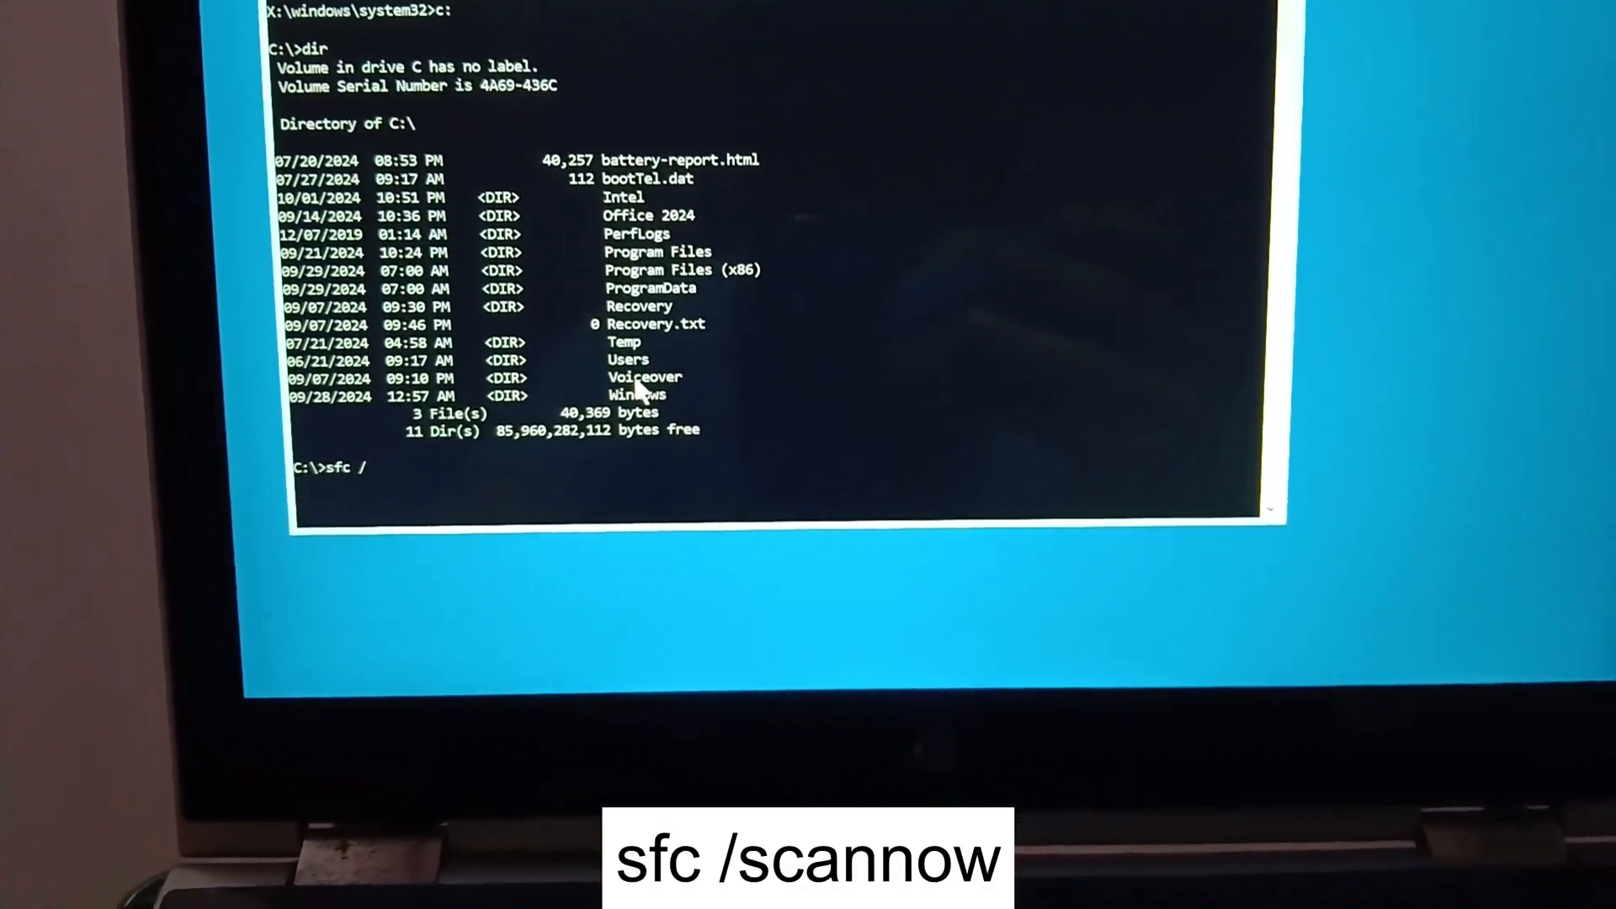
Step: Run sfc /scannow; verification reaches 100% but Windows Resource Protection cannot complete
{"action": "type", "text": "scannow"}
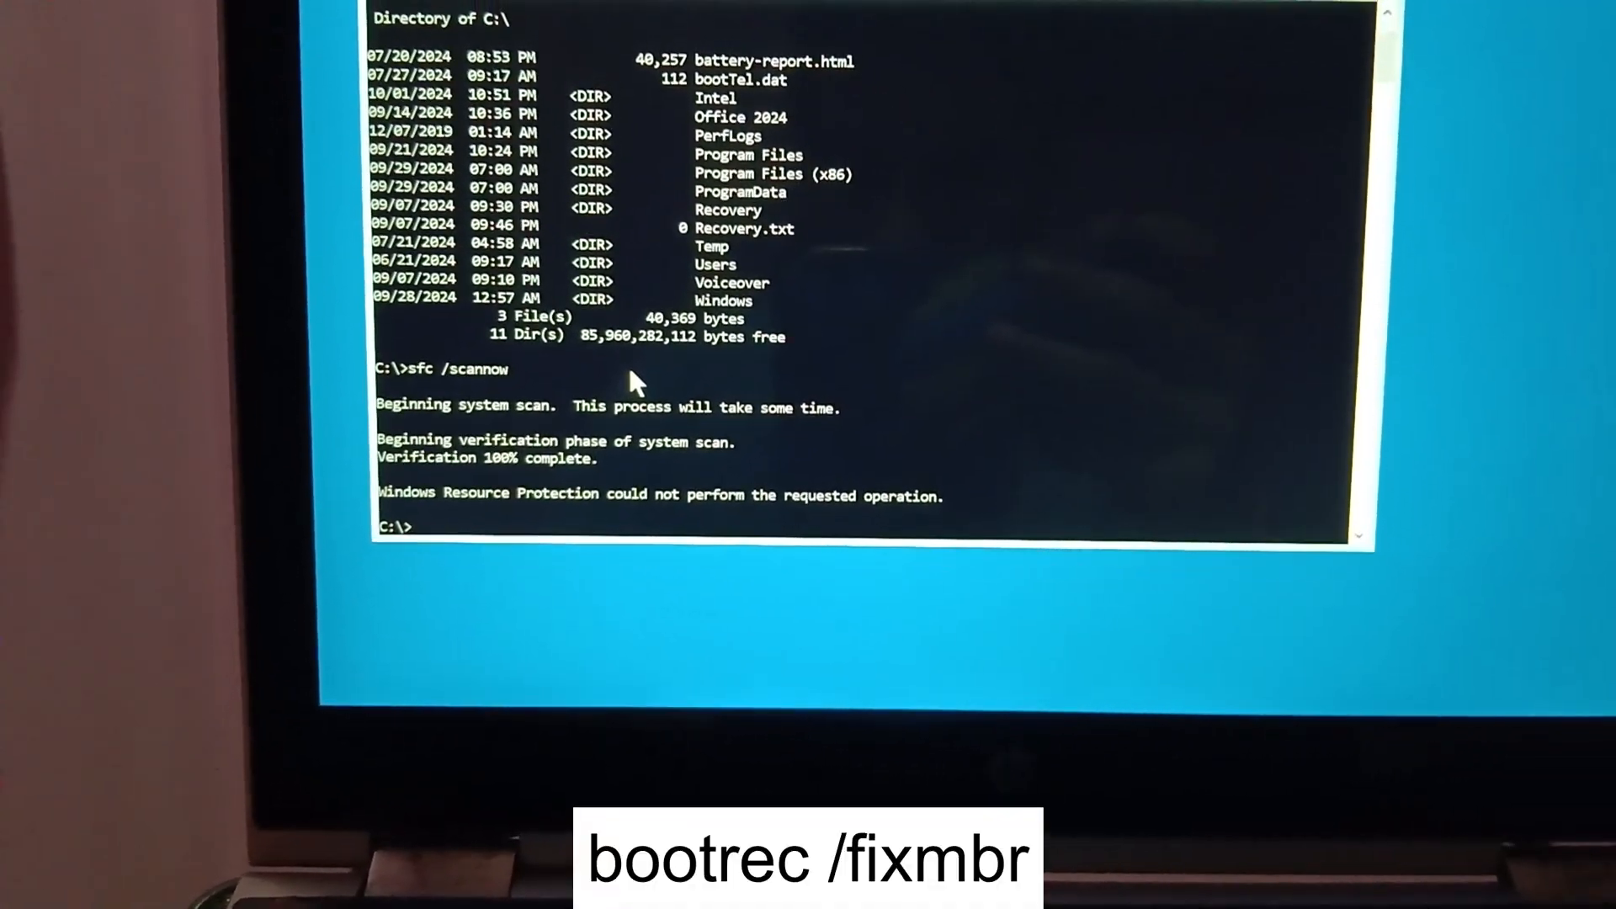
Step: Rewrite the master boot record with bootrec /fixmbr
{"action": "type", "text": "boot"}
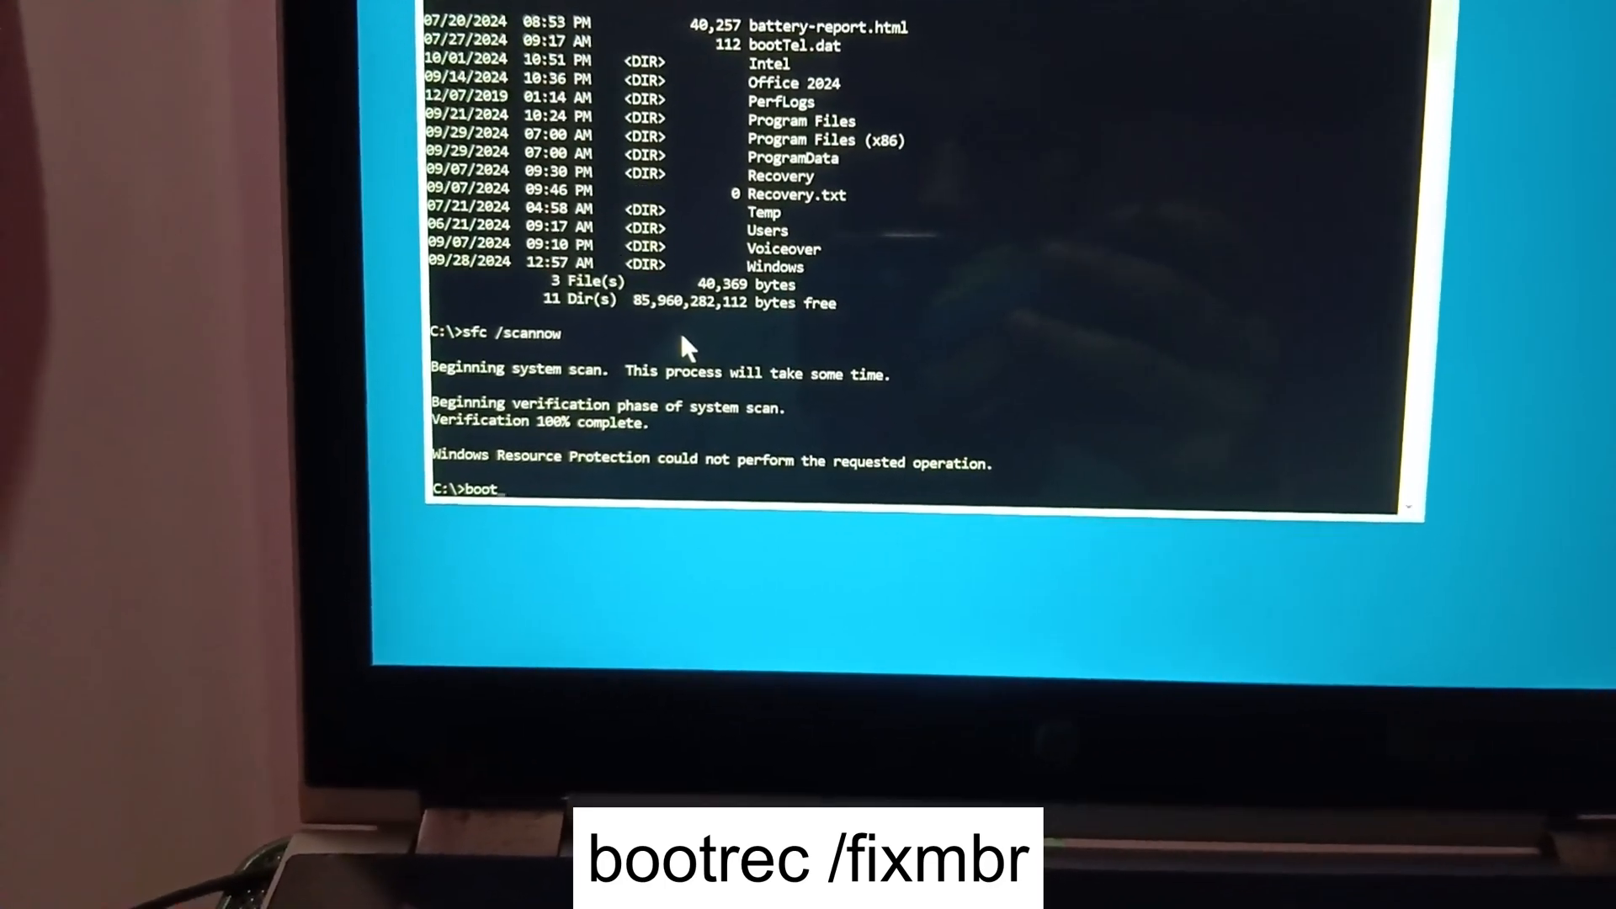
{"action": "type", "text": "rec"}
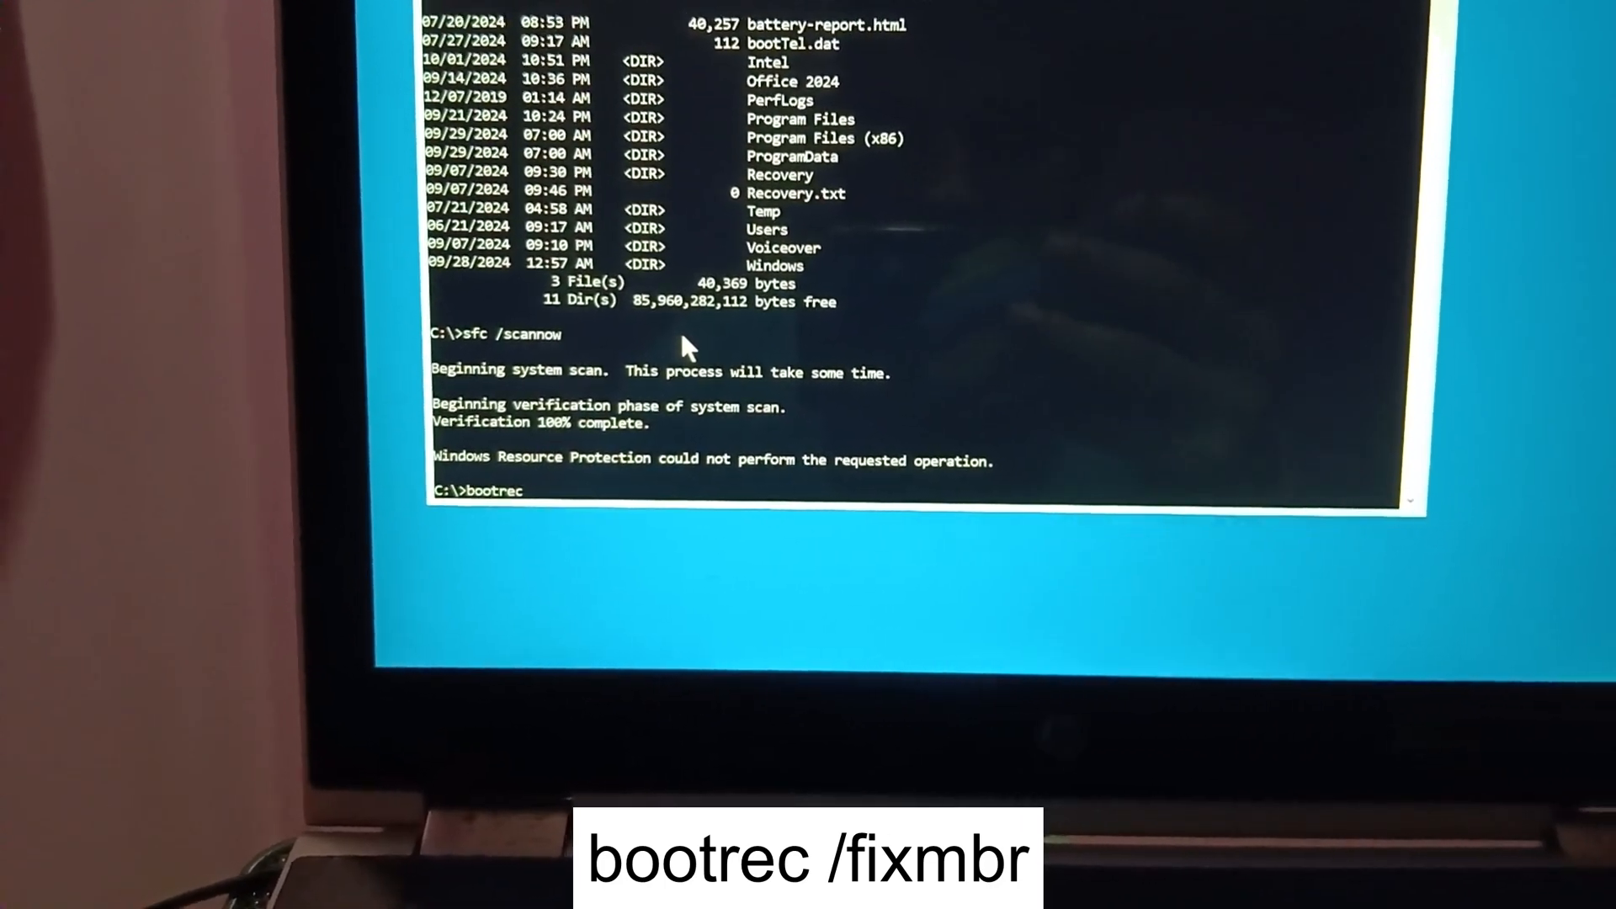
{"action": "type", "text": "/fixmbr"}
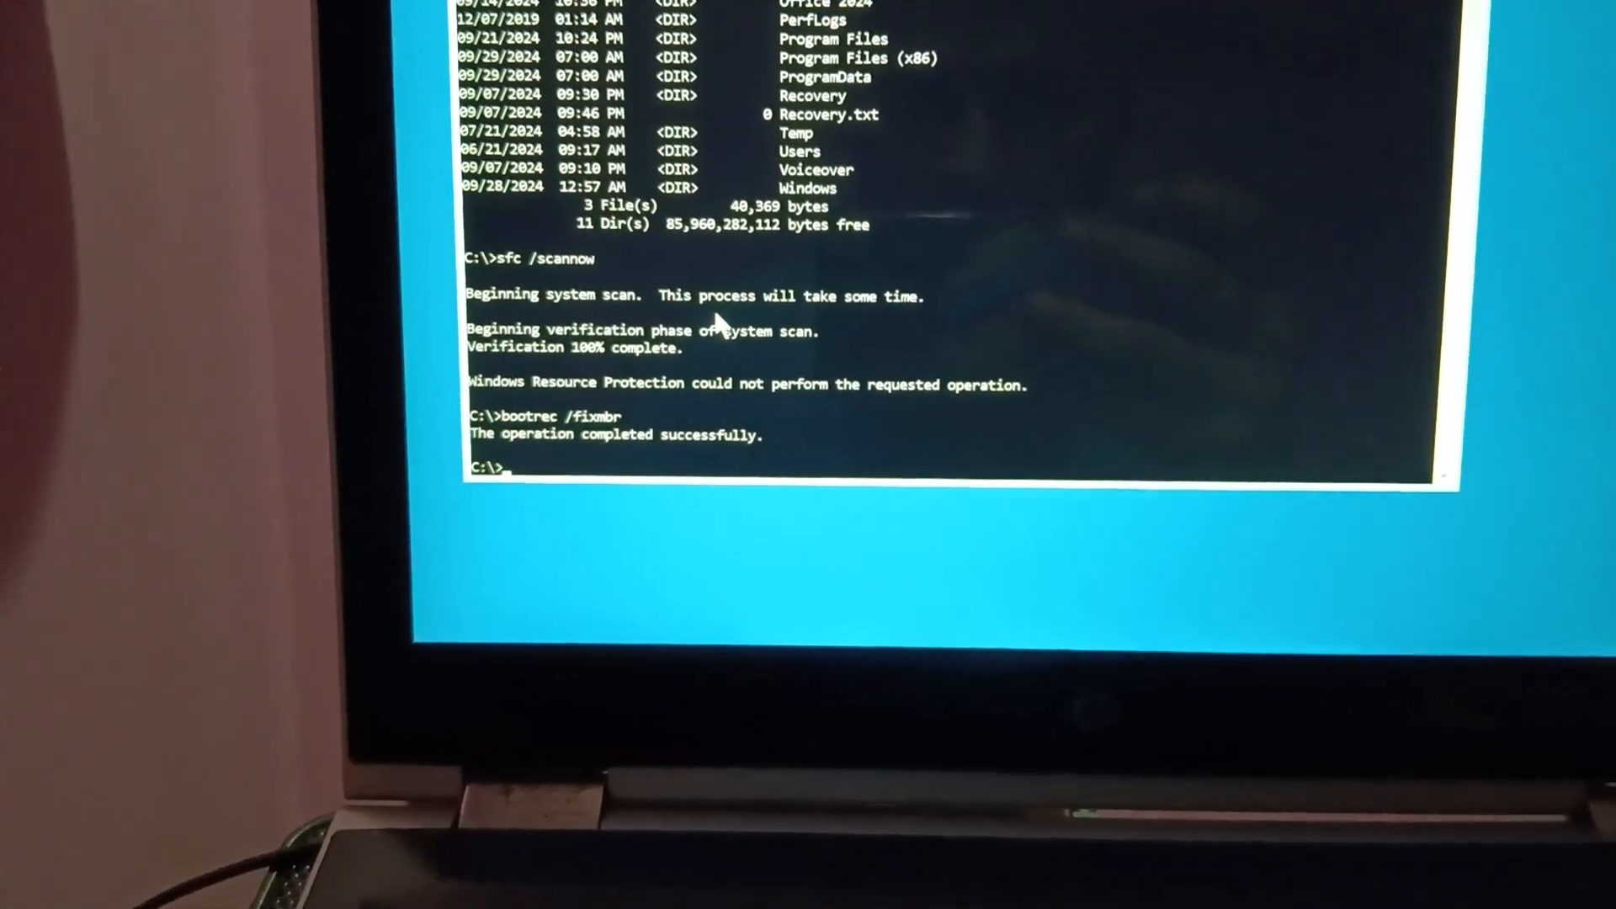
Step: Attempt bootrec /fixboot, which is denied, then type bootrec /sys nt60
{"action": "type", "text": "bootrec"}
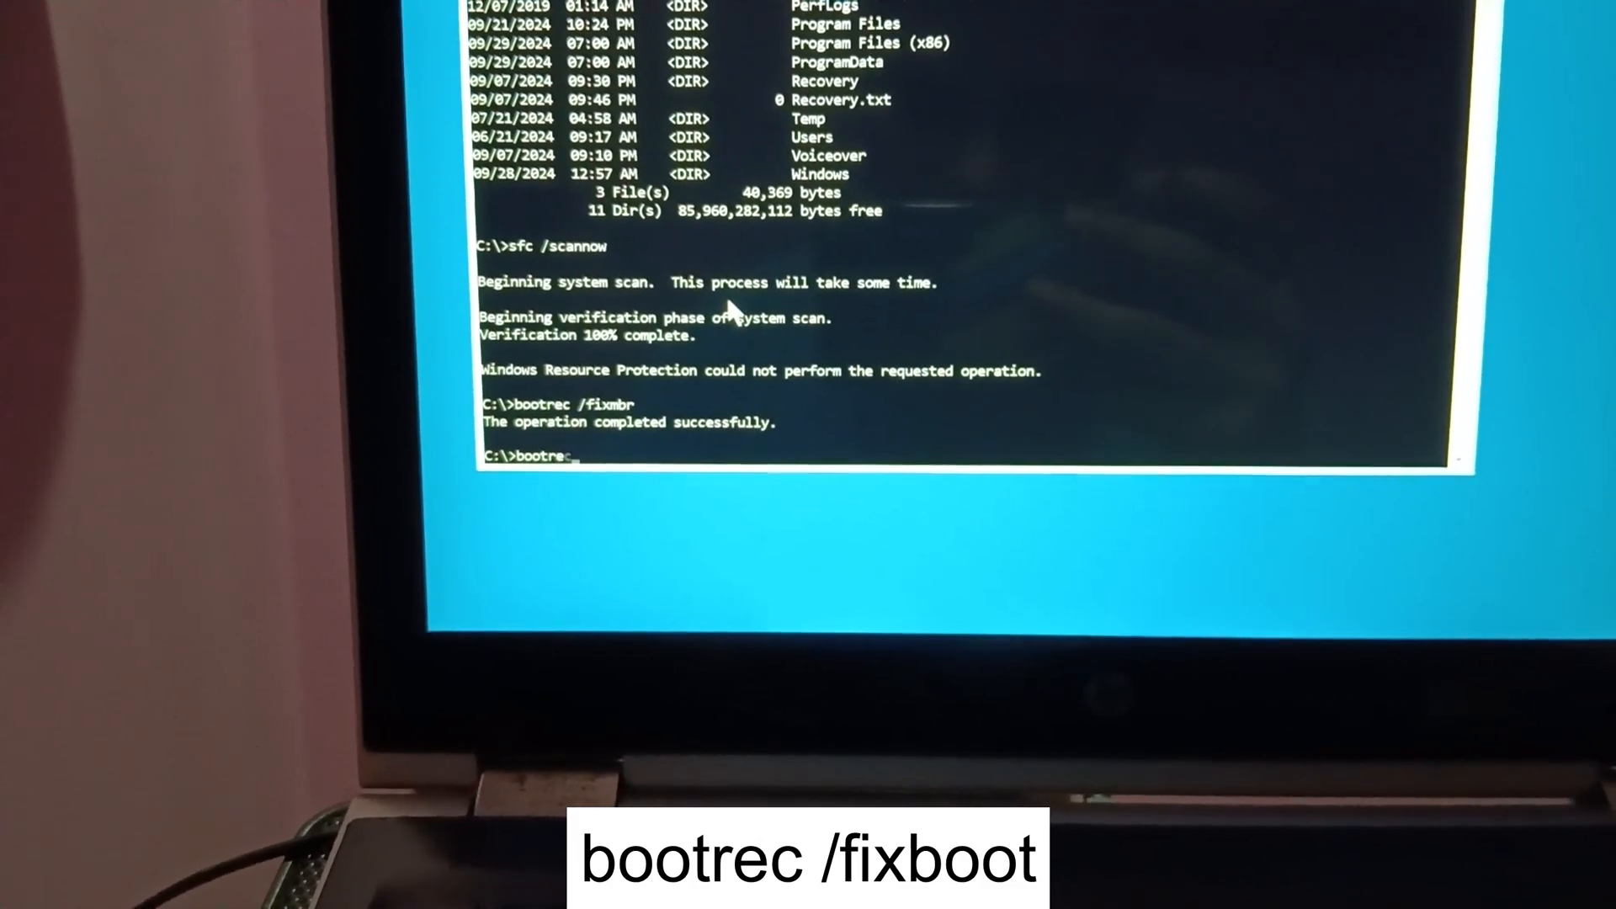
{"action": "type", "text": "/"}
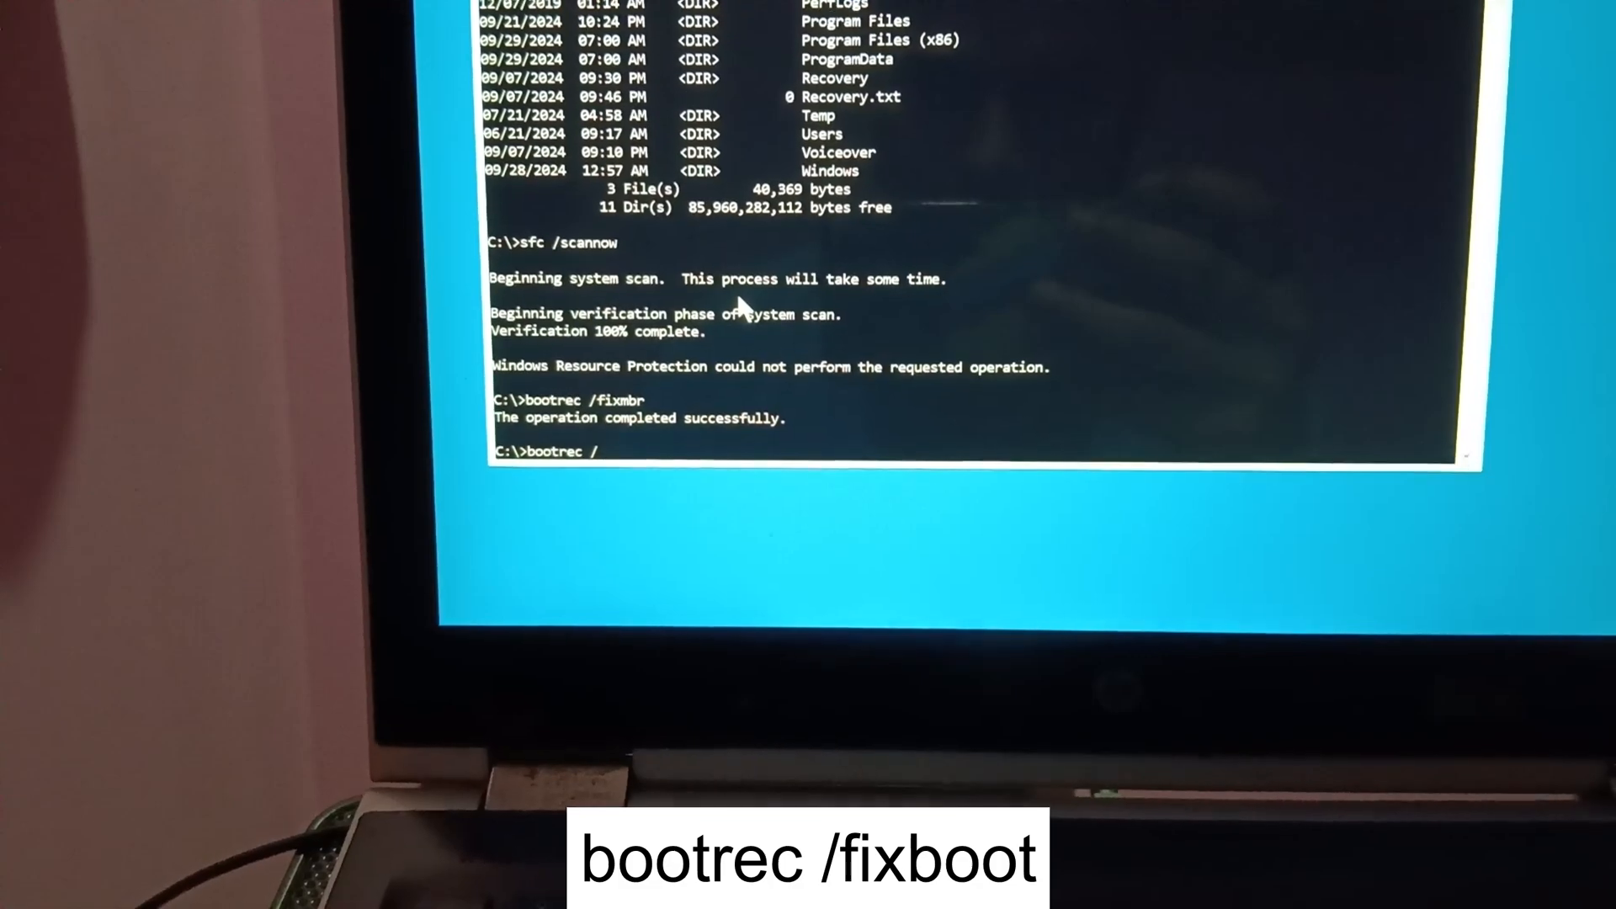
{"action": "type", "text": "fix"}
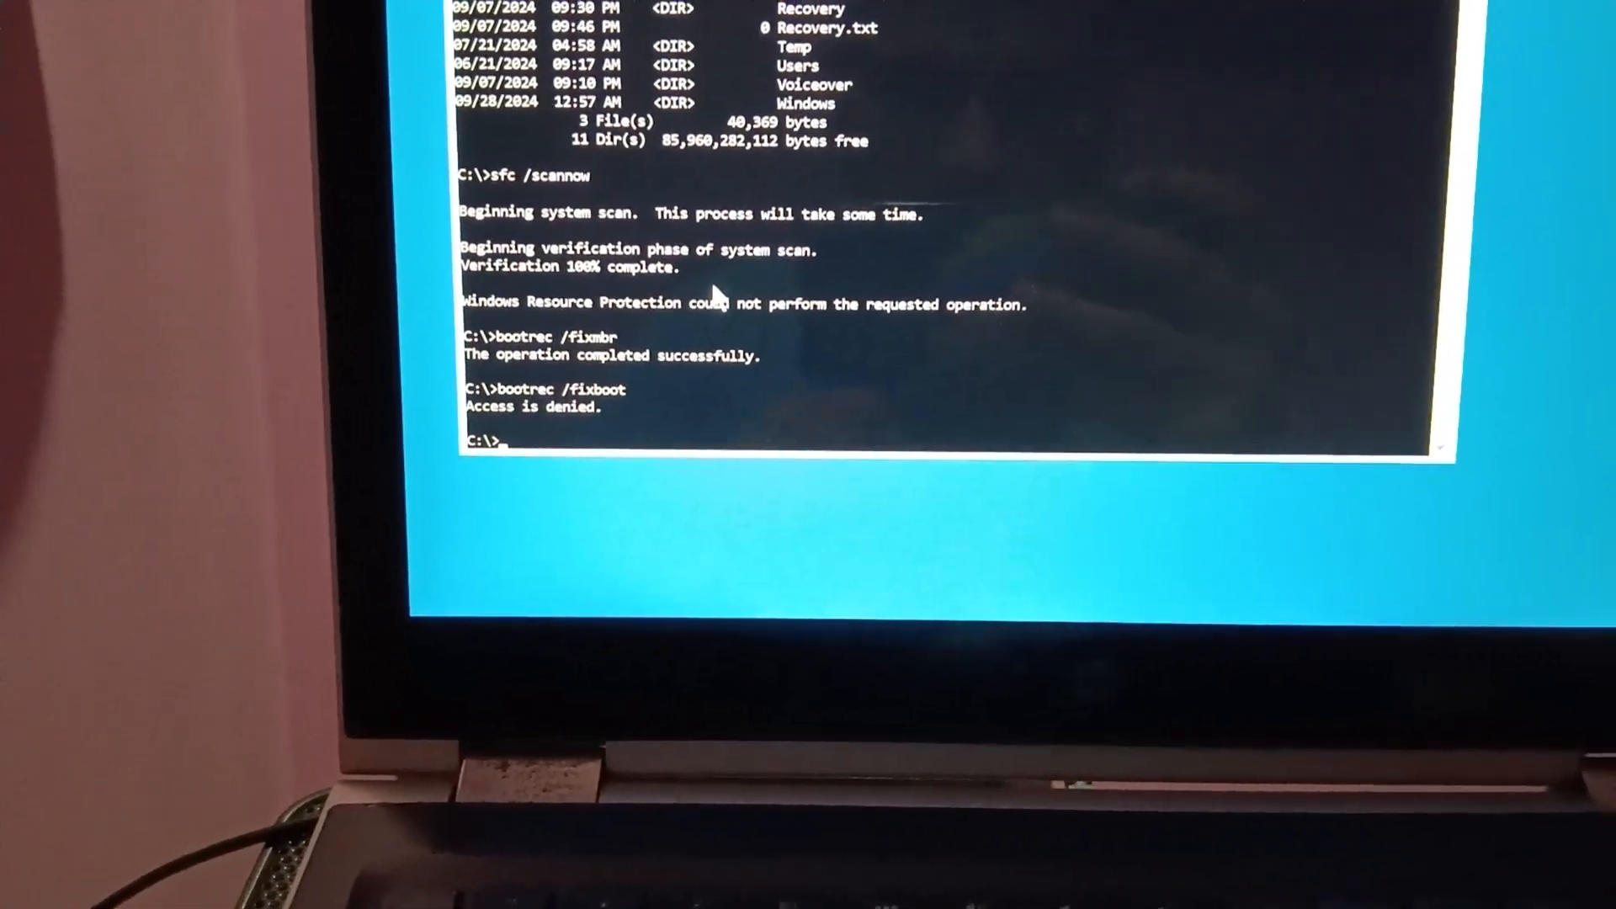
{"action": "type", "text": "bootrec /sys nt60"}
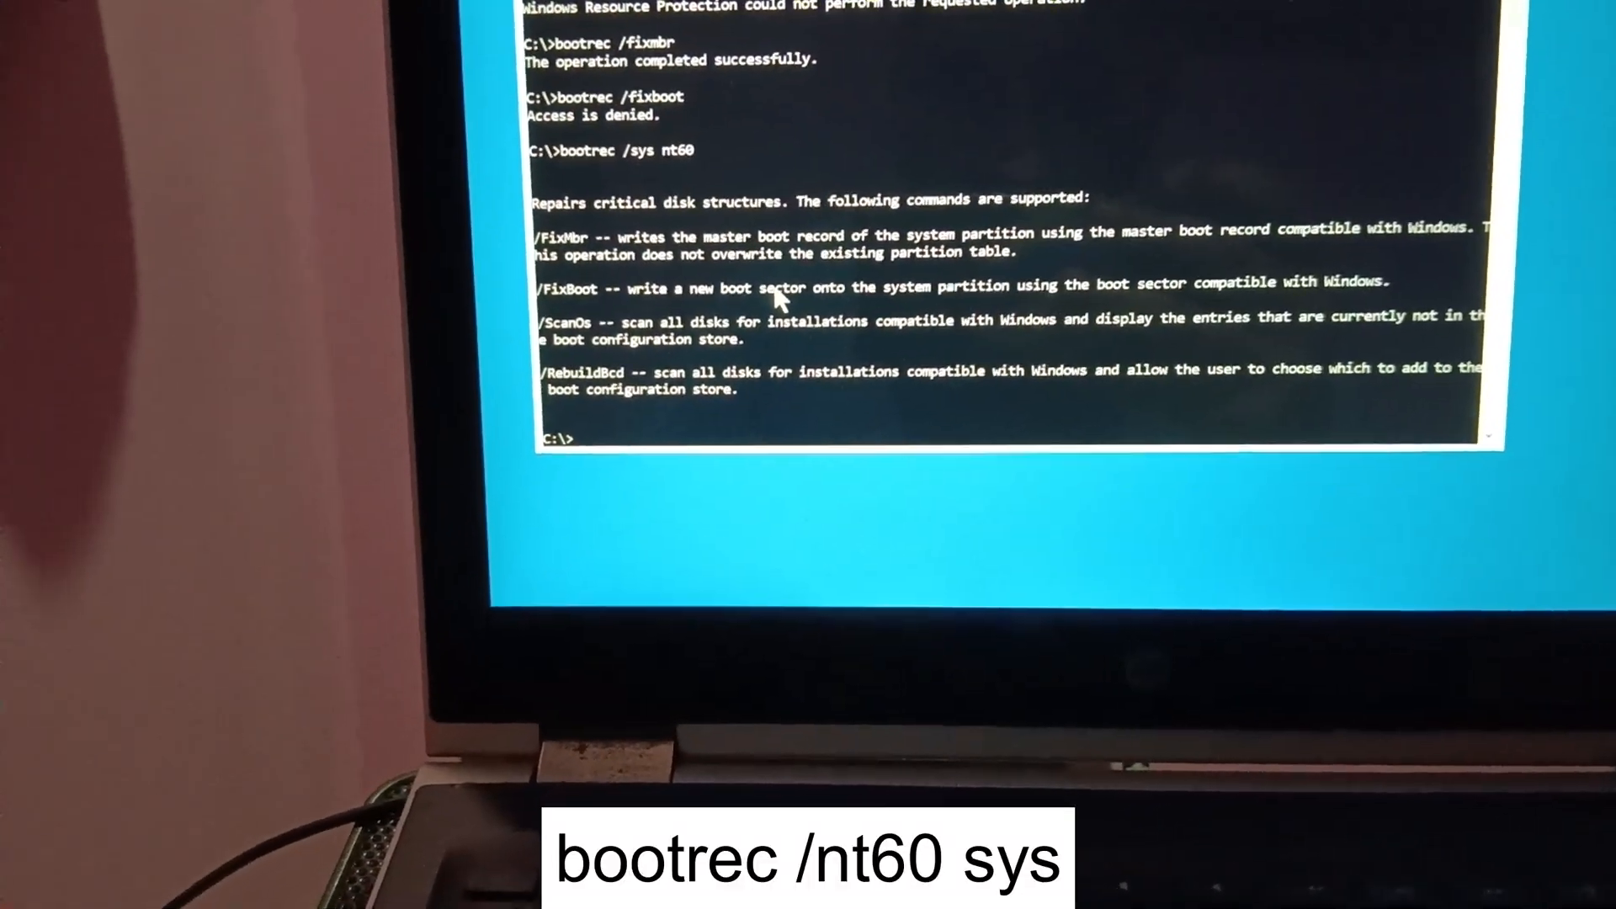
Step: Retry bootrec /sys nt60 and bootrec /rebuildbcd, each returning only usage help
{"action": "type", "text": "bootrec /sys nt60"}
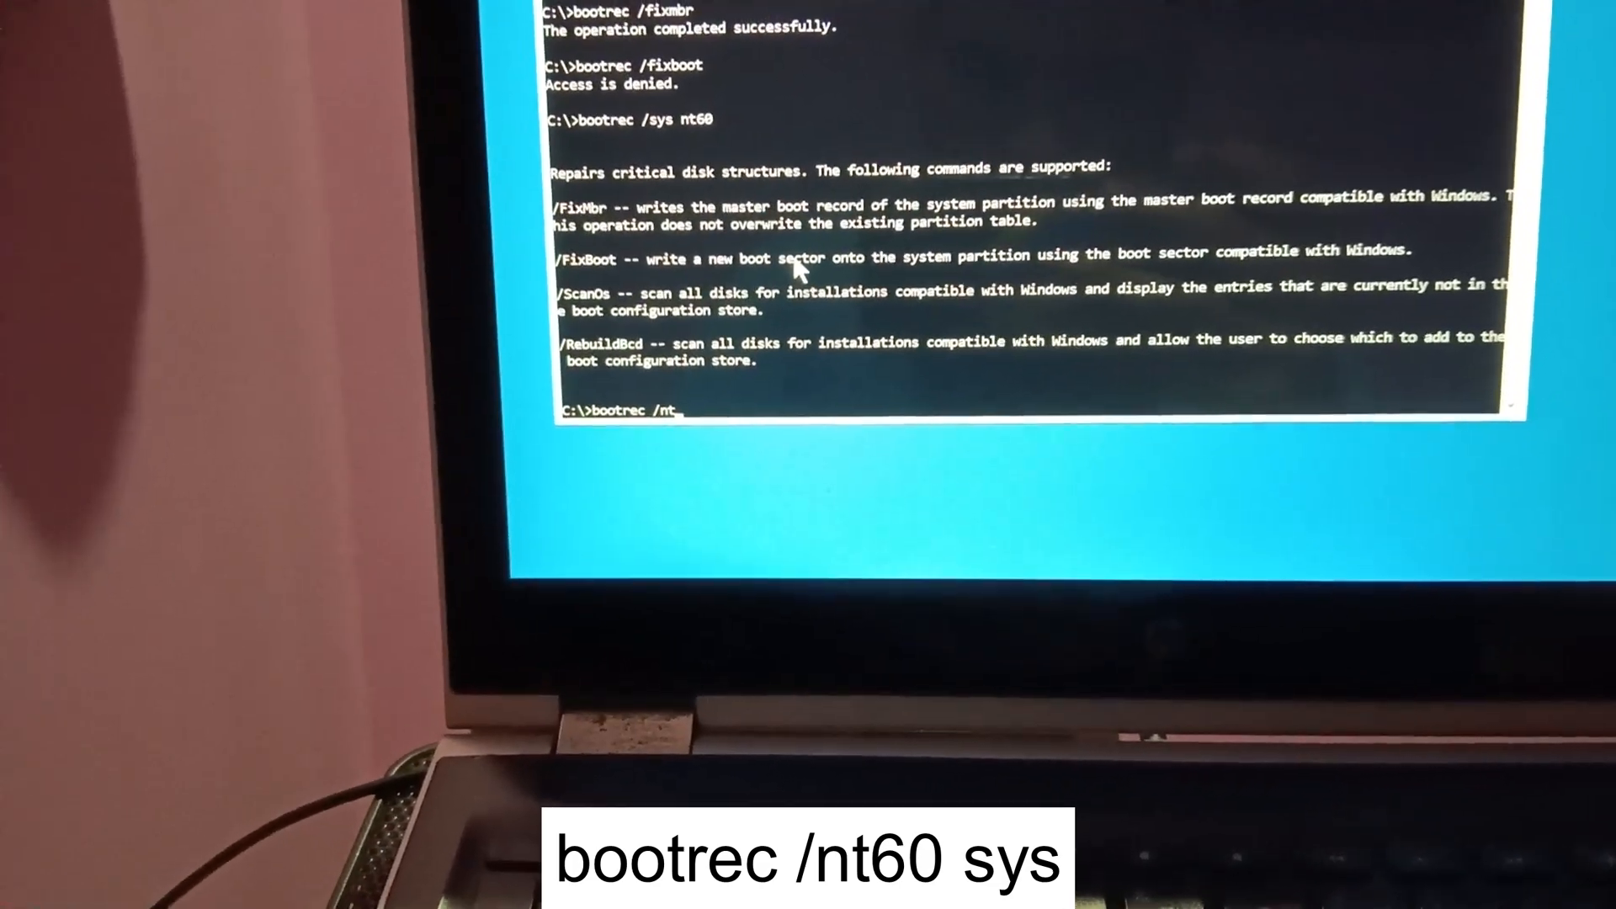
{"action": "type", "text": "60"}
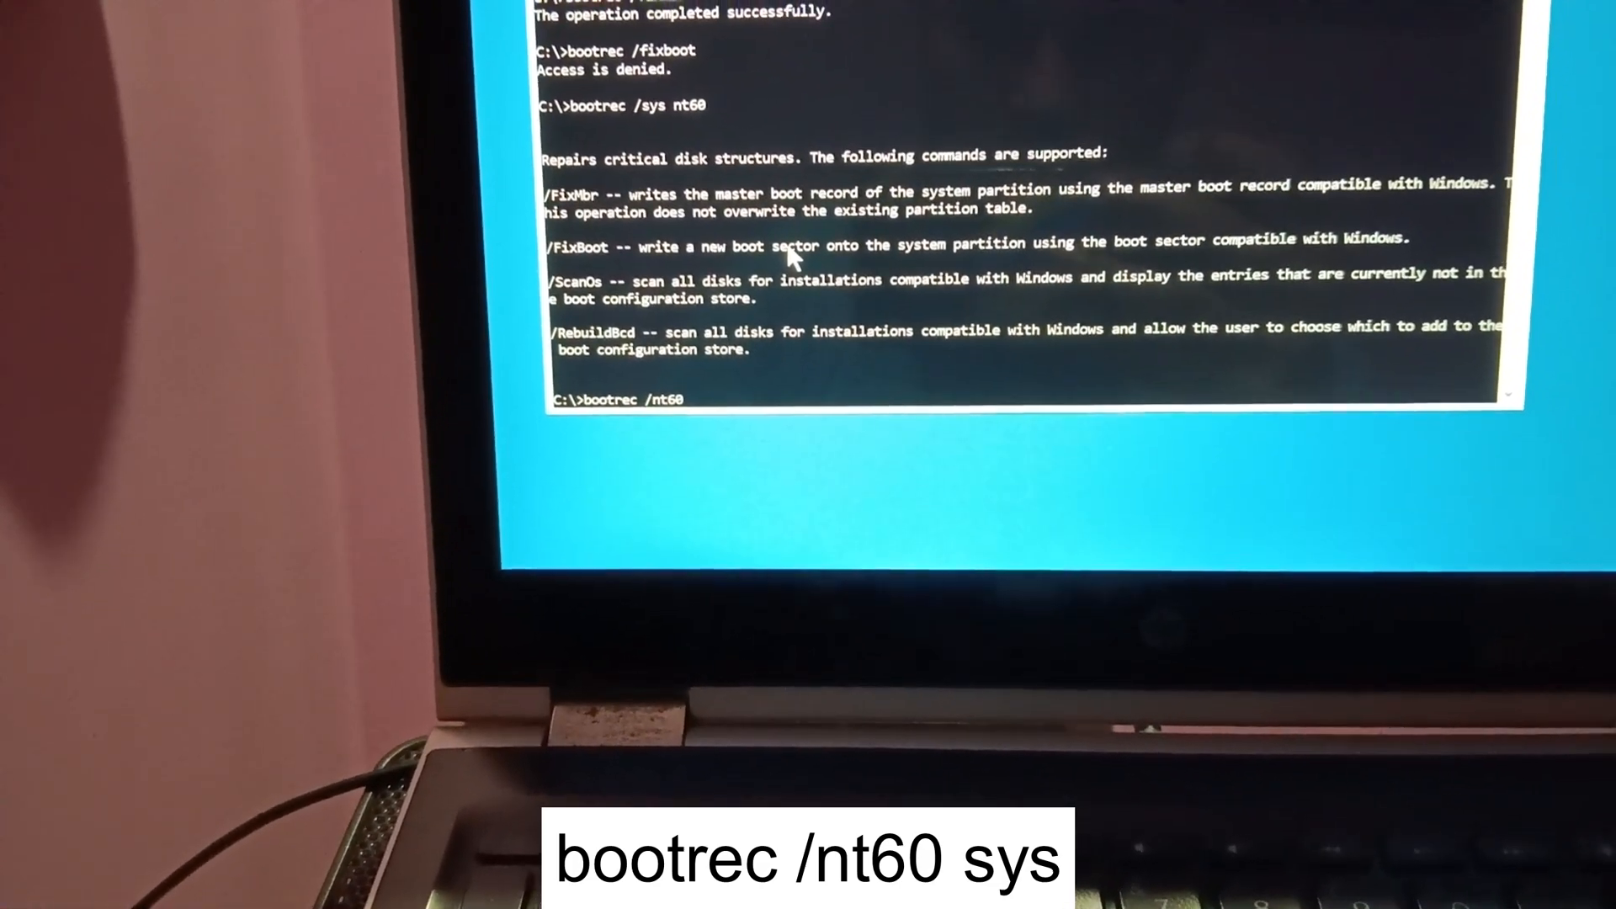
{"action": "type", "text": "sy"}
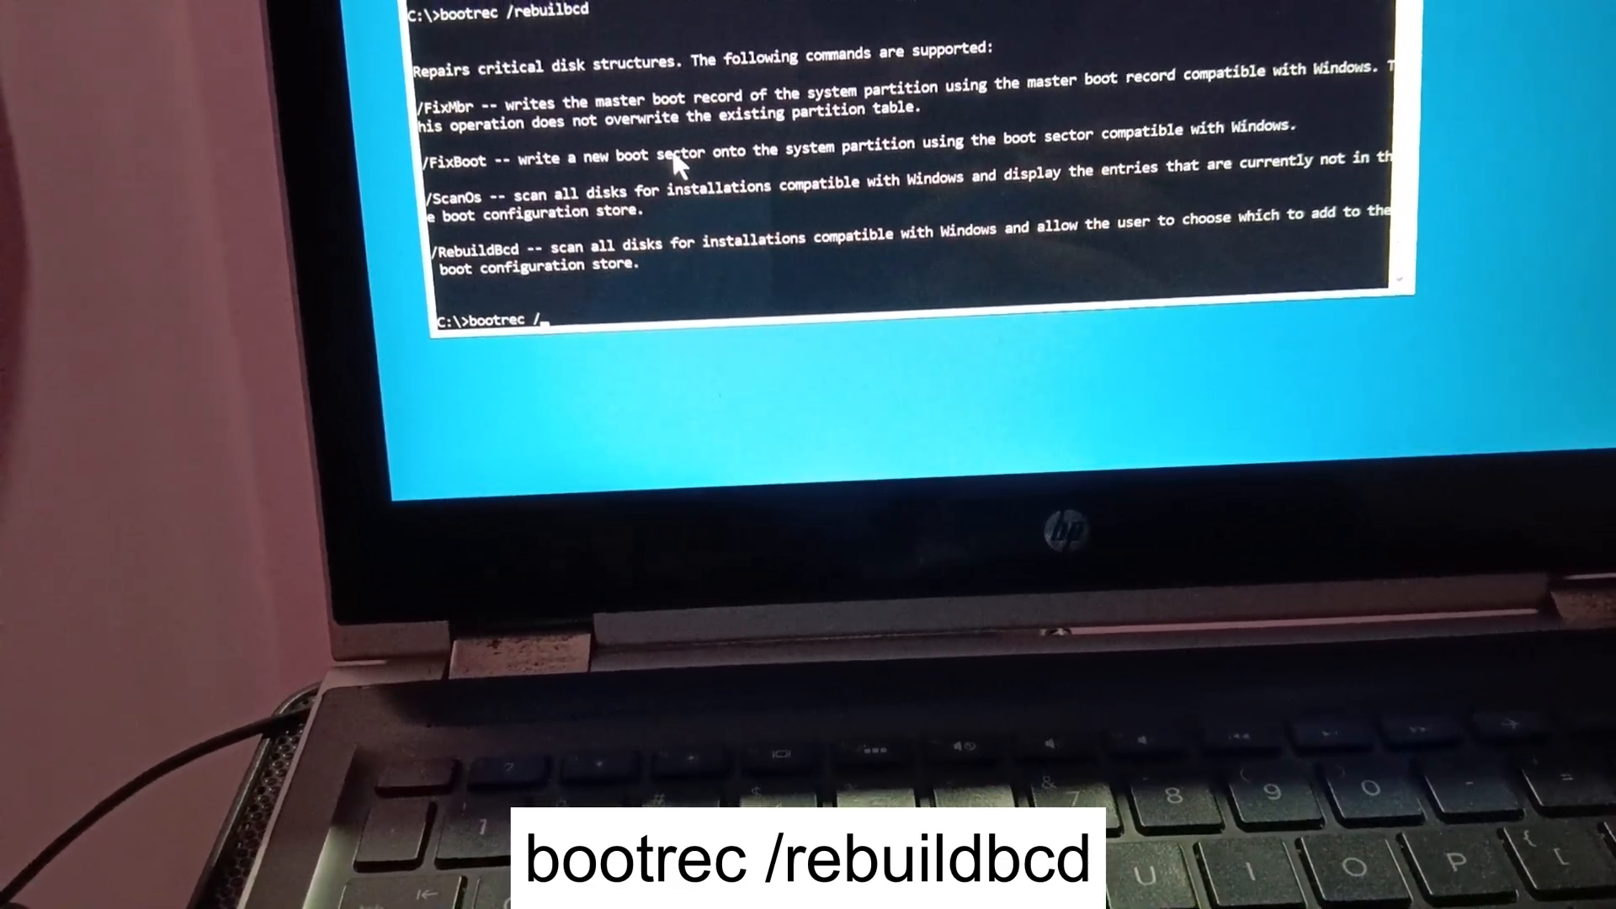
{"action": "type", "text": "rebu"}
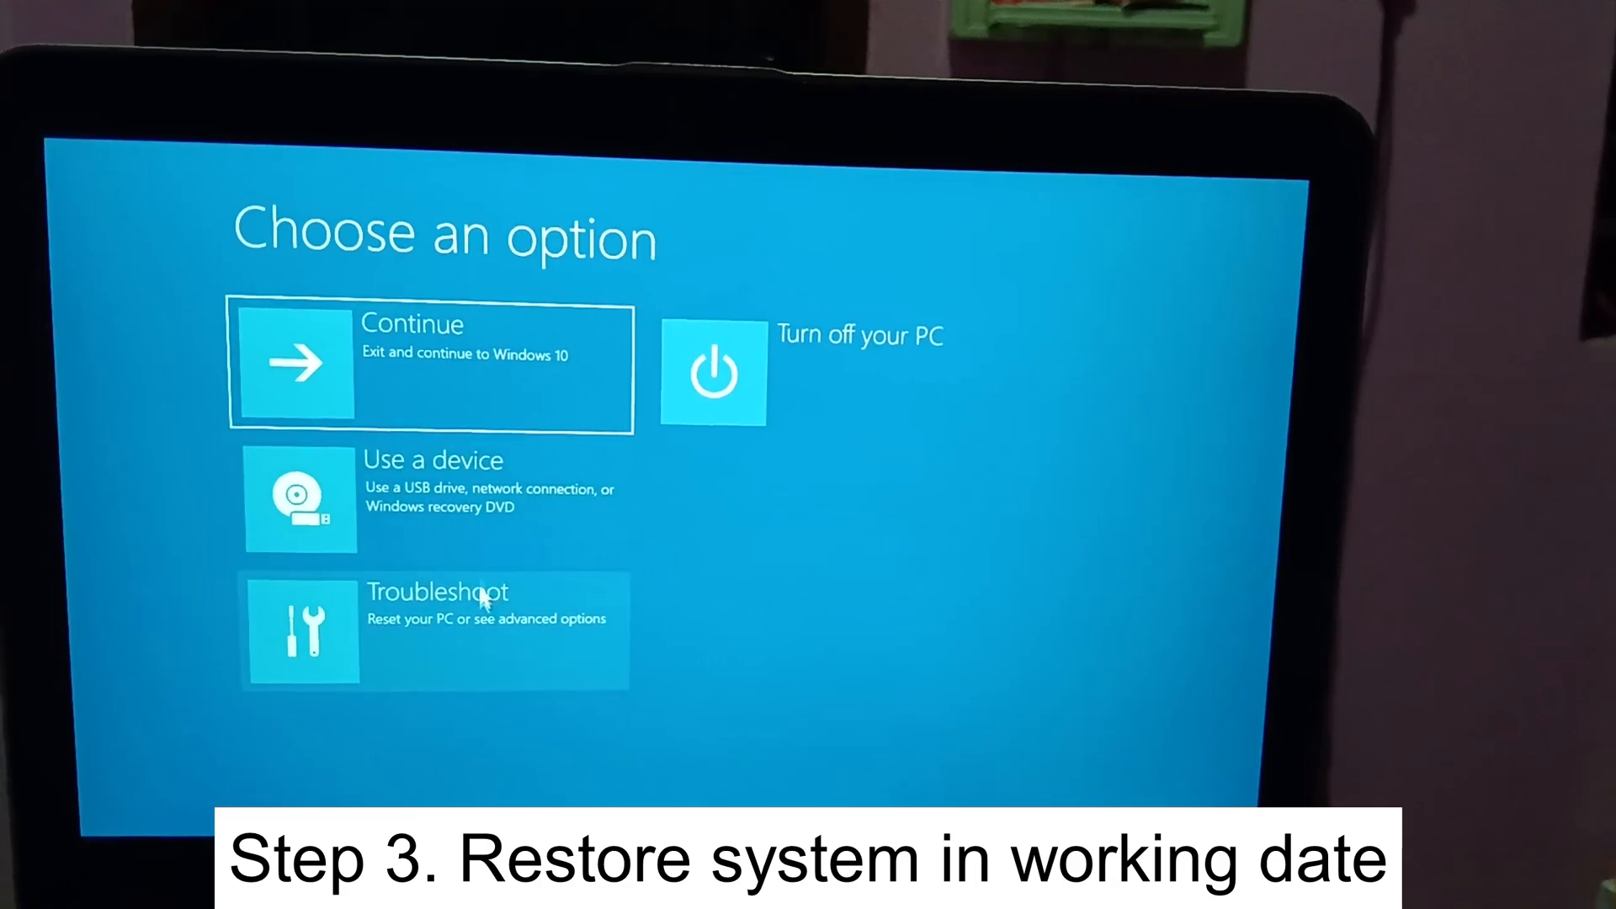
Step: Launch System Restore from Troubleshoot > Advanced options and sign in as User with the password
{"action": "left_click", "coordinate": [432, 629]}
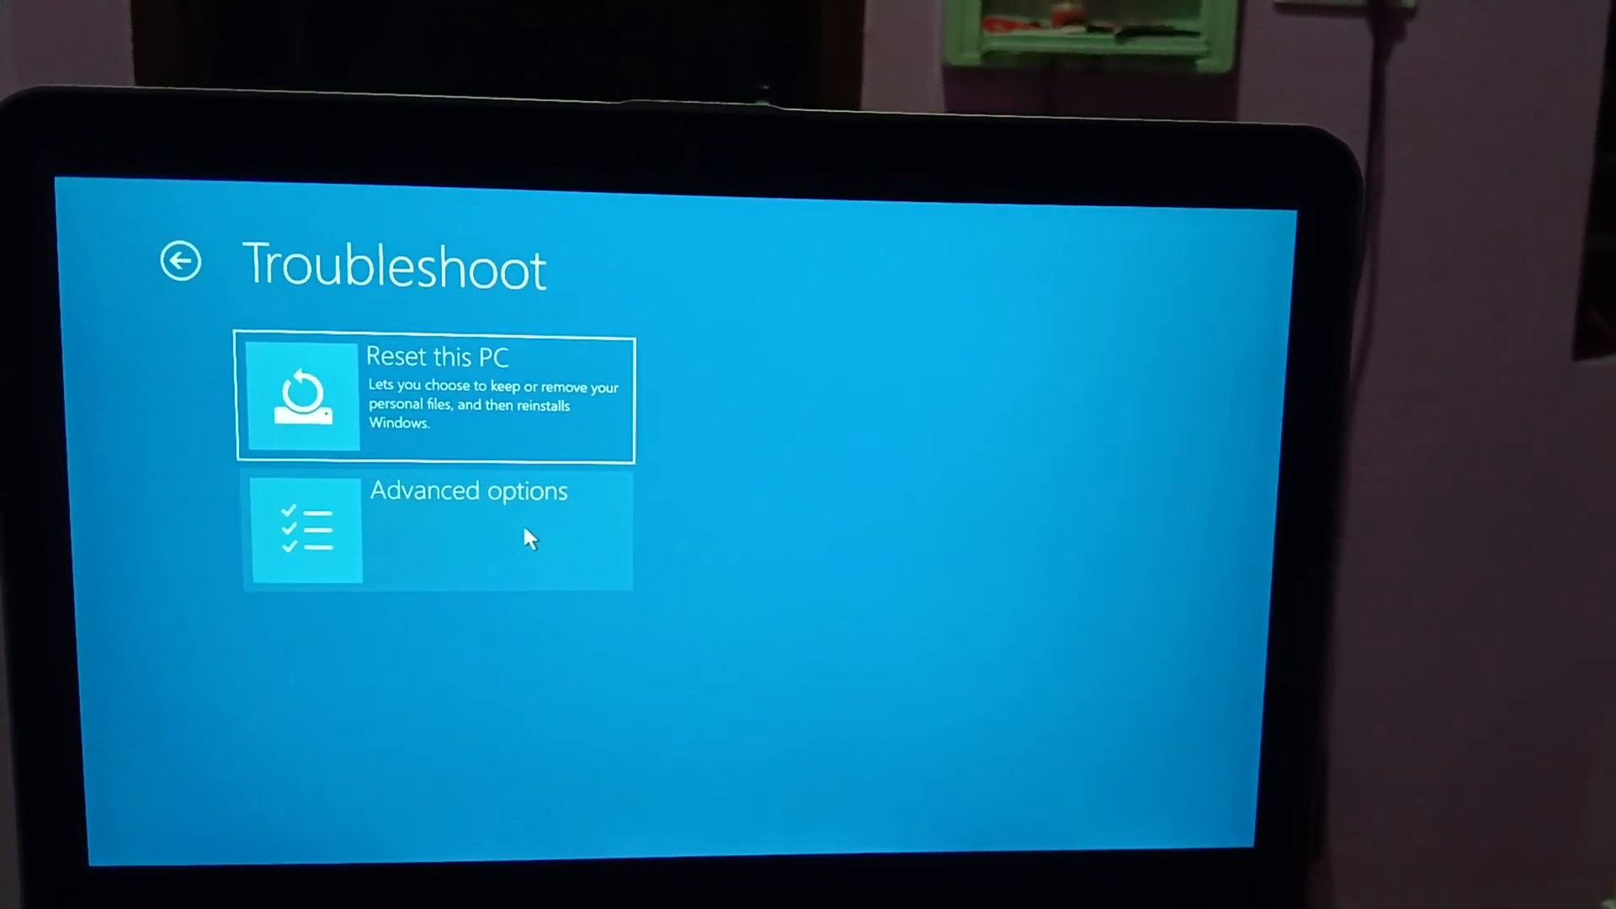
{"action": "left_click", "coordinate": [438, 529]}
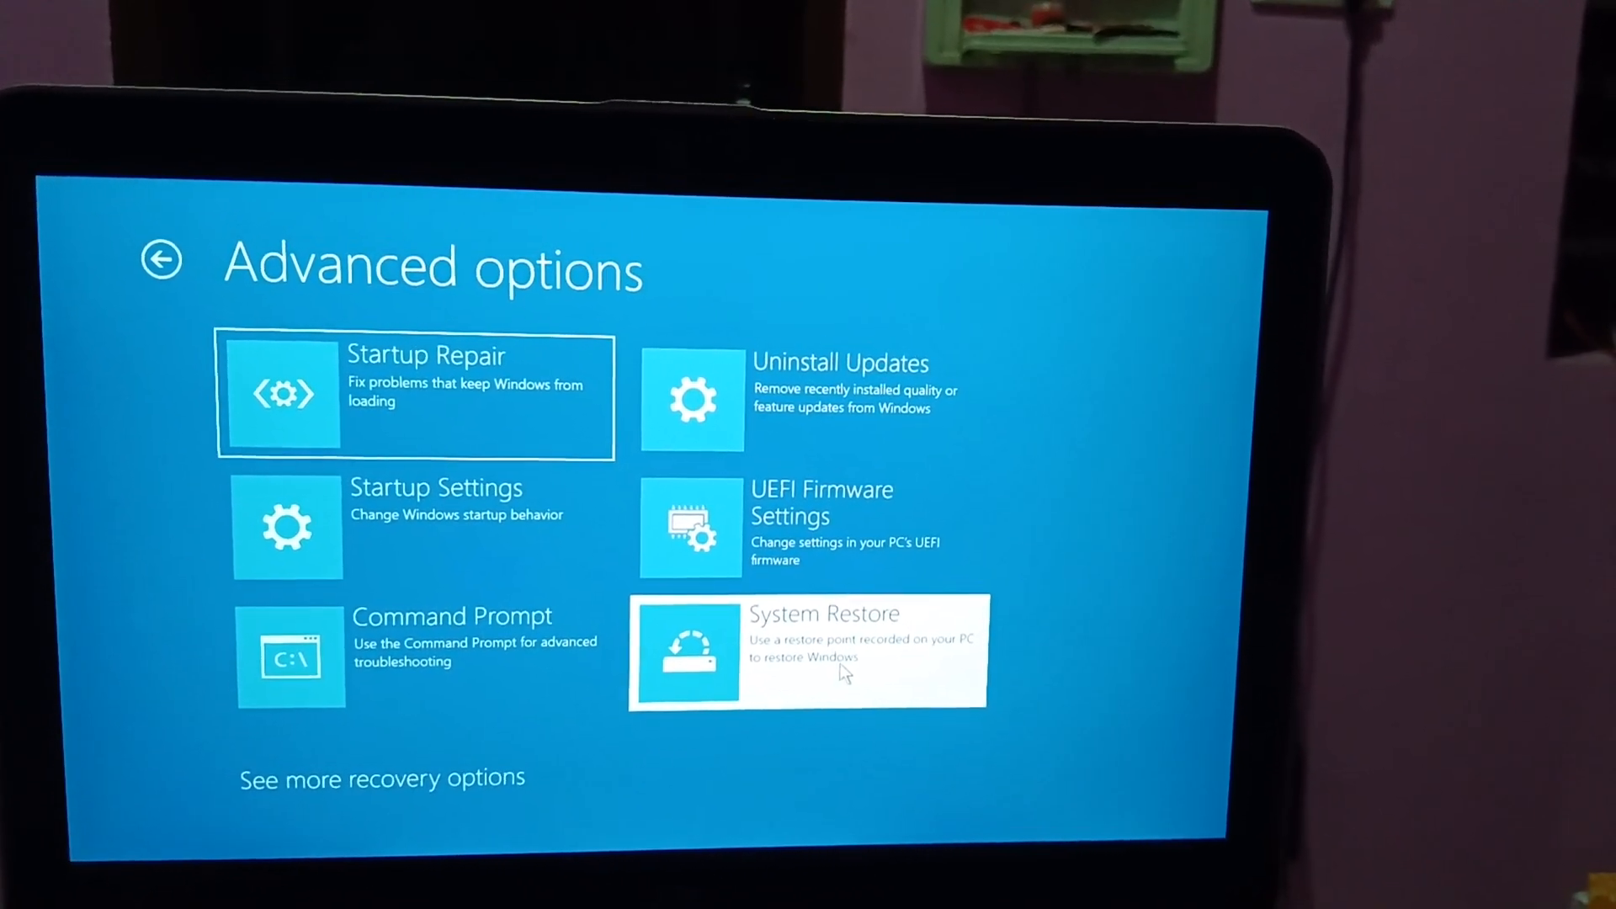
{"action": "left_click", "coordinate": [807, 651]}
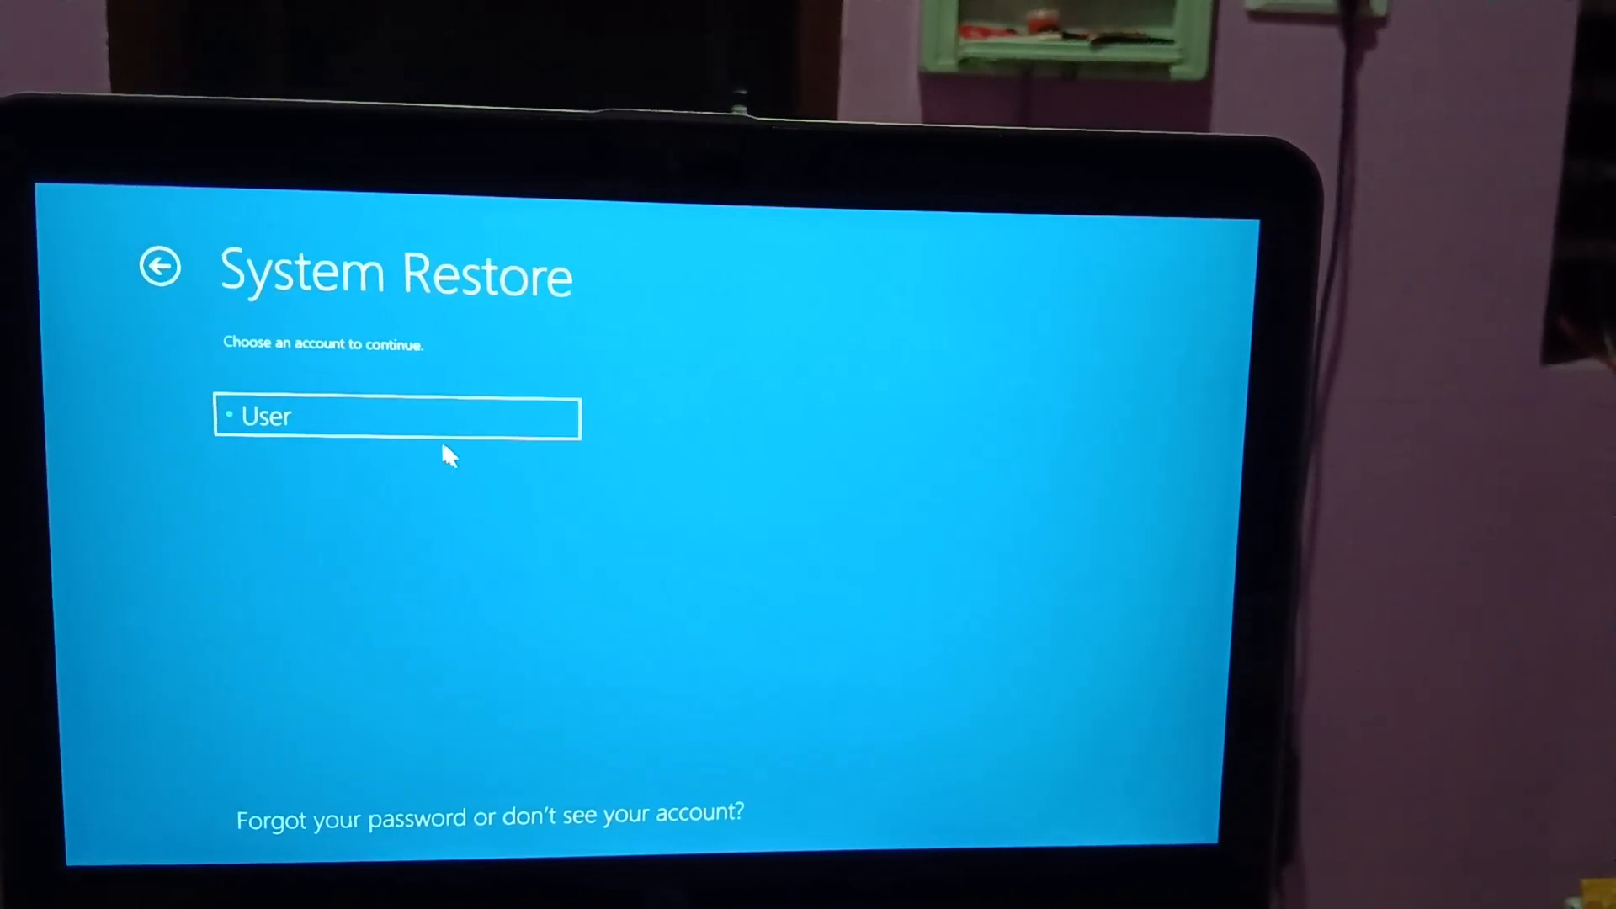
{"action": "left_click", "coordinate": [396, 417]}
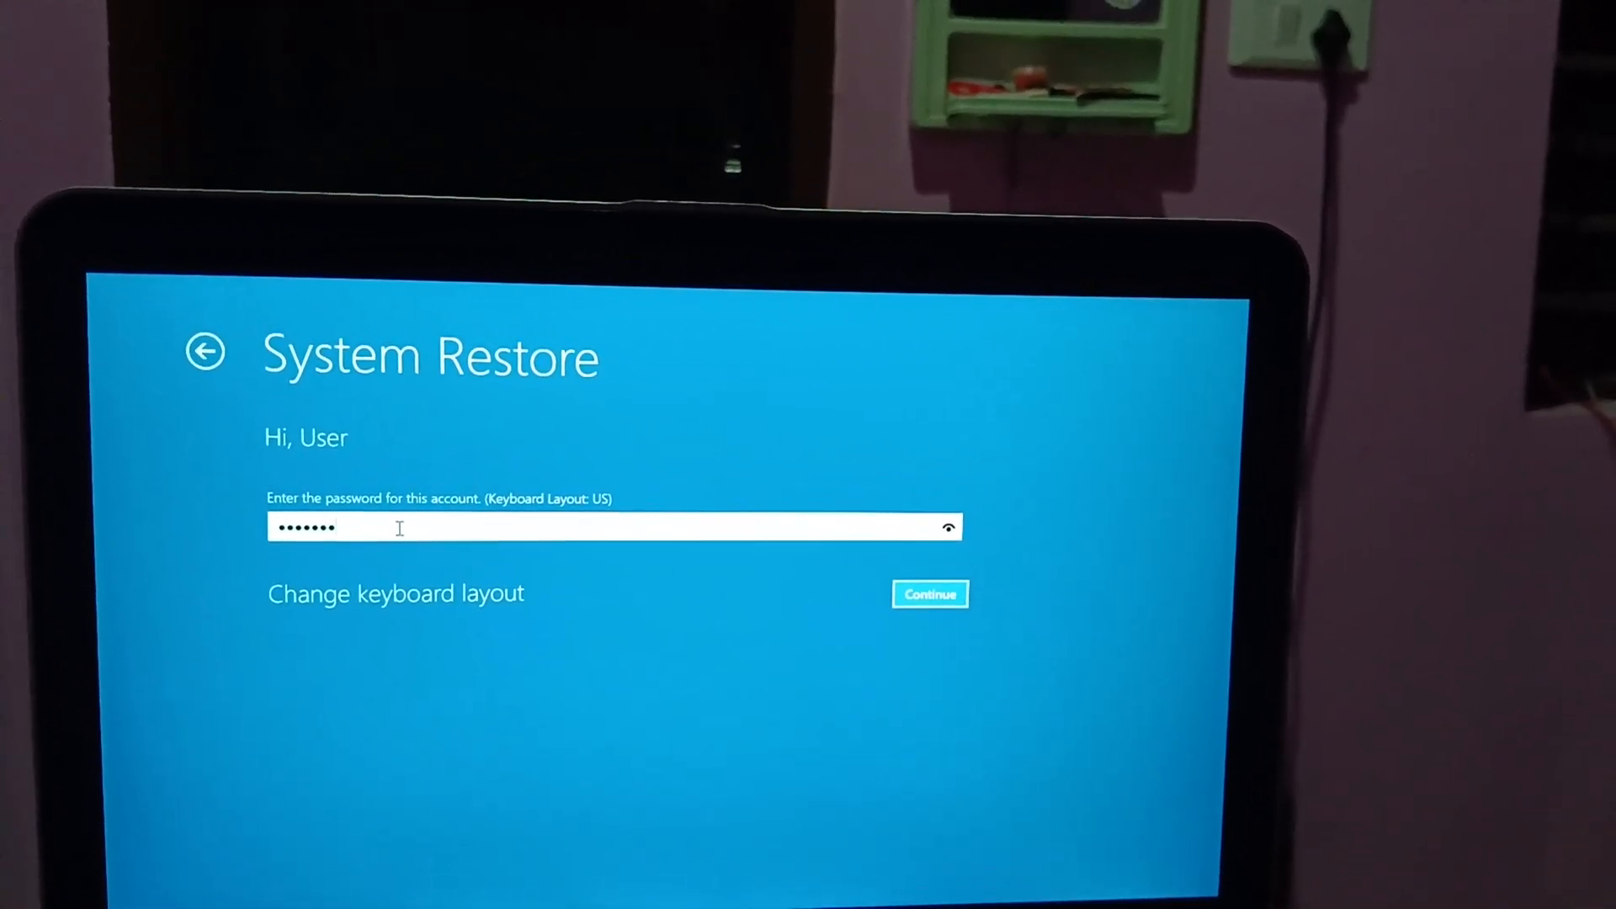
{"action": "left_click", "coordinate": [926, 593]}
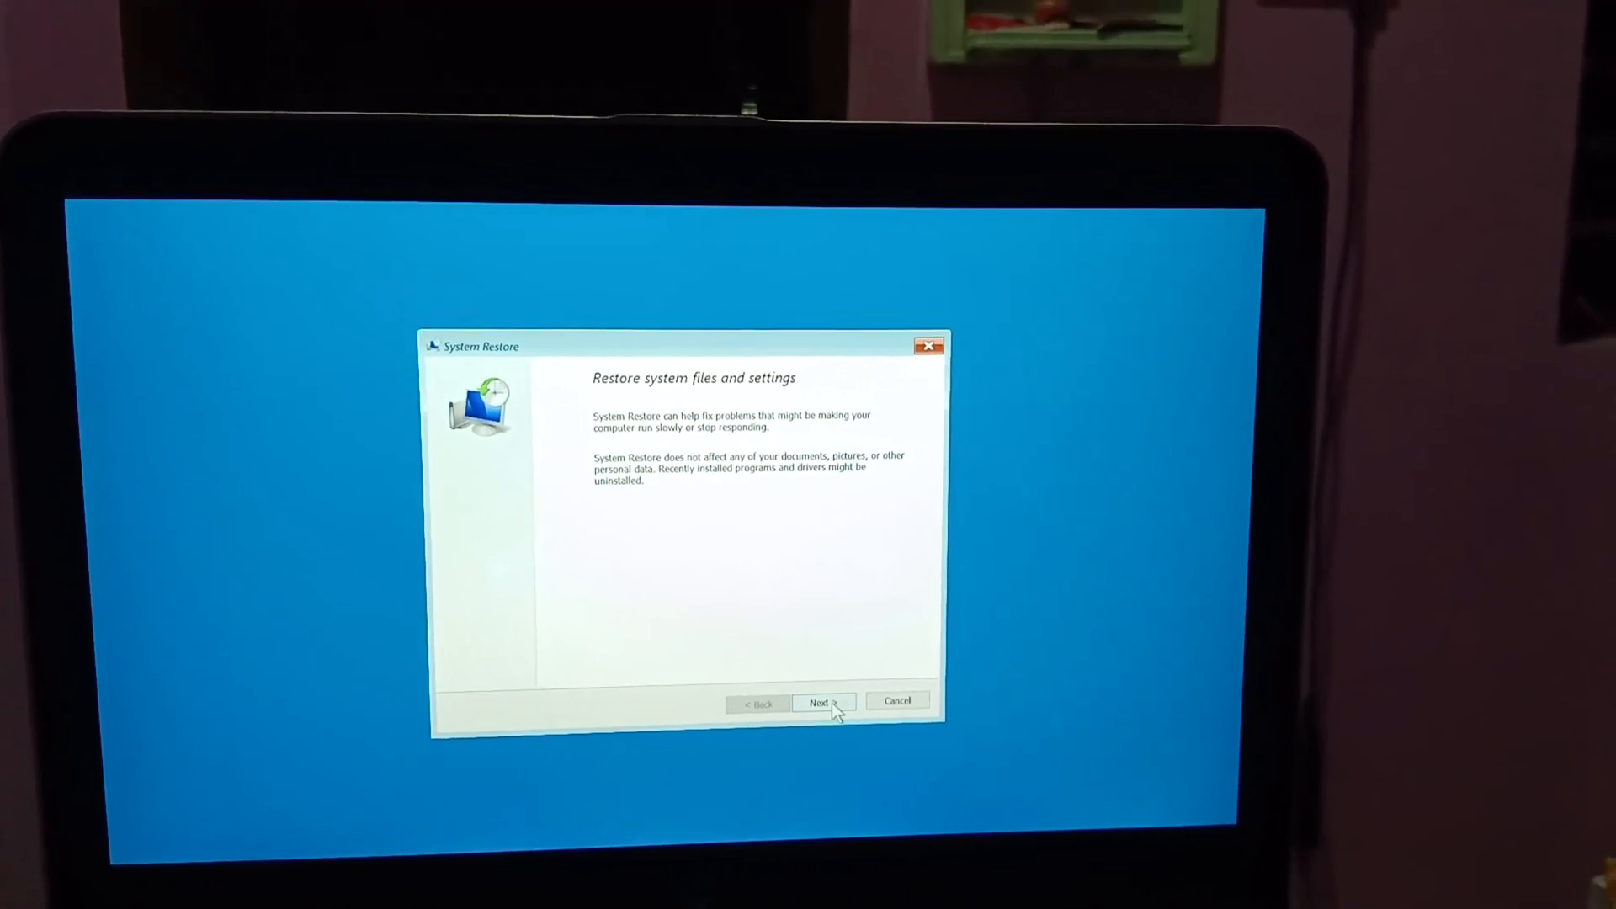
Step: Show more restore points and select the 9/21/2024 10:30:47 PM Automatic Restore Point
{"action": "left_click", "coordinate": [823, 702]}
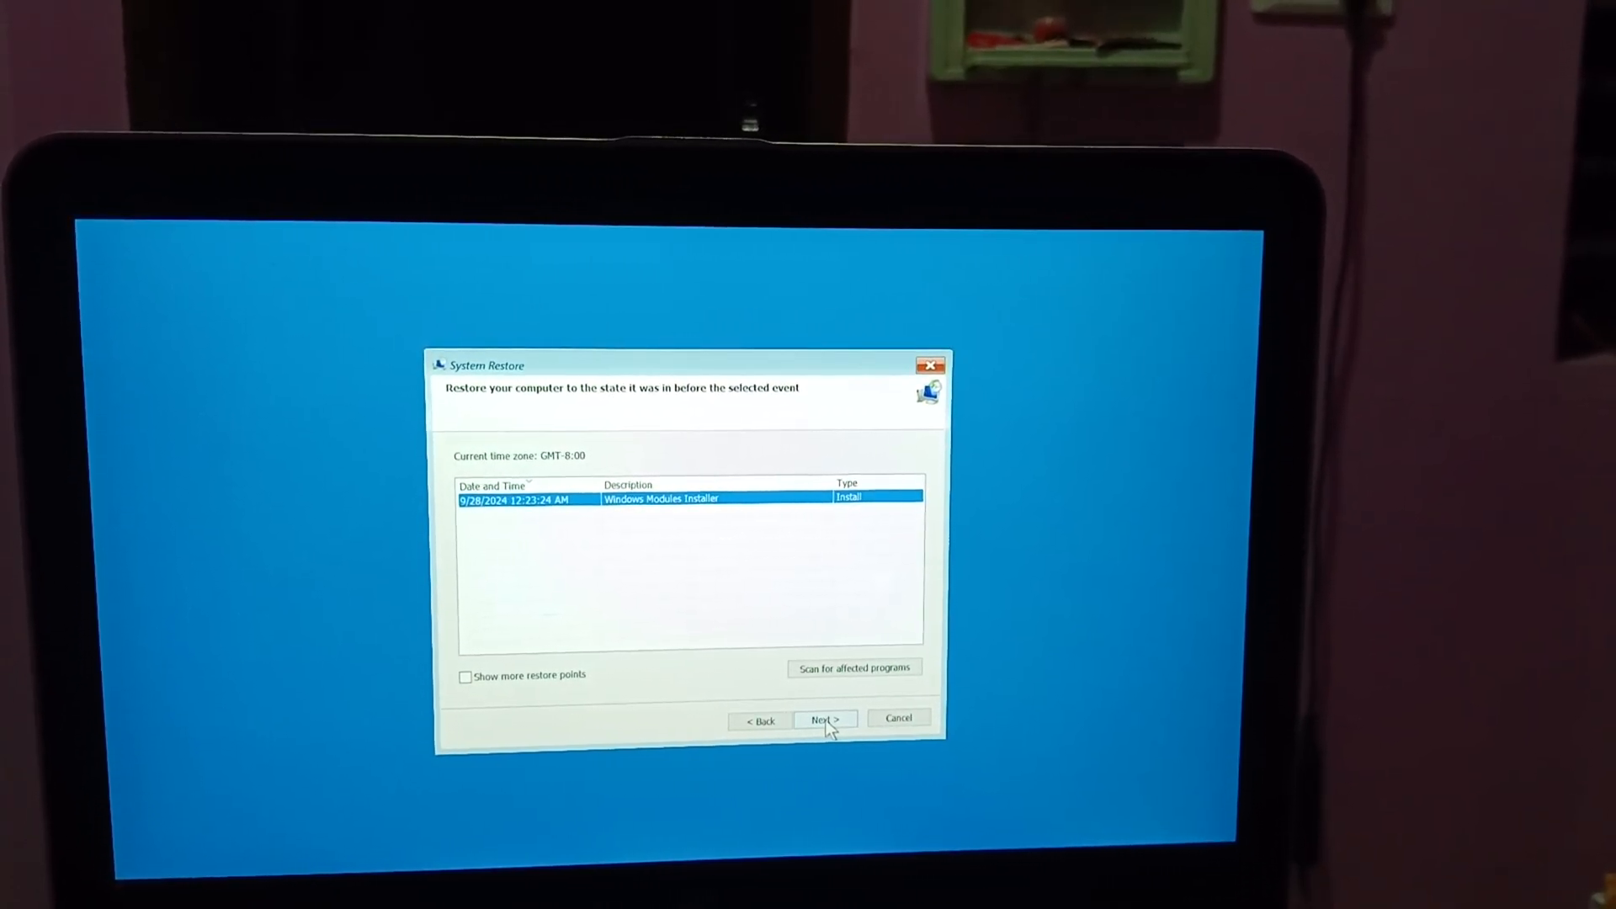
{"action": "left_click", "coordinate": [466, 678]}
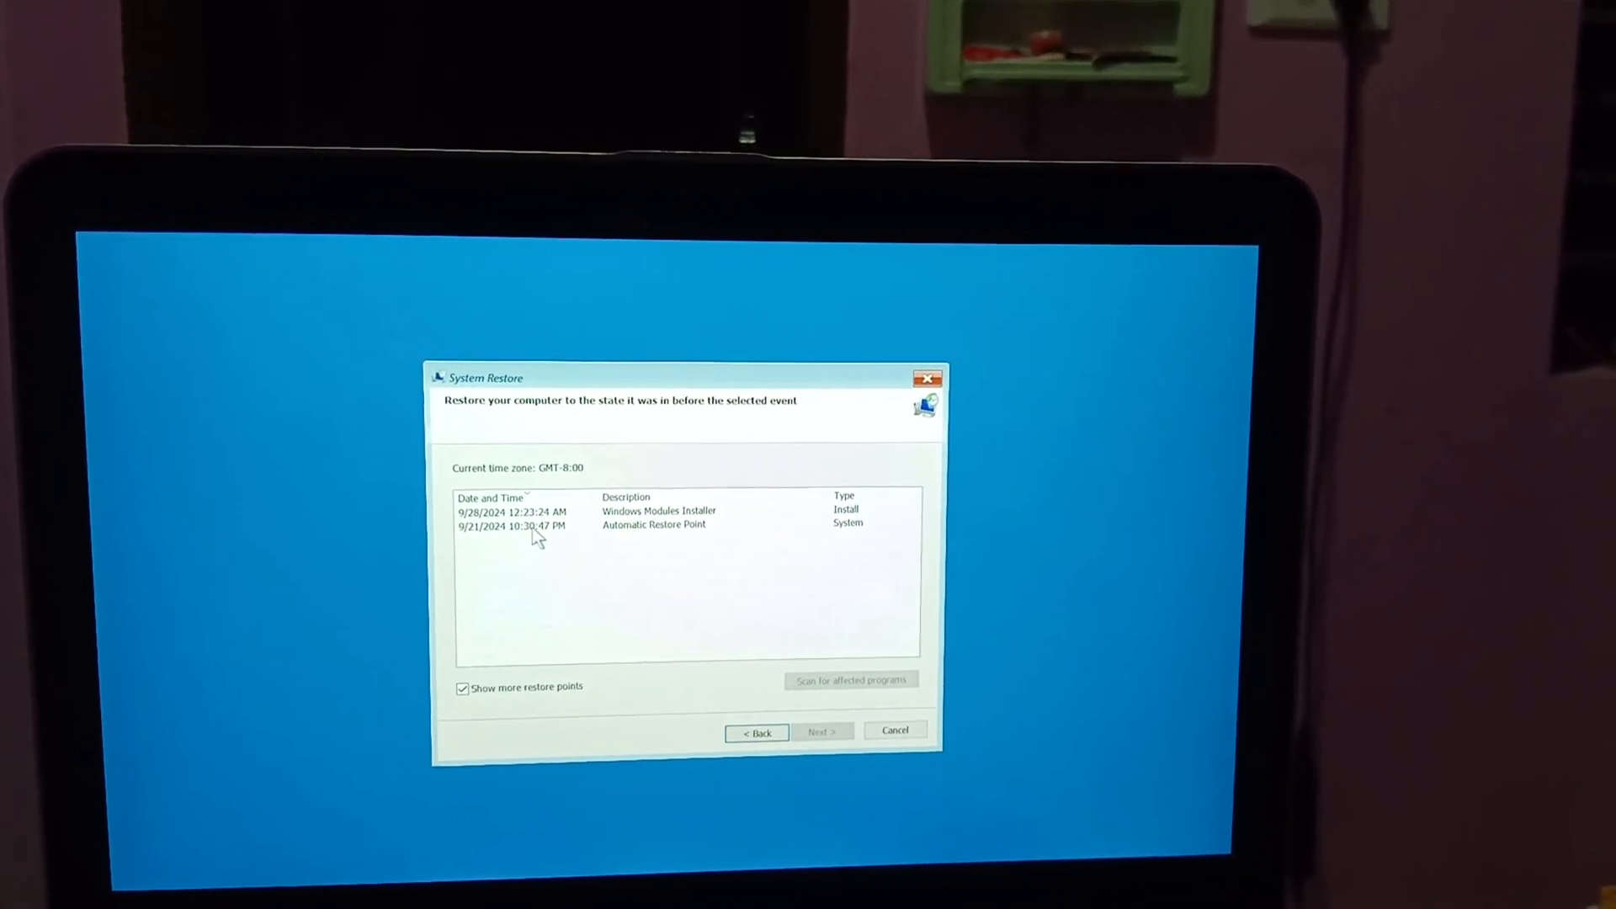
{"action": "left_click", "coordinate": [515, 525]}
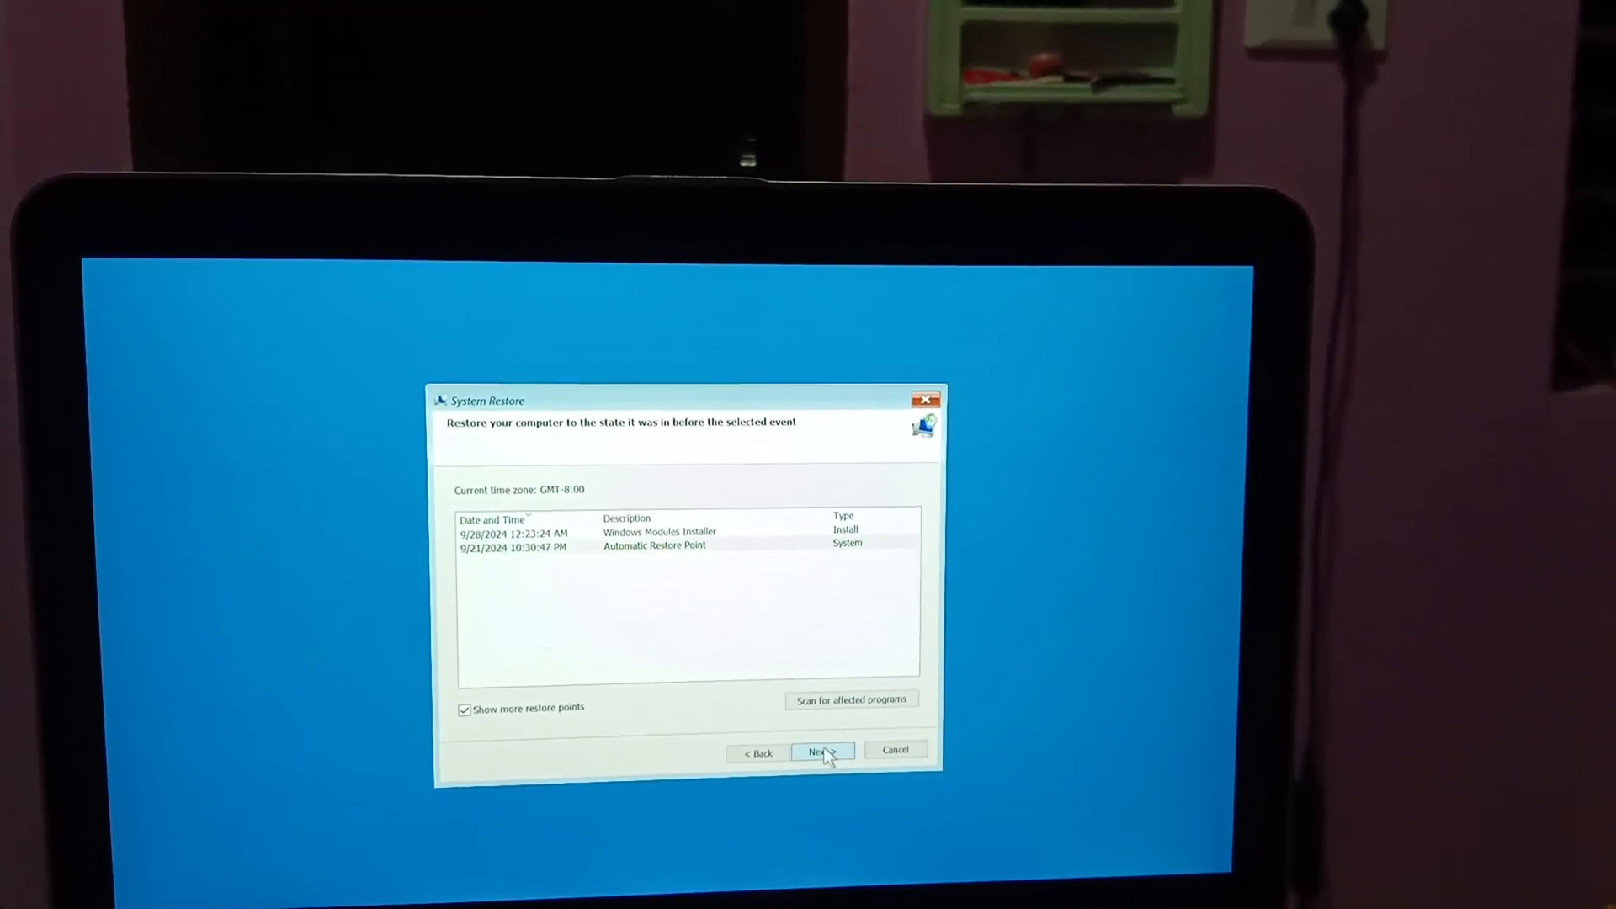
Step: Confirm and finish the restore, accepting the cannot-be-interrupted warning, until it succeeds
{"action": "left_click", "coordinate": [821, 749]}
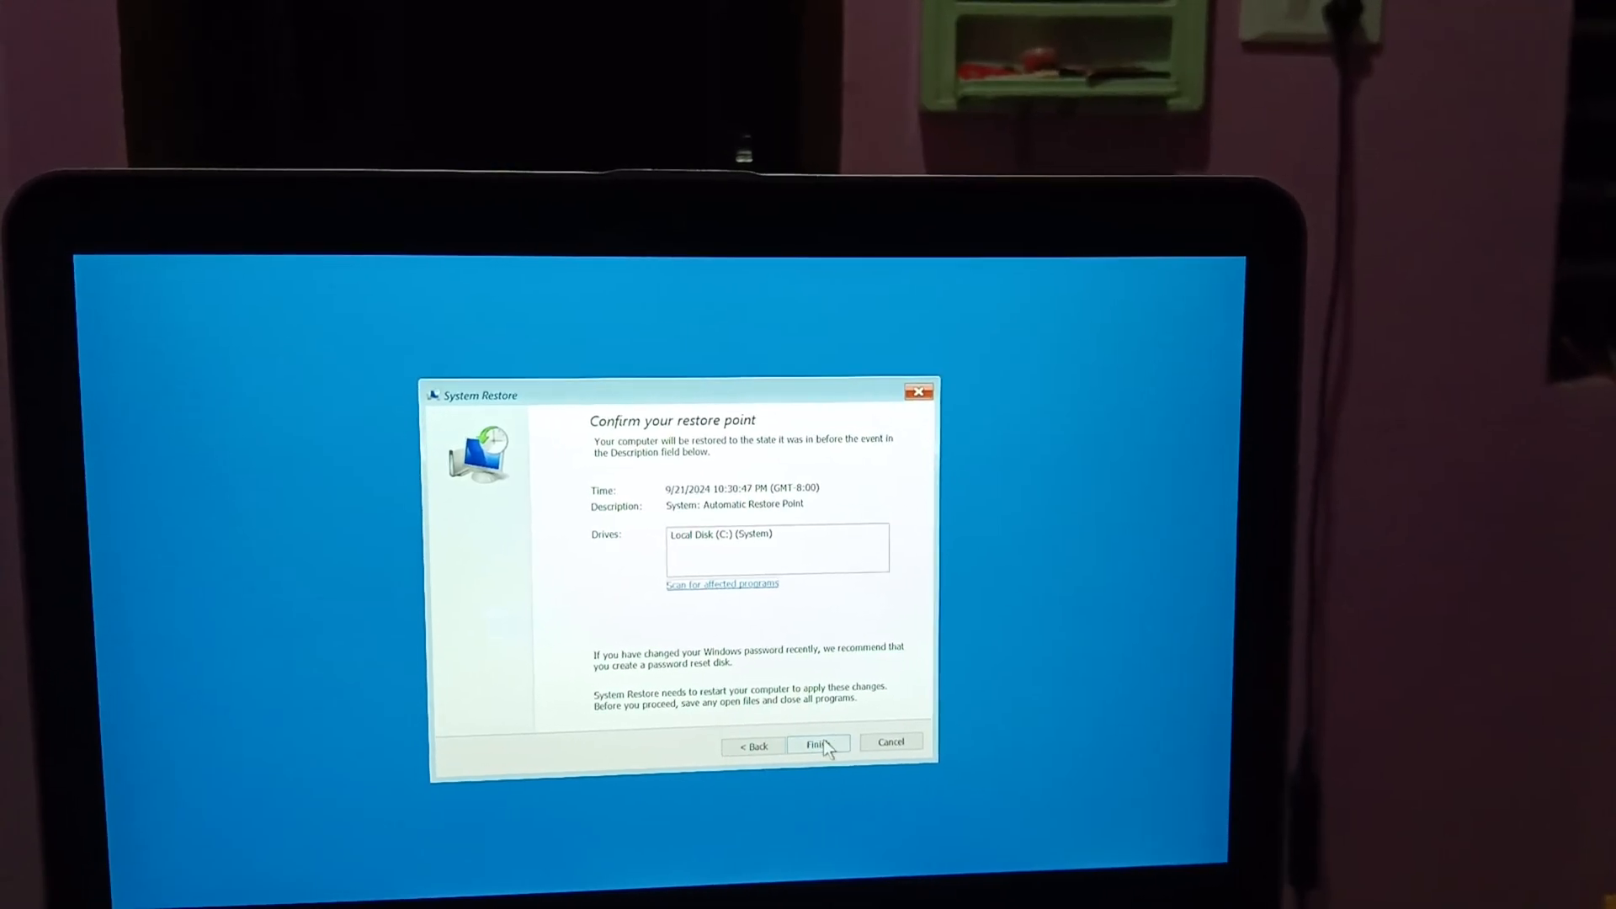
{"action": "left_click", "coordinate": [818, 743]}
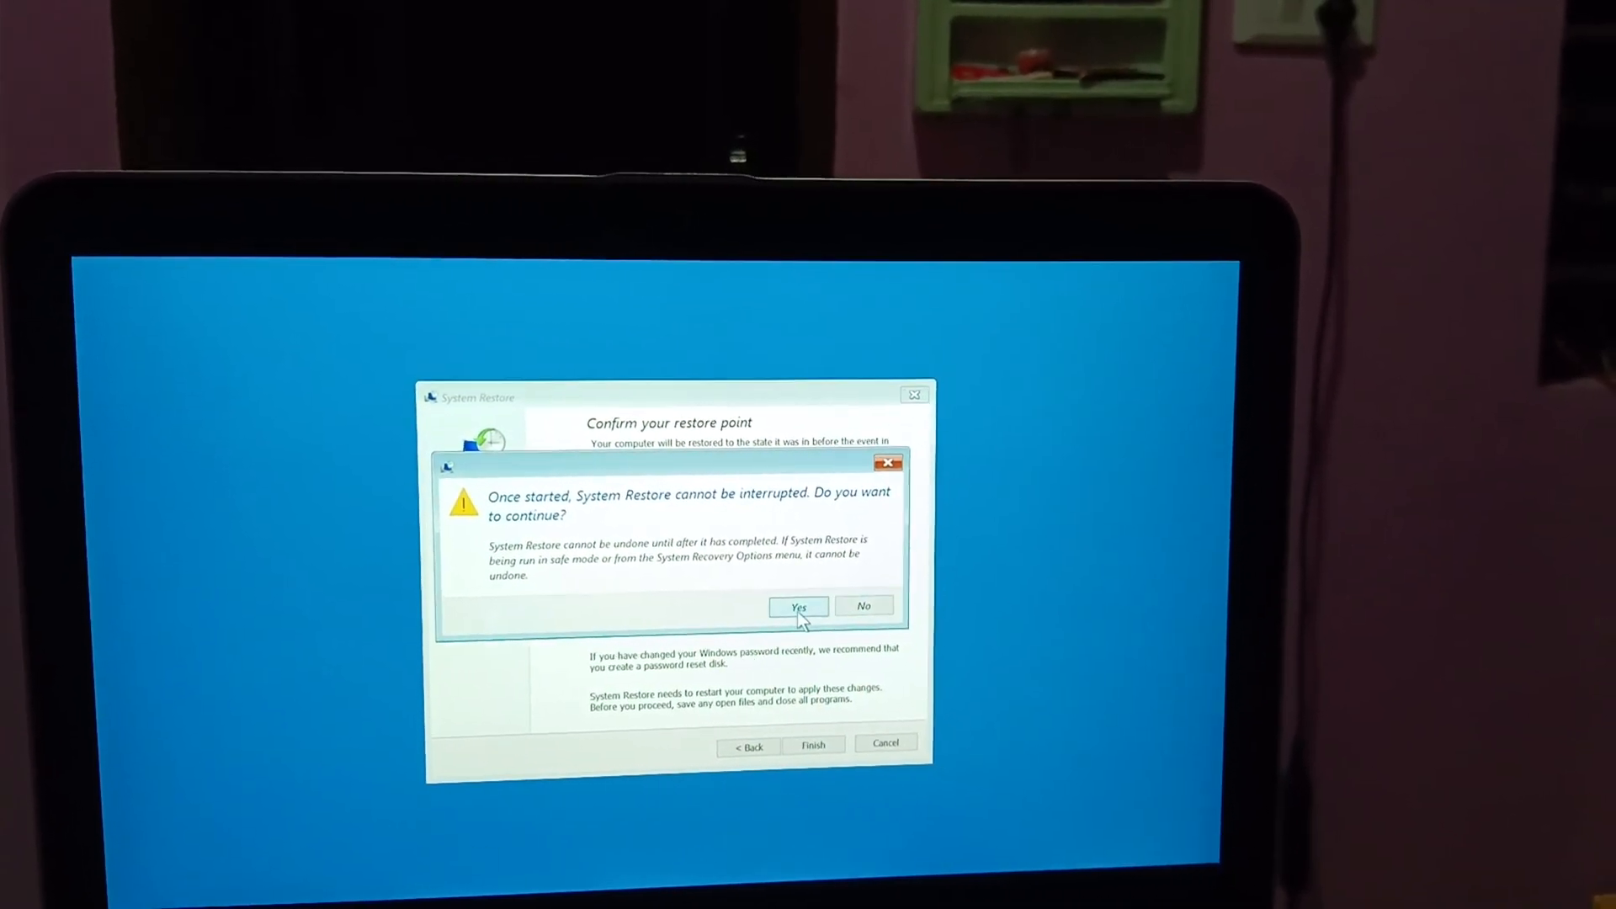
{"action": "left_click", "coordinate": [798, 606]}
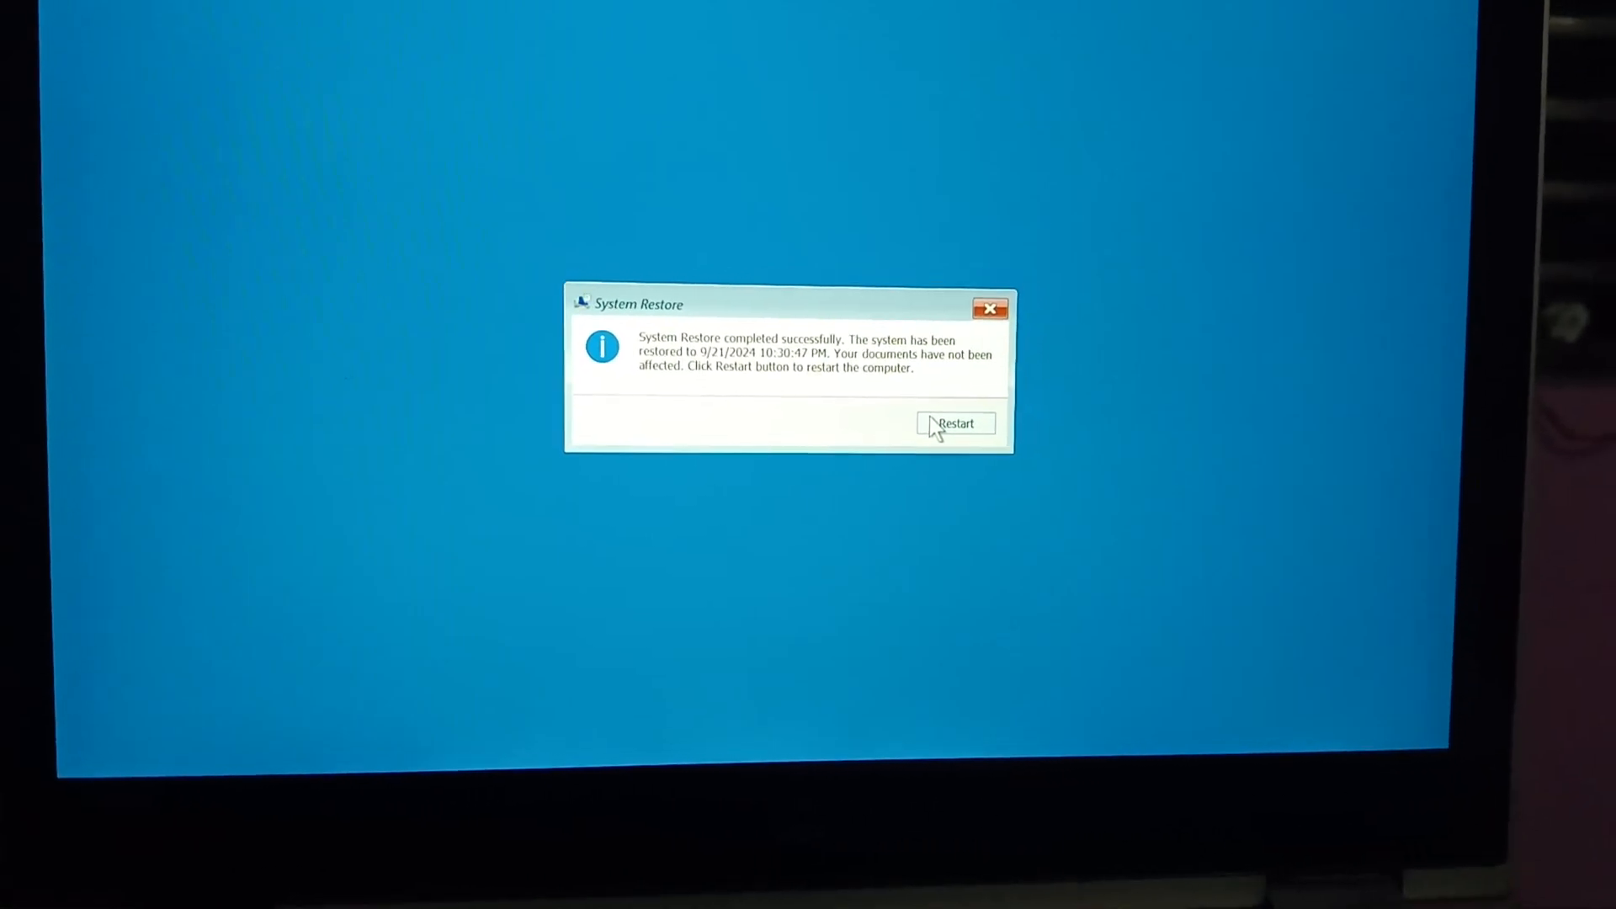
Step: Restart from the System Restore completed dialog so Windows boots to the lock screen
{"action": "left_click", "coordinate": [954, 423]}
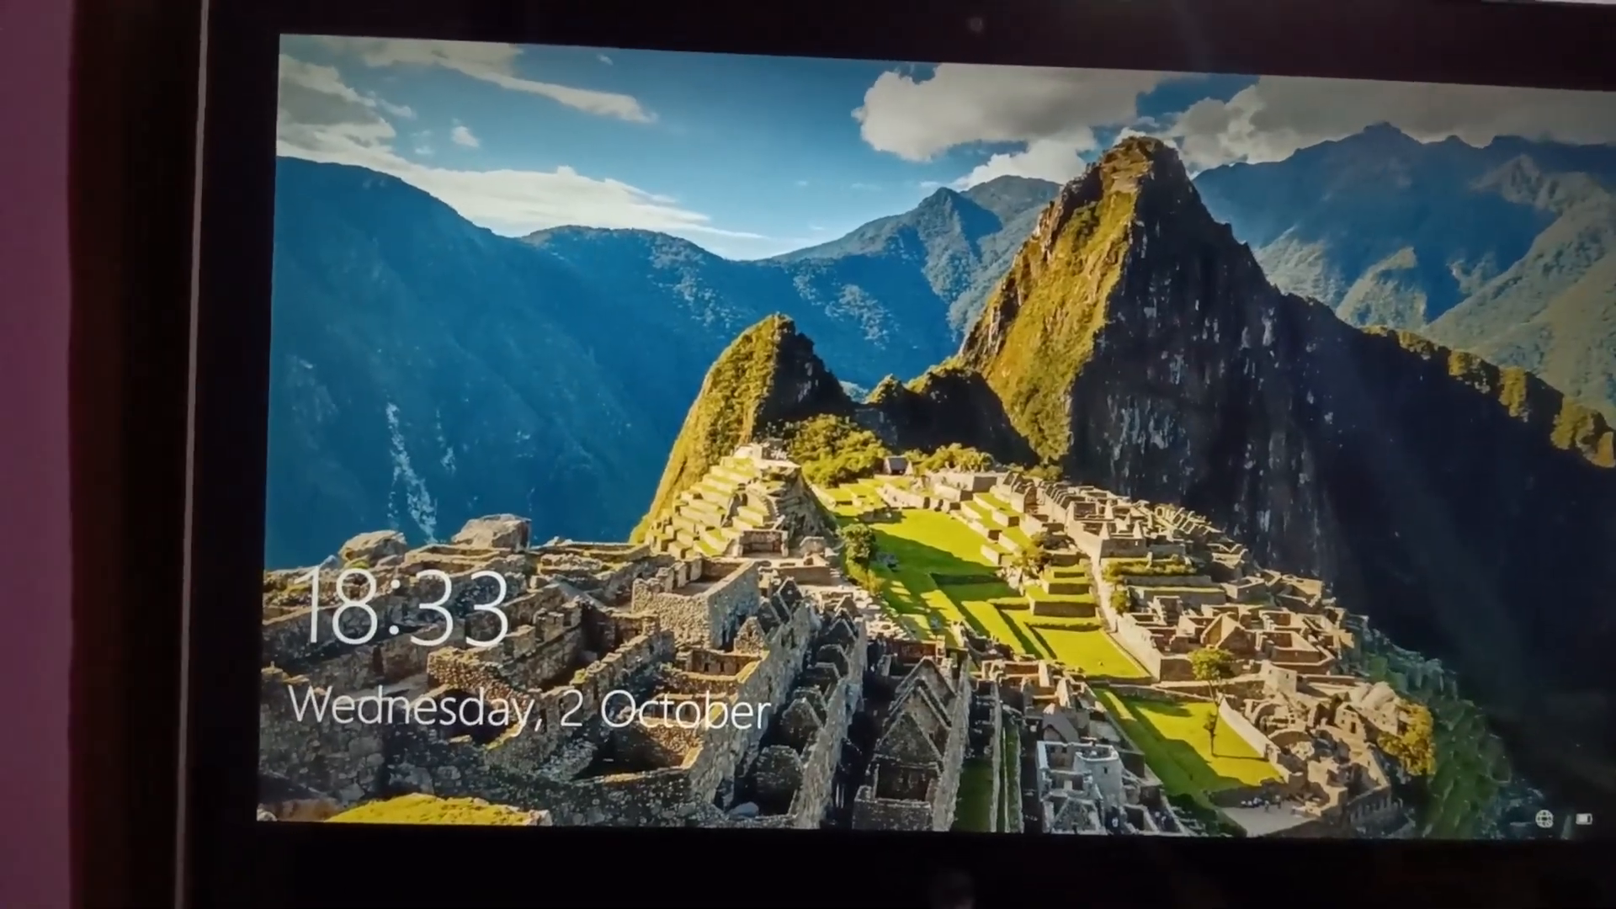
Step: Sign in from the lock screen with the password and close the System Restore success notice
{"action": "left_click", "coordinate": [804, 464]}
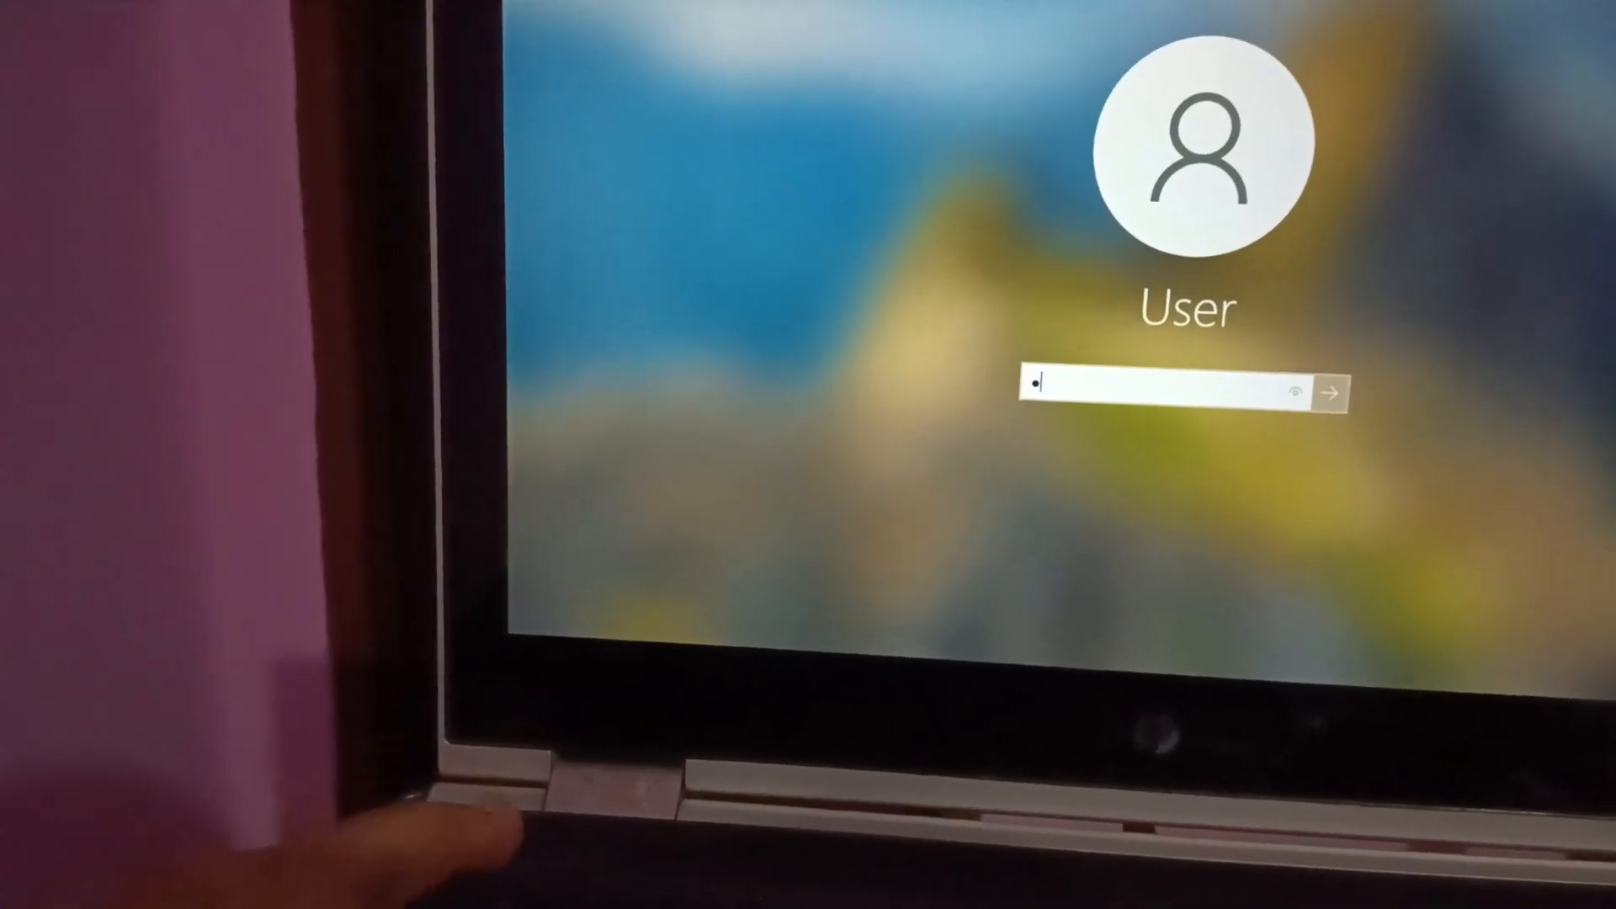
{"action": "type", "text": "password"}
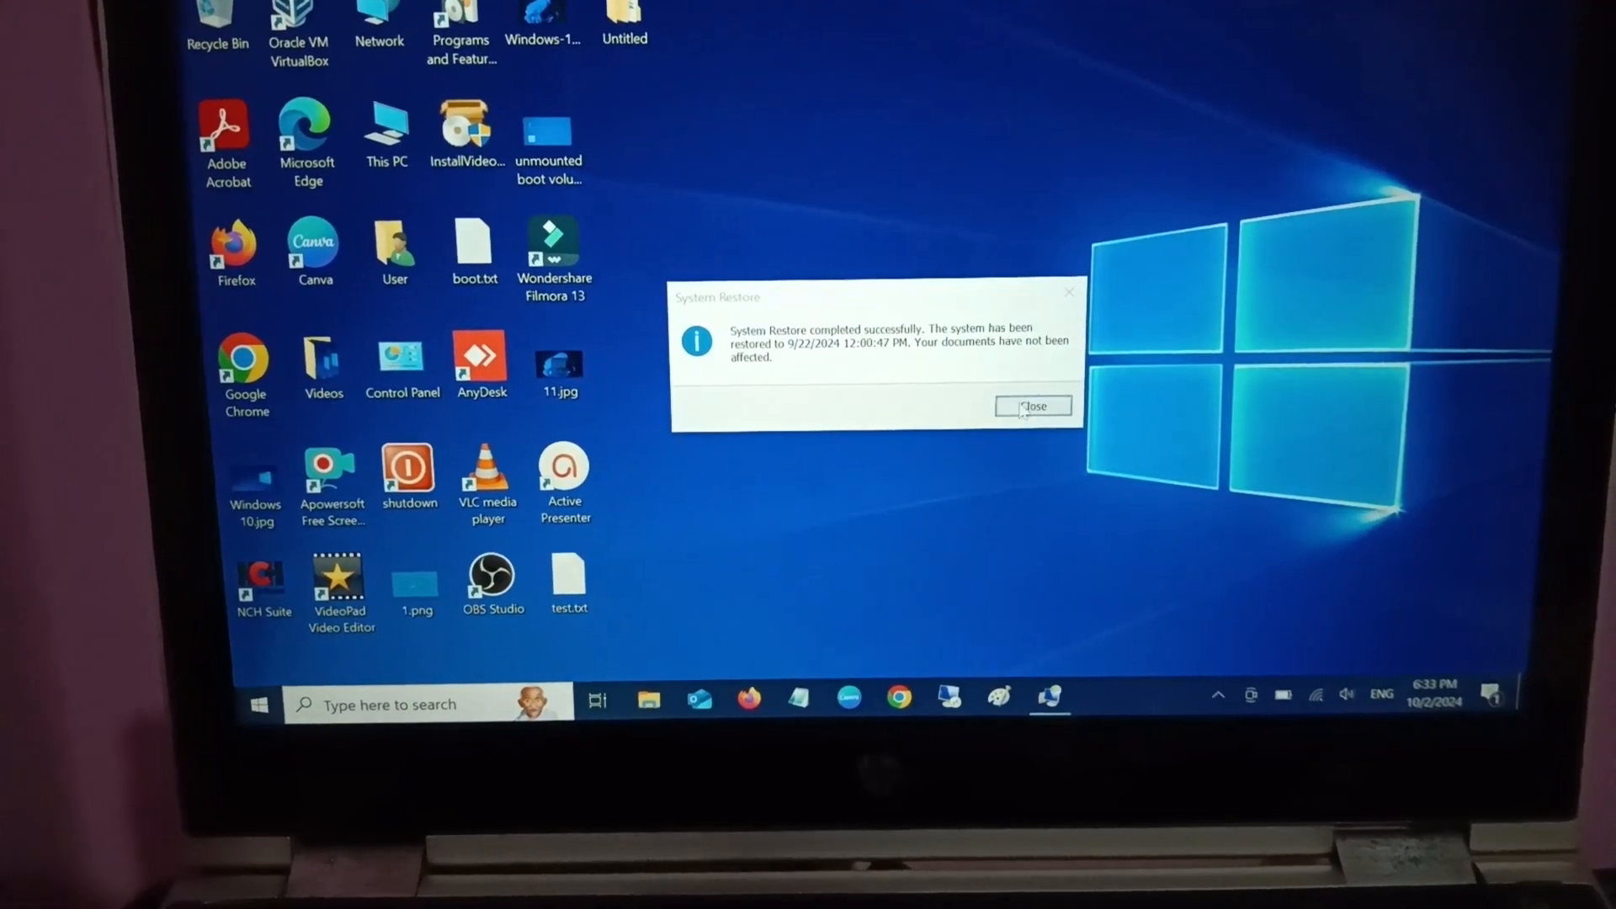
{"action": "left_click", "coordinate": [1032, 405]}
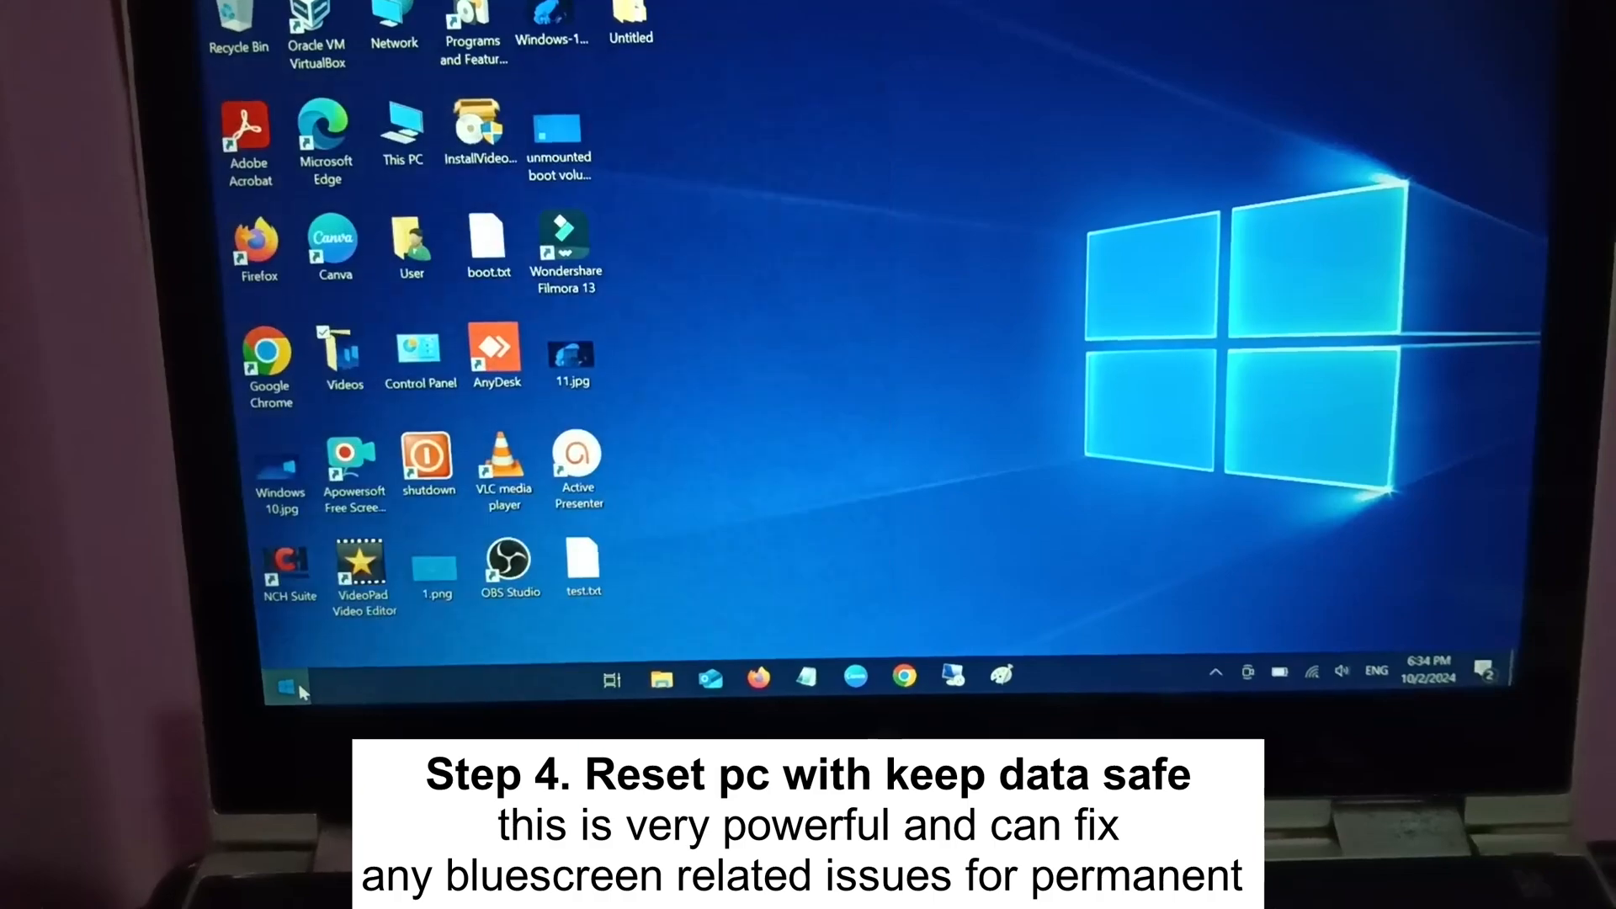
Step: From Settings' Recovery page, restart into Advanced startup to reach the Troubleshoot options
{"action": "left_click", "coordinate": [285, 684]}
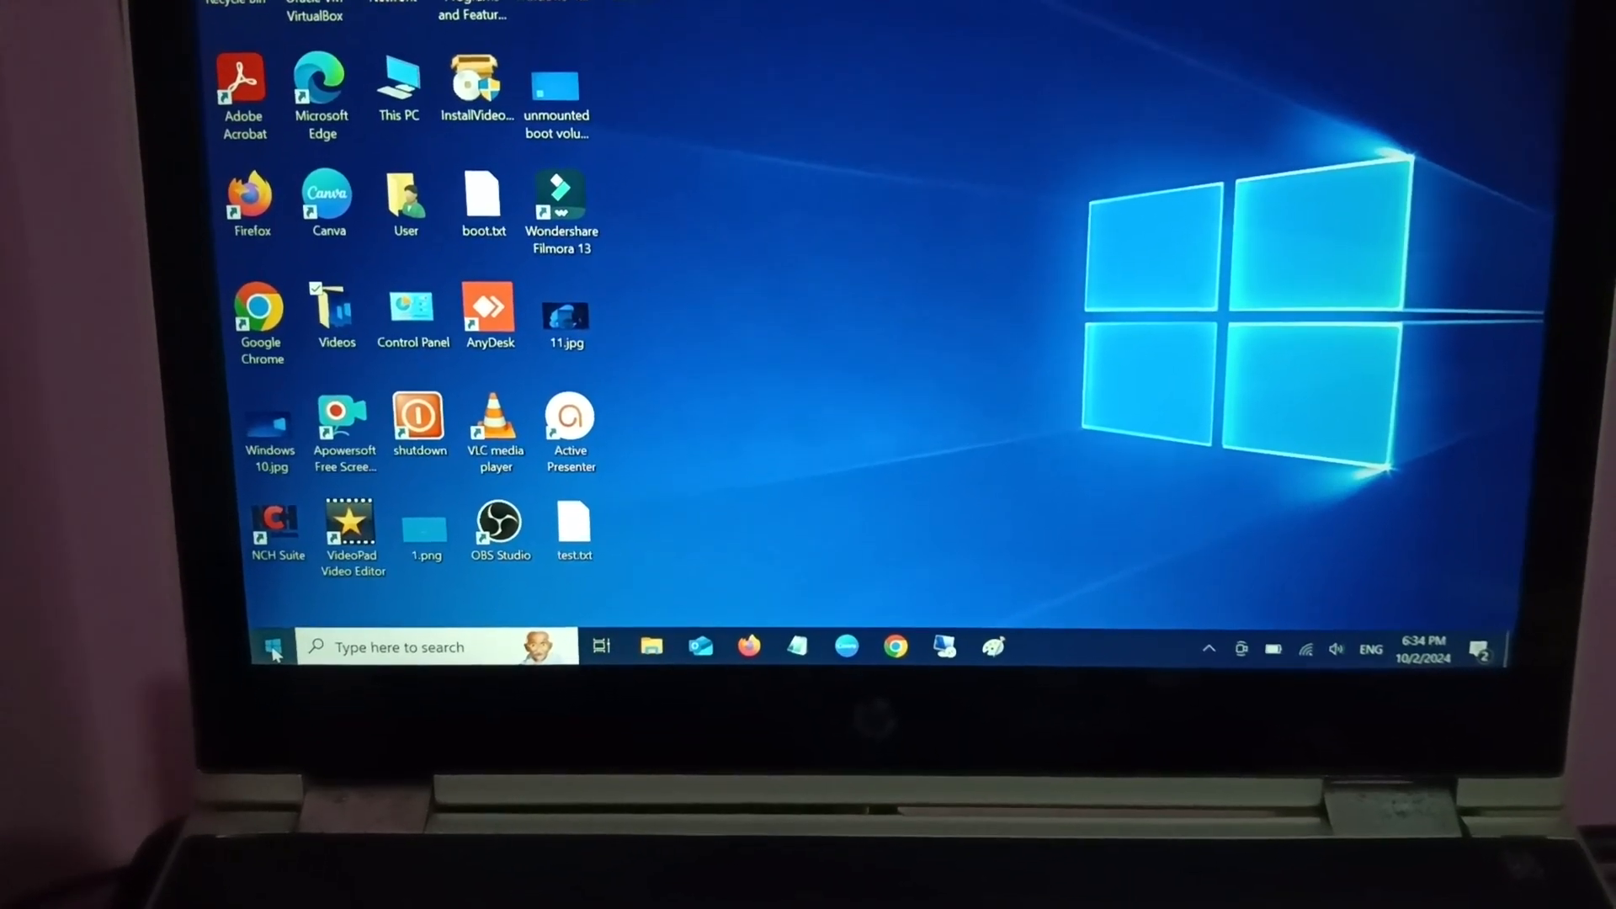
{"action": "left_click", "coordinate": [274, 647]}
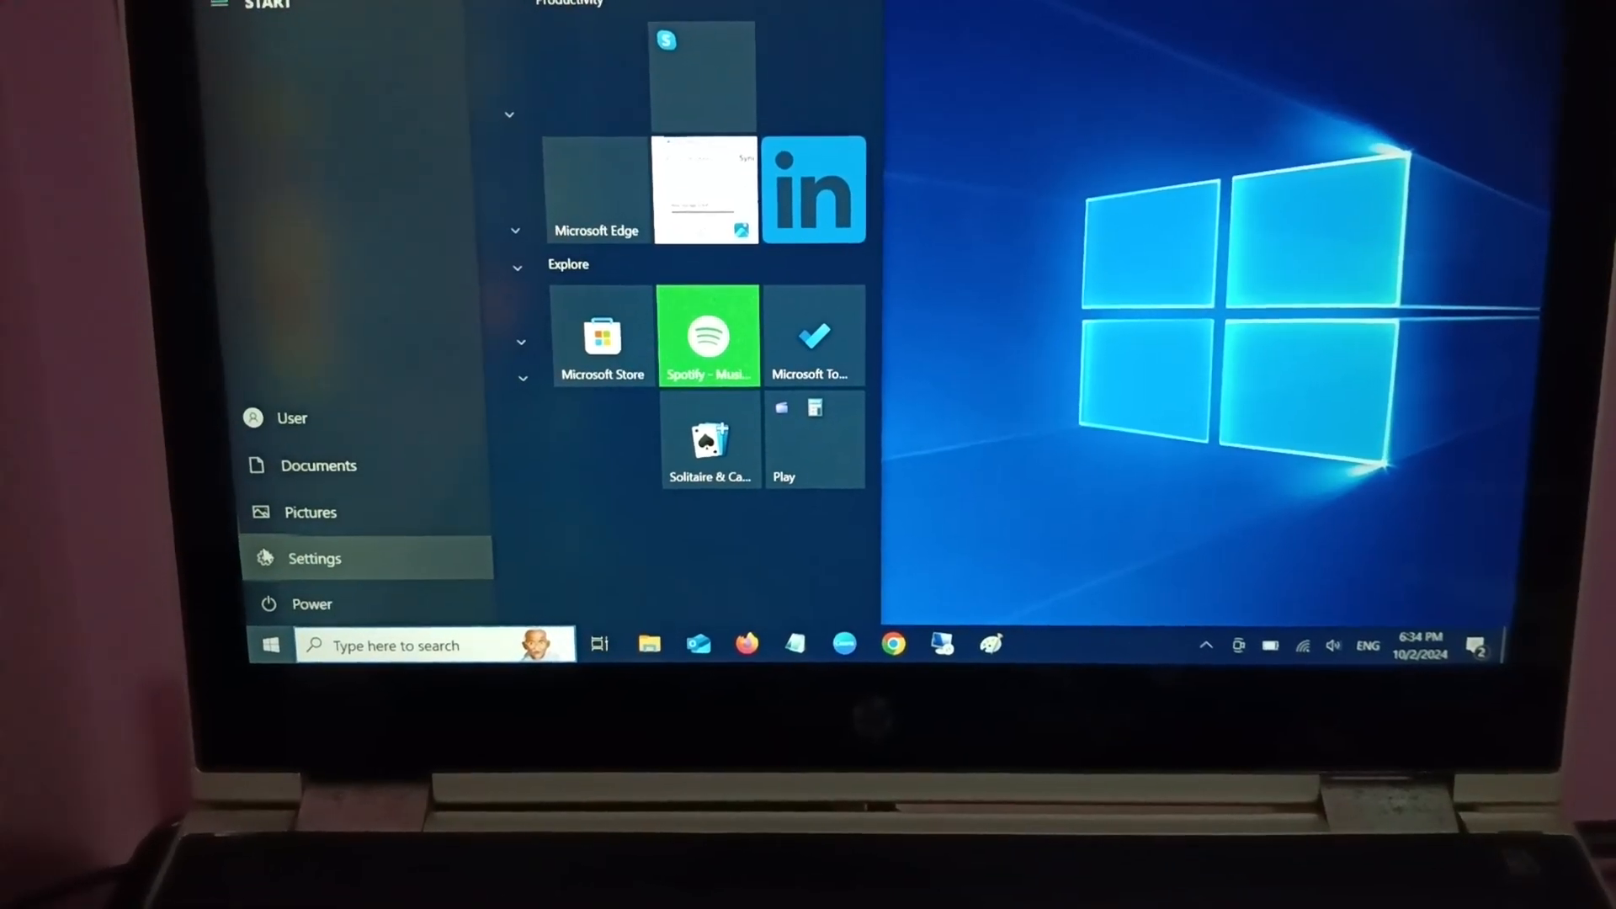
{"action": "left_click", "coordinate": [314, 557]}
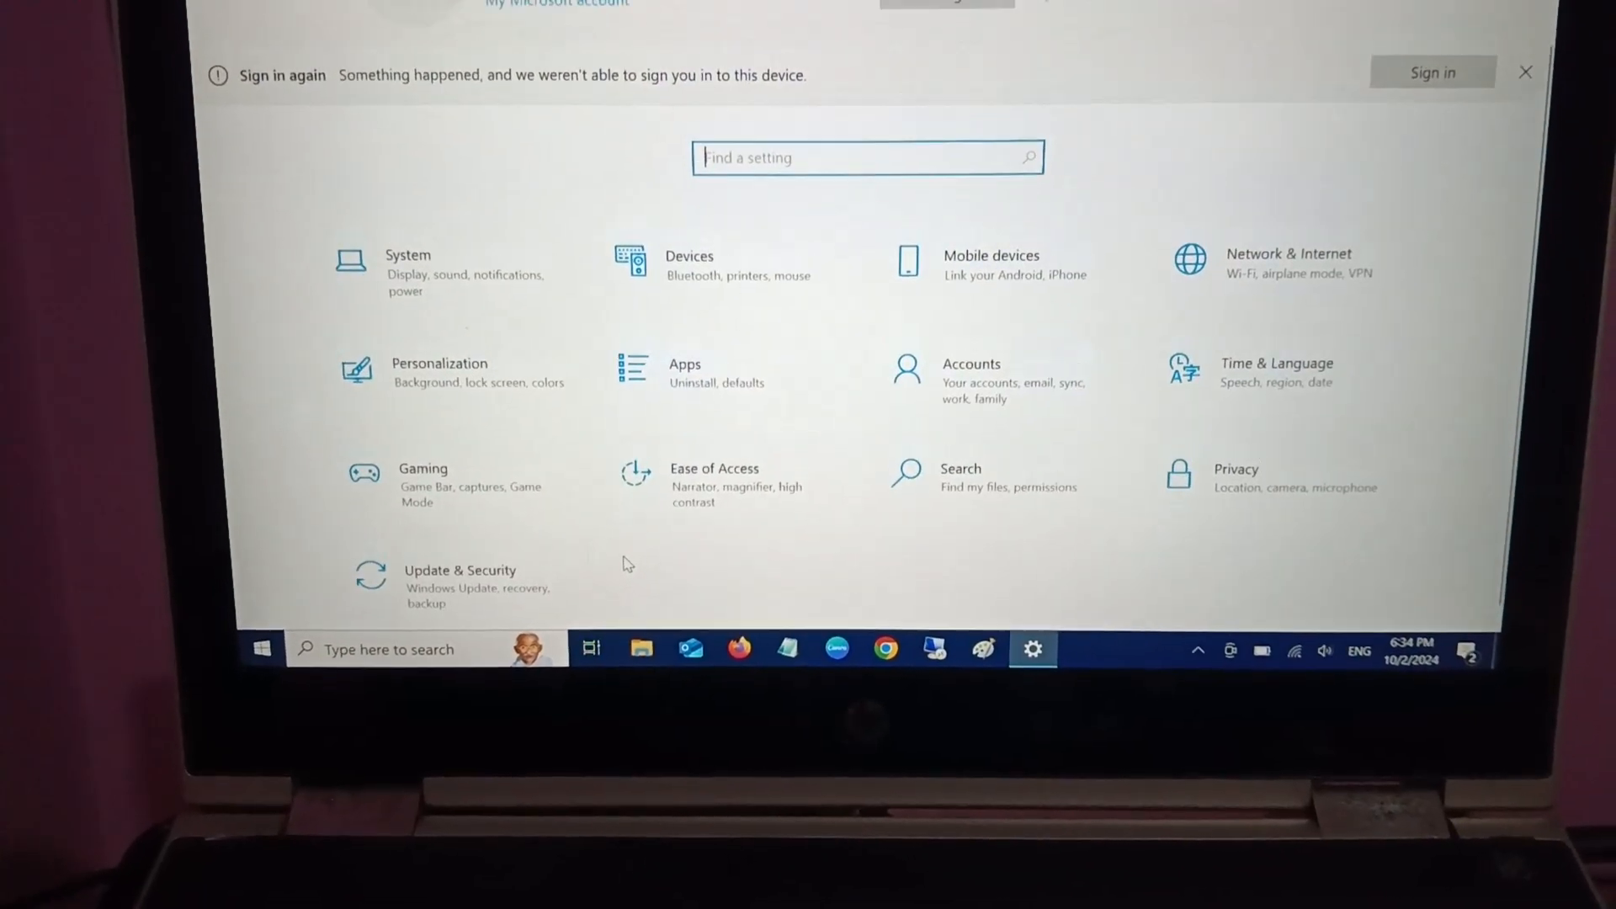
{"action": "left_click", "coordinate": [459, 577]}
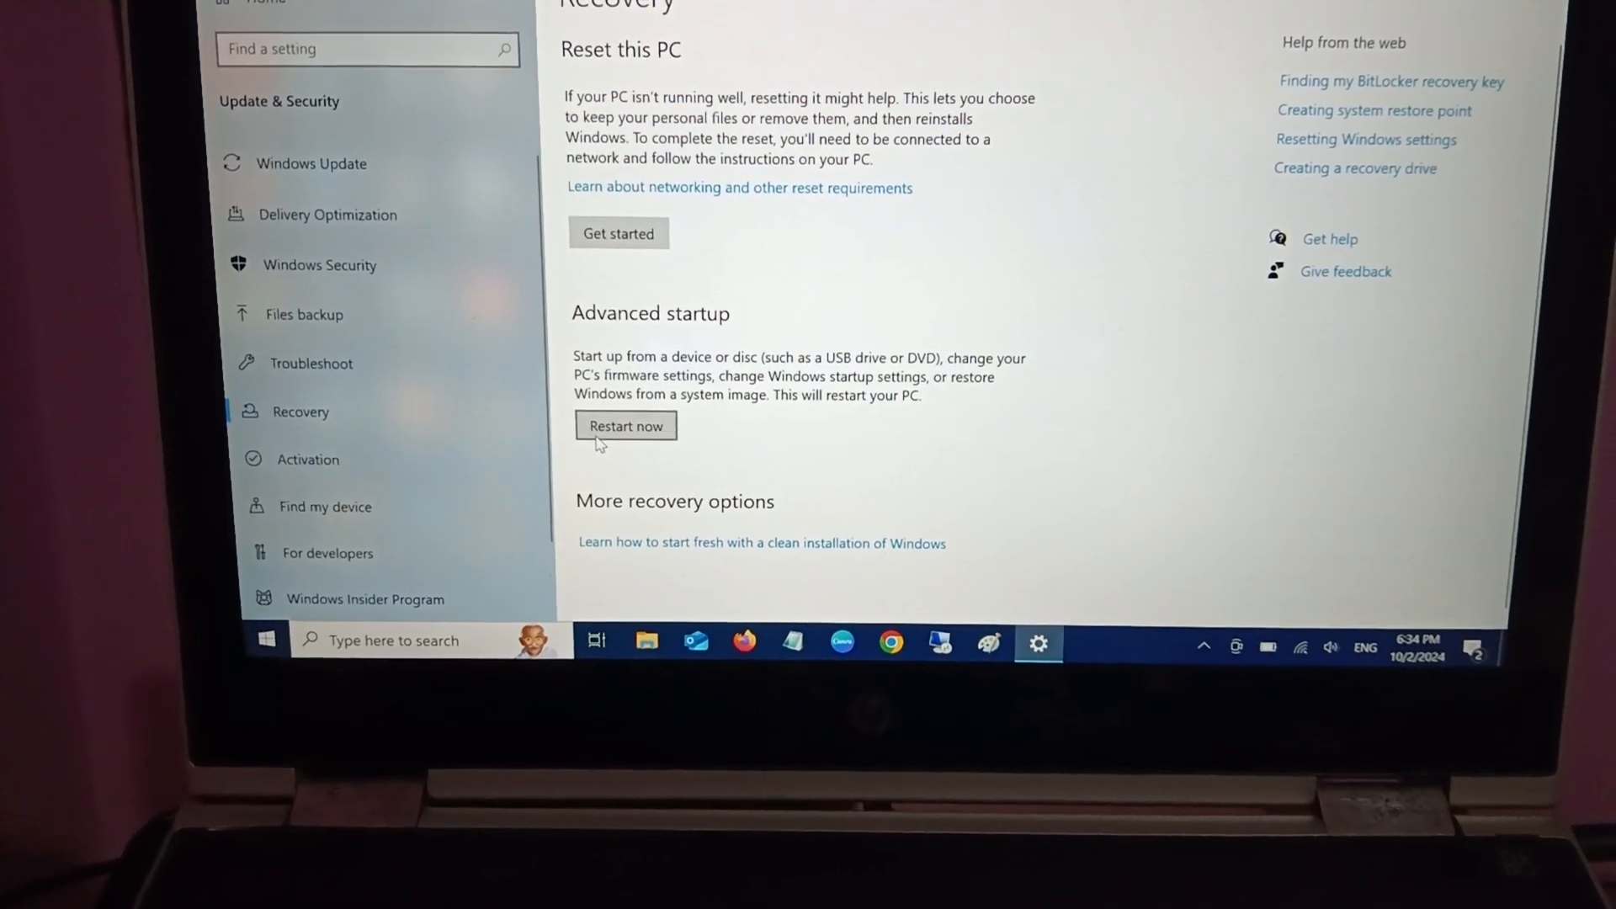
{"action": "left_click", "coordinate": [624, 426]}
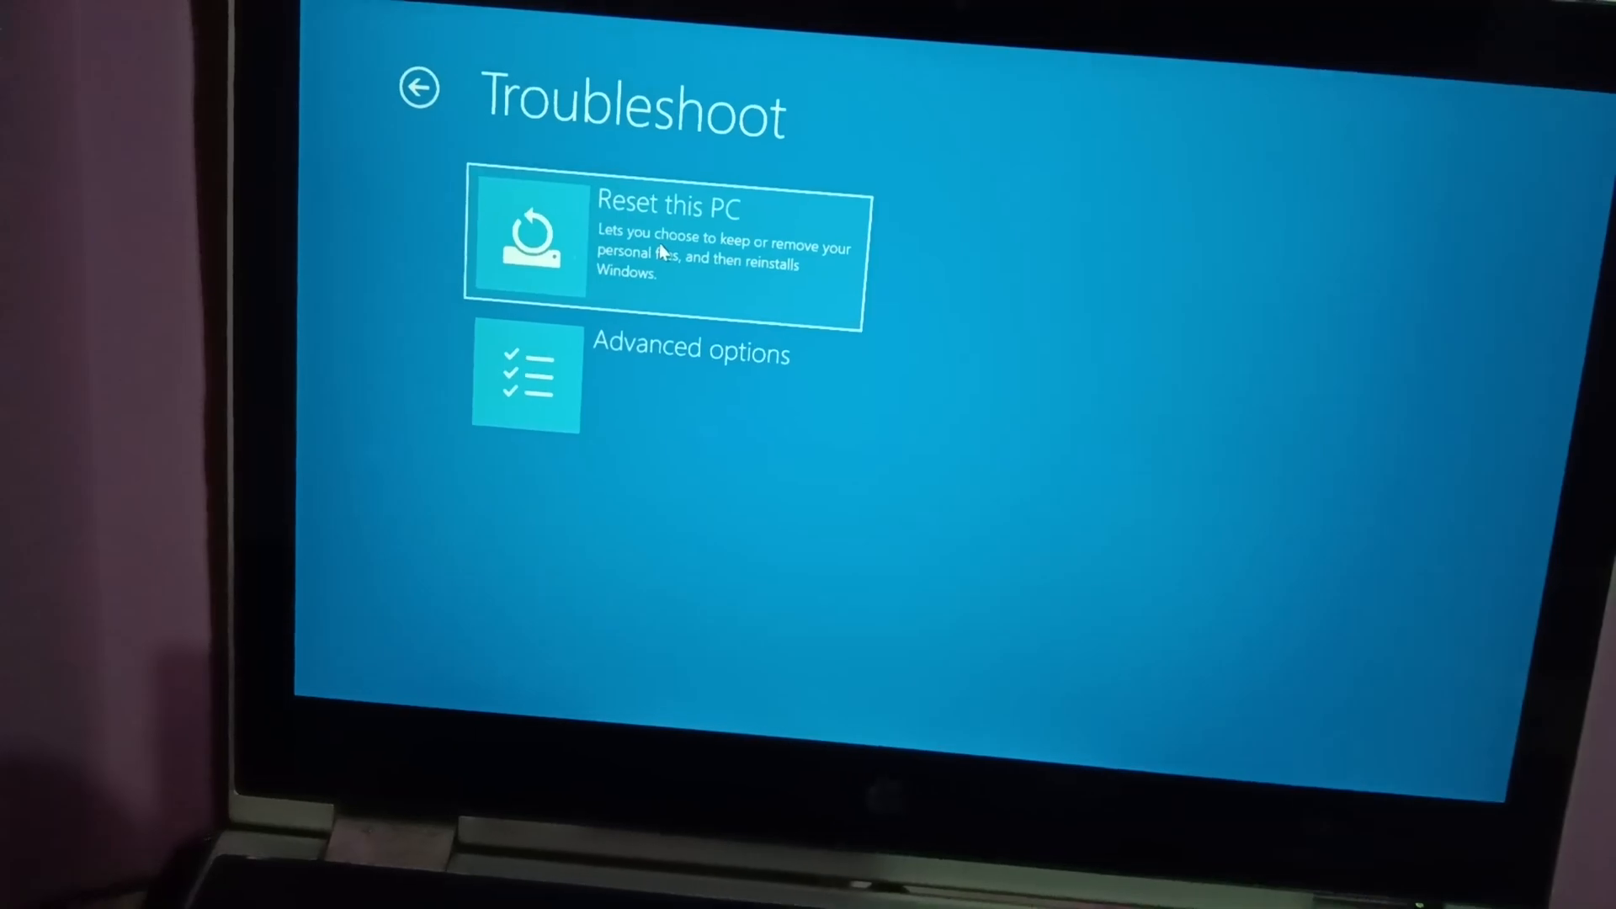
Step: Start Reset this PC with Keep my files, then sign in with the User account password
{"action": "left_click", "coordinate": [665, 234]}
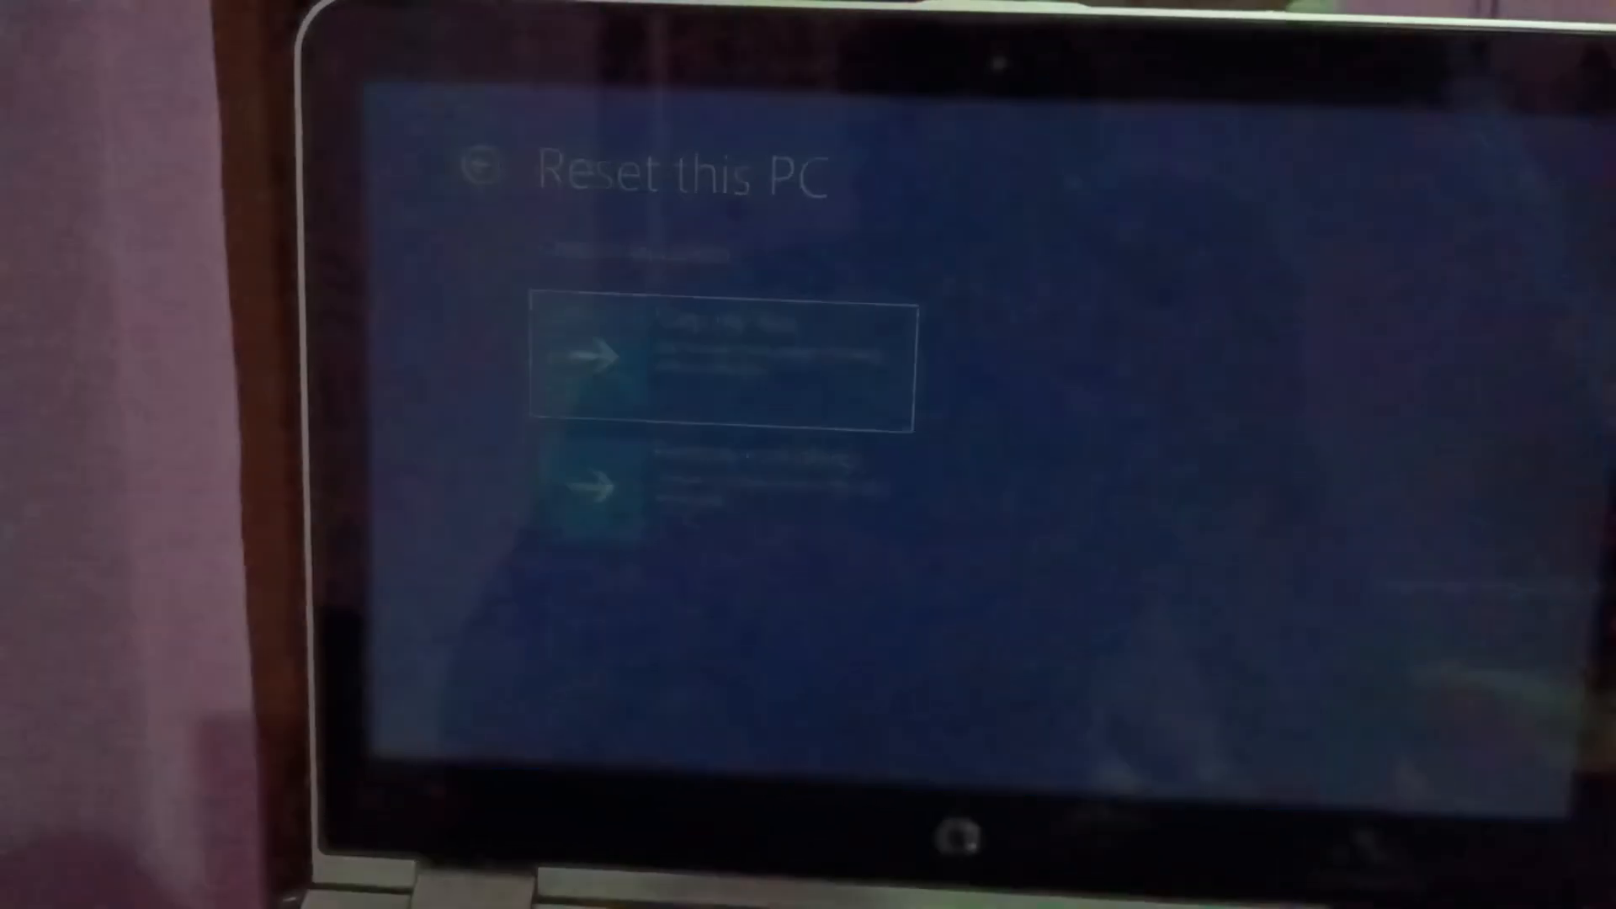
{"action": "left_click", "coordinate": [721, 355]}
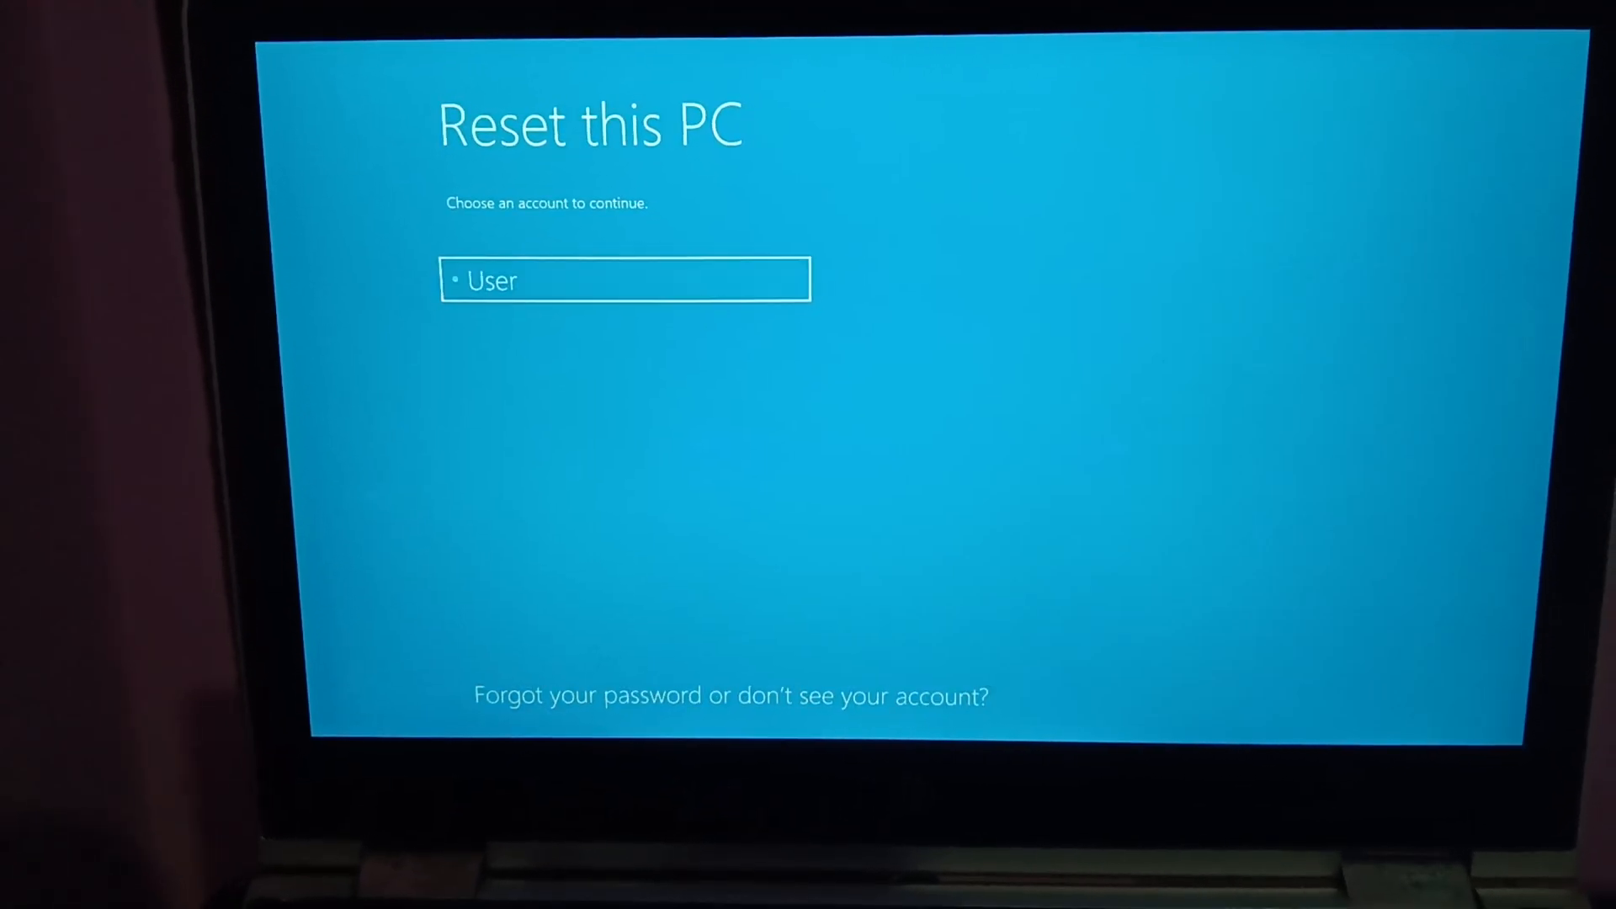
{"action": "left_click", "coordinate": [625, 279]}
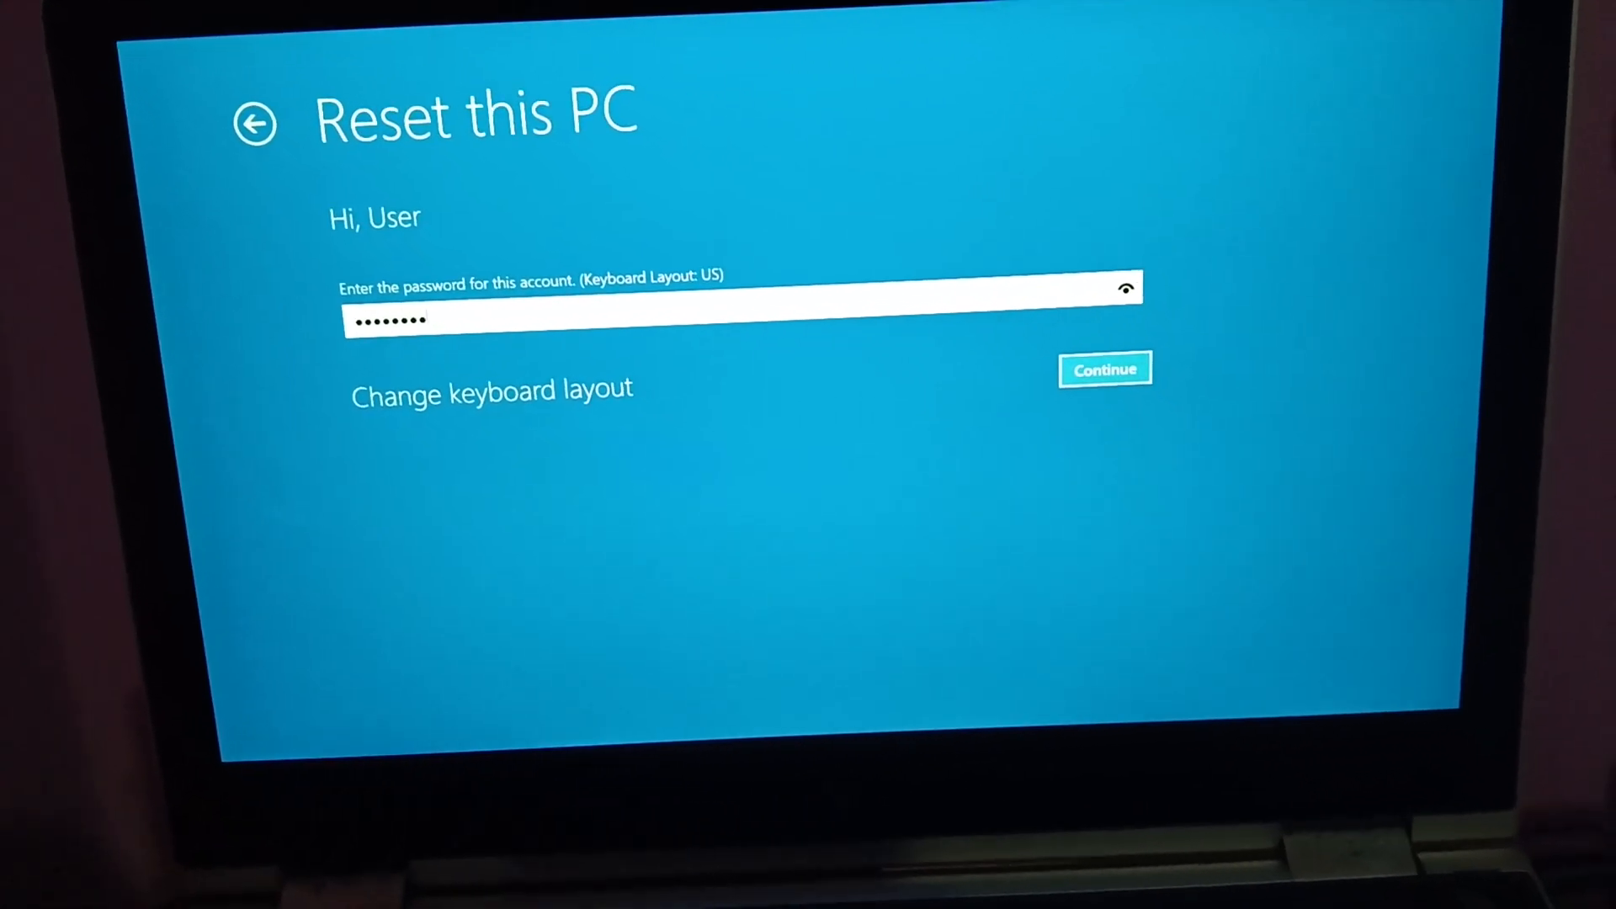
{"action": "left_click", "coordinate": [1105, 368]}
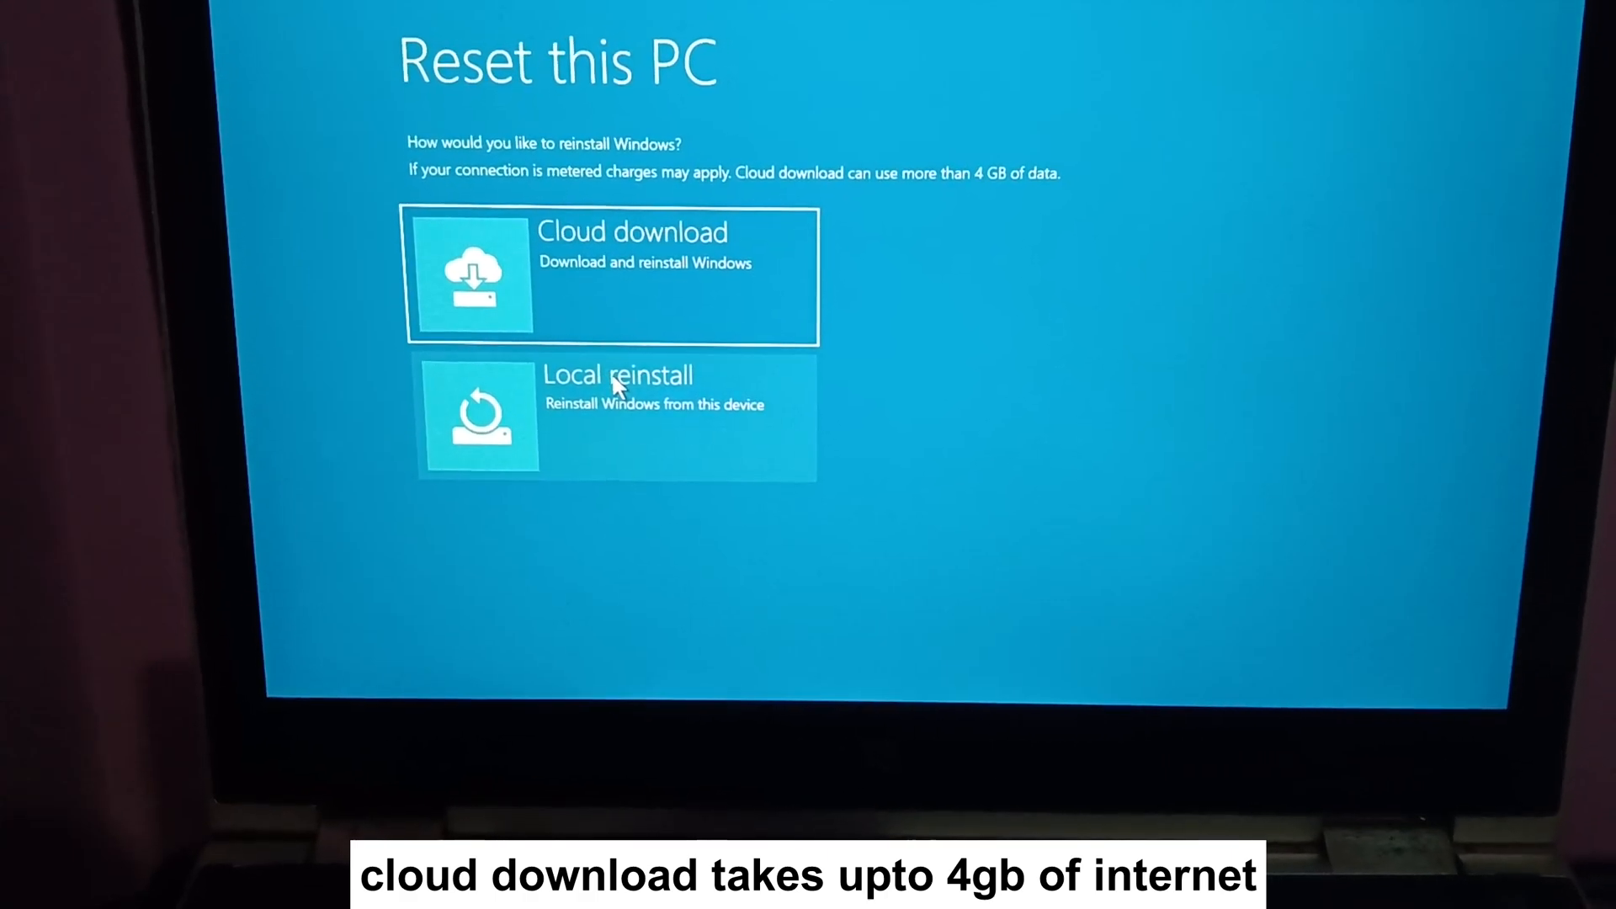
Step: Choose Local reinstall, review the reset summary, then cancel back to Choose an option
{"action": "left_click", "coordinate": [613, 417]}
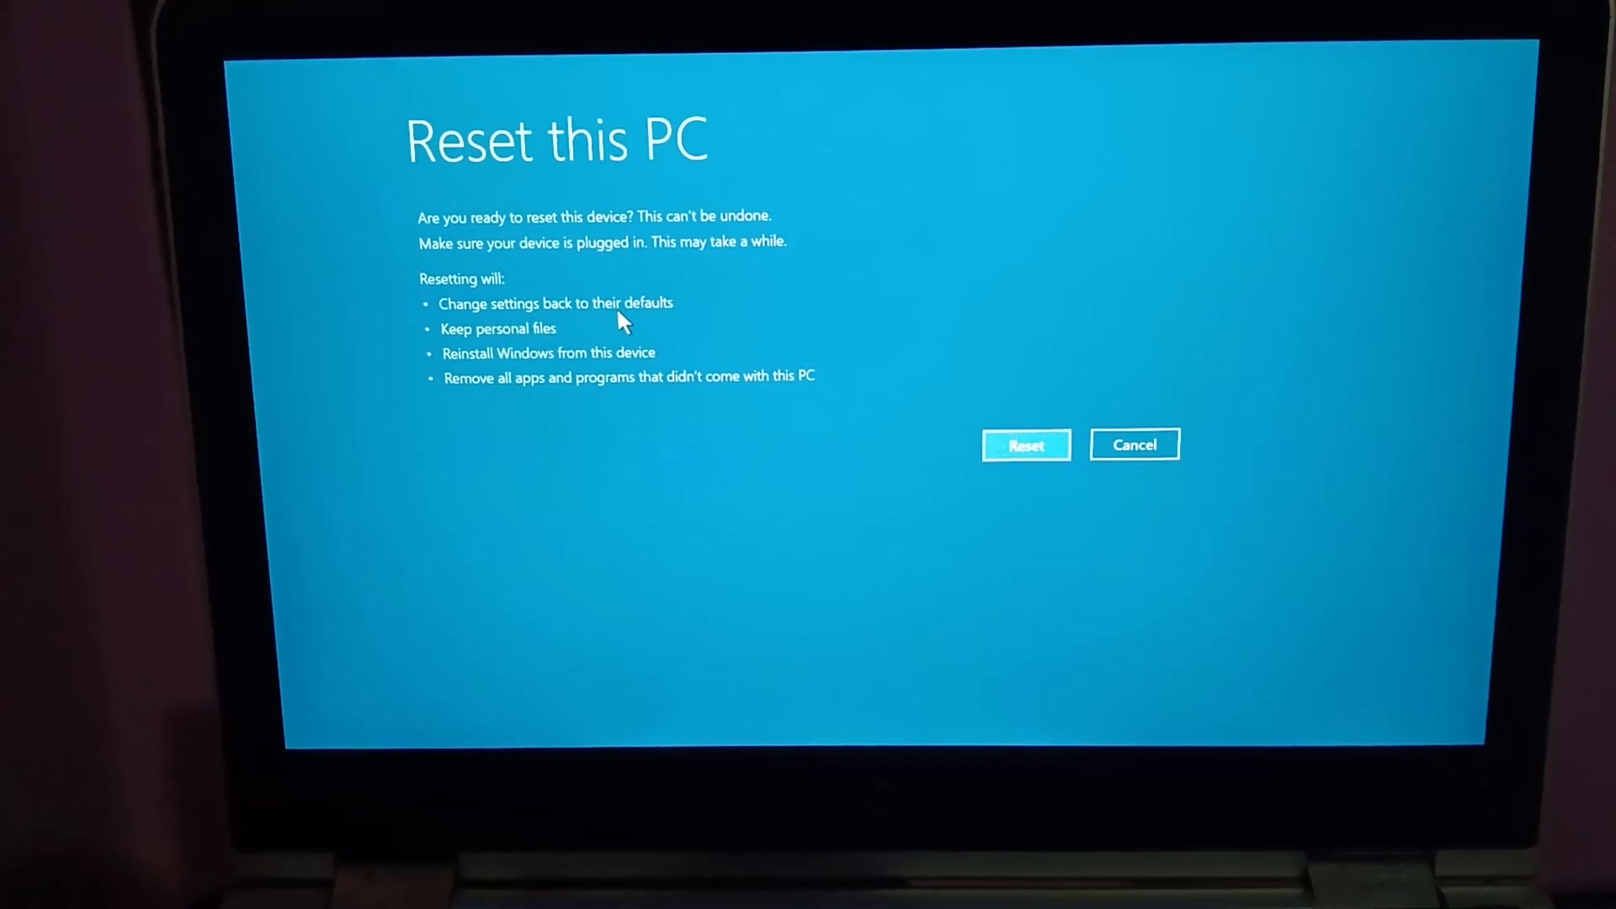
{"action": "left_click", "coordinate": [1133, 445]}
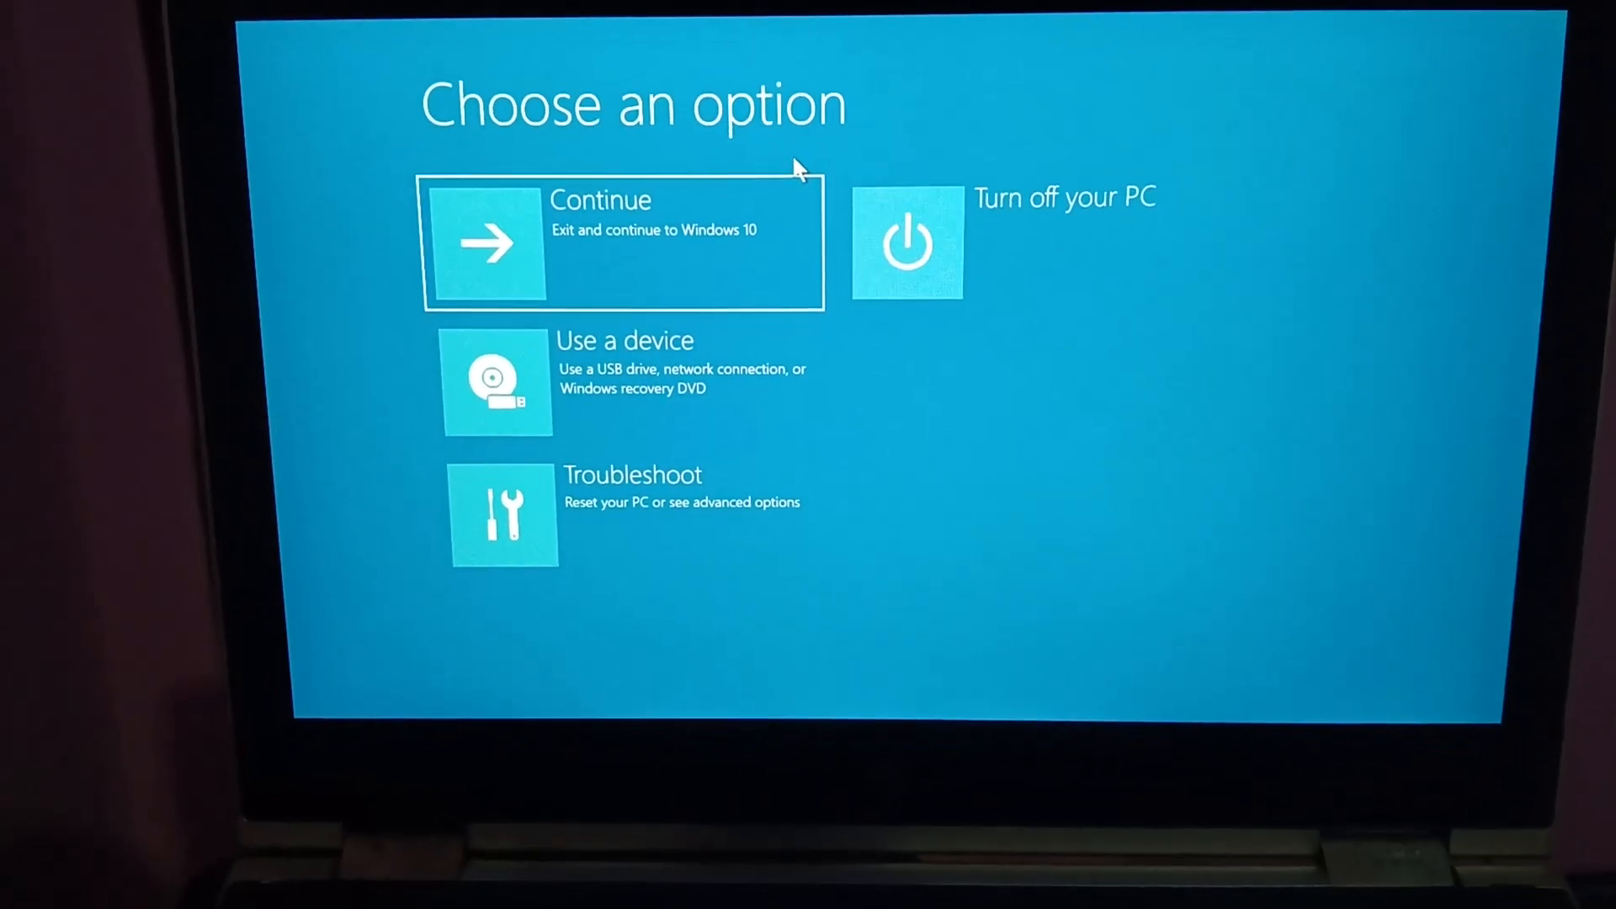